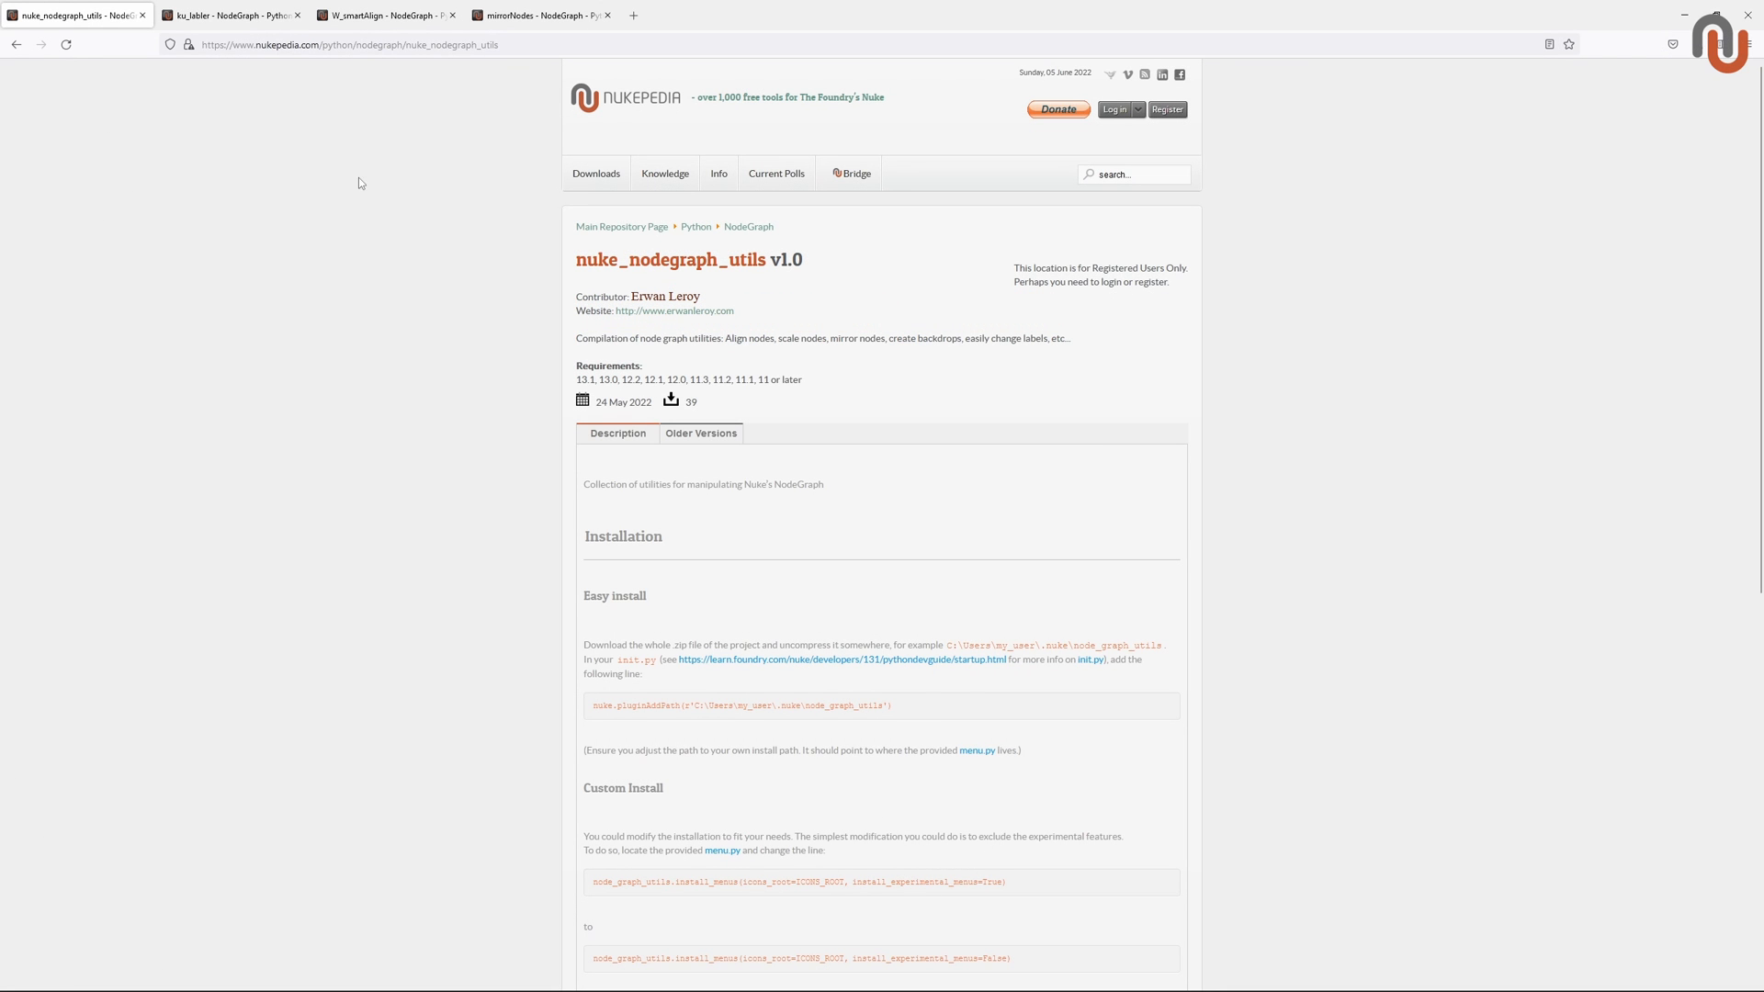
{"action": "mouse_move", "coordinate": [561, 267]}
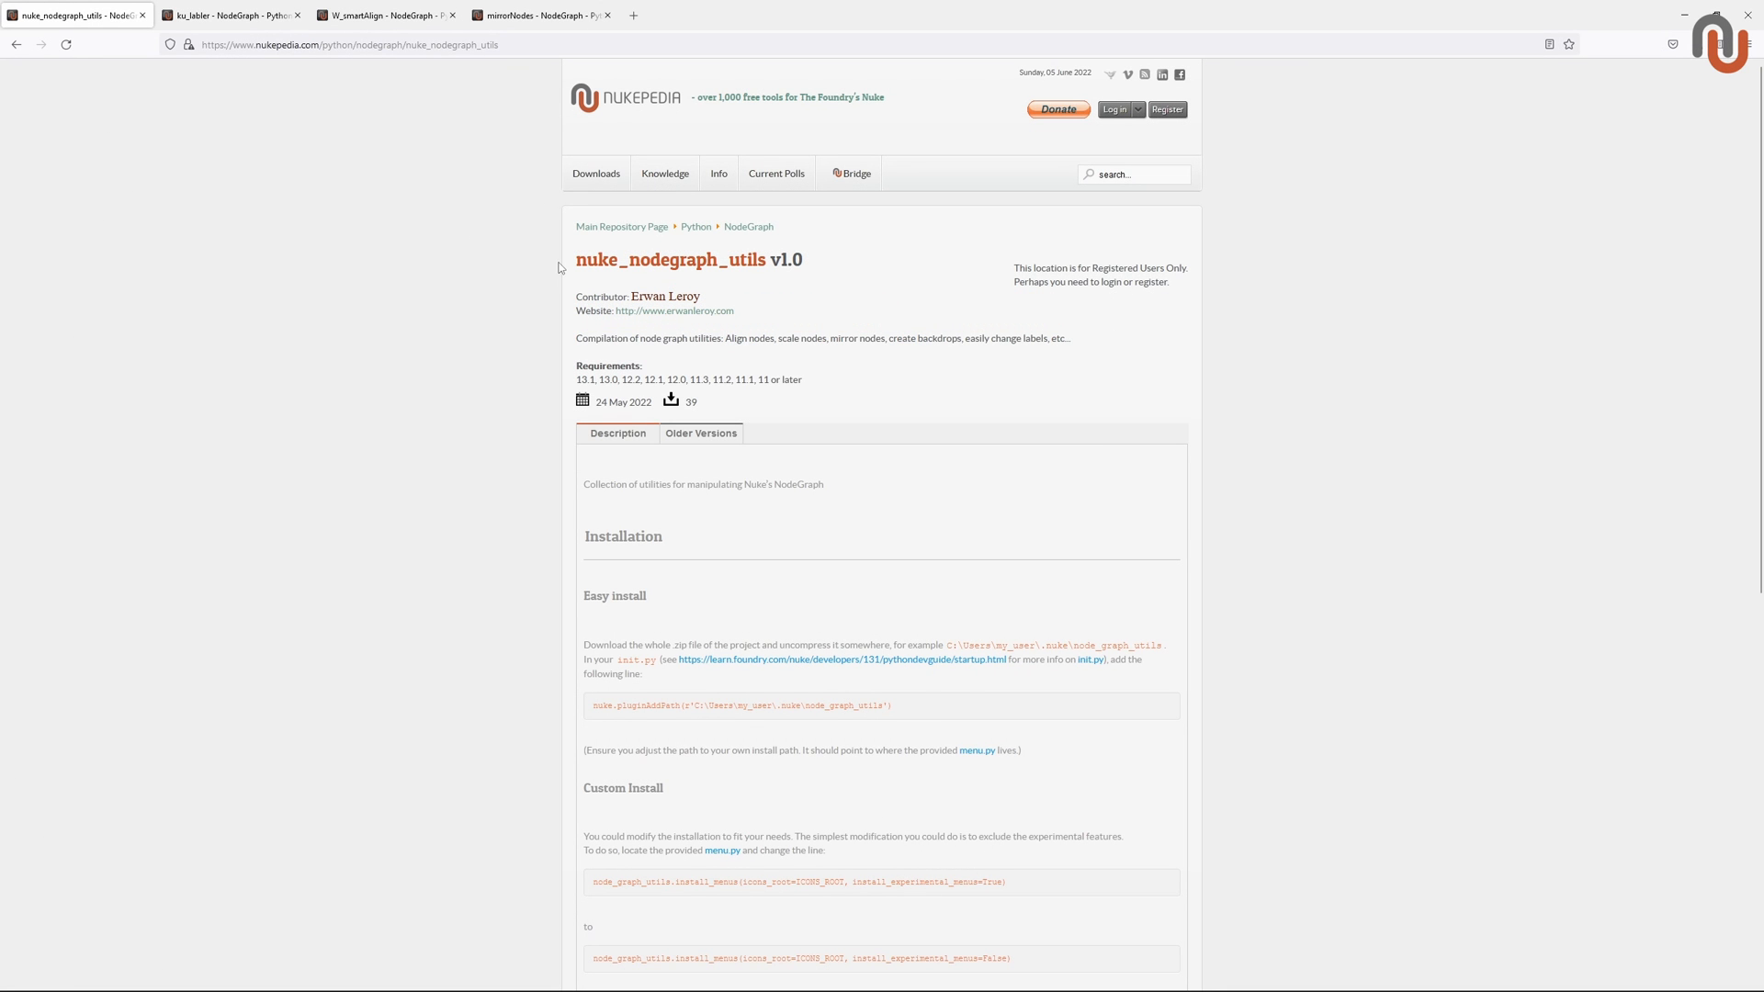
{"action": "mouse_move", "coordinate": [526, 284]}
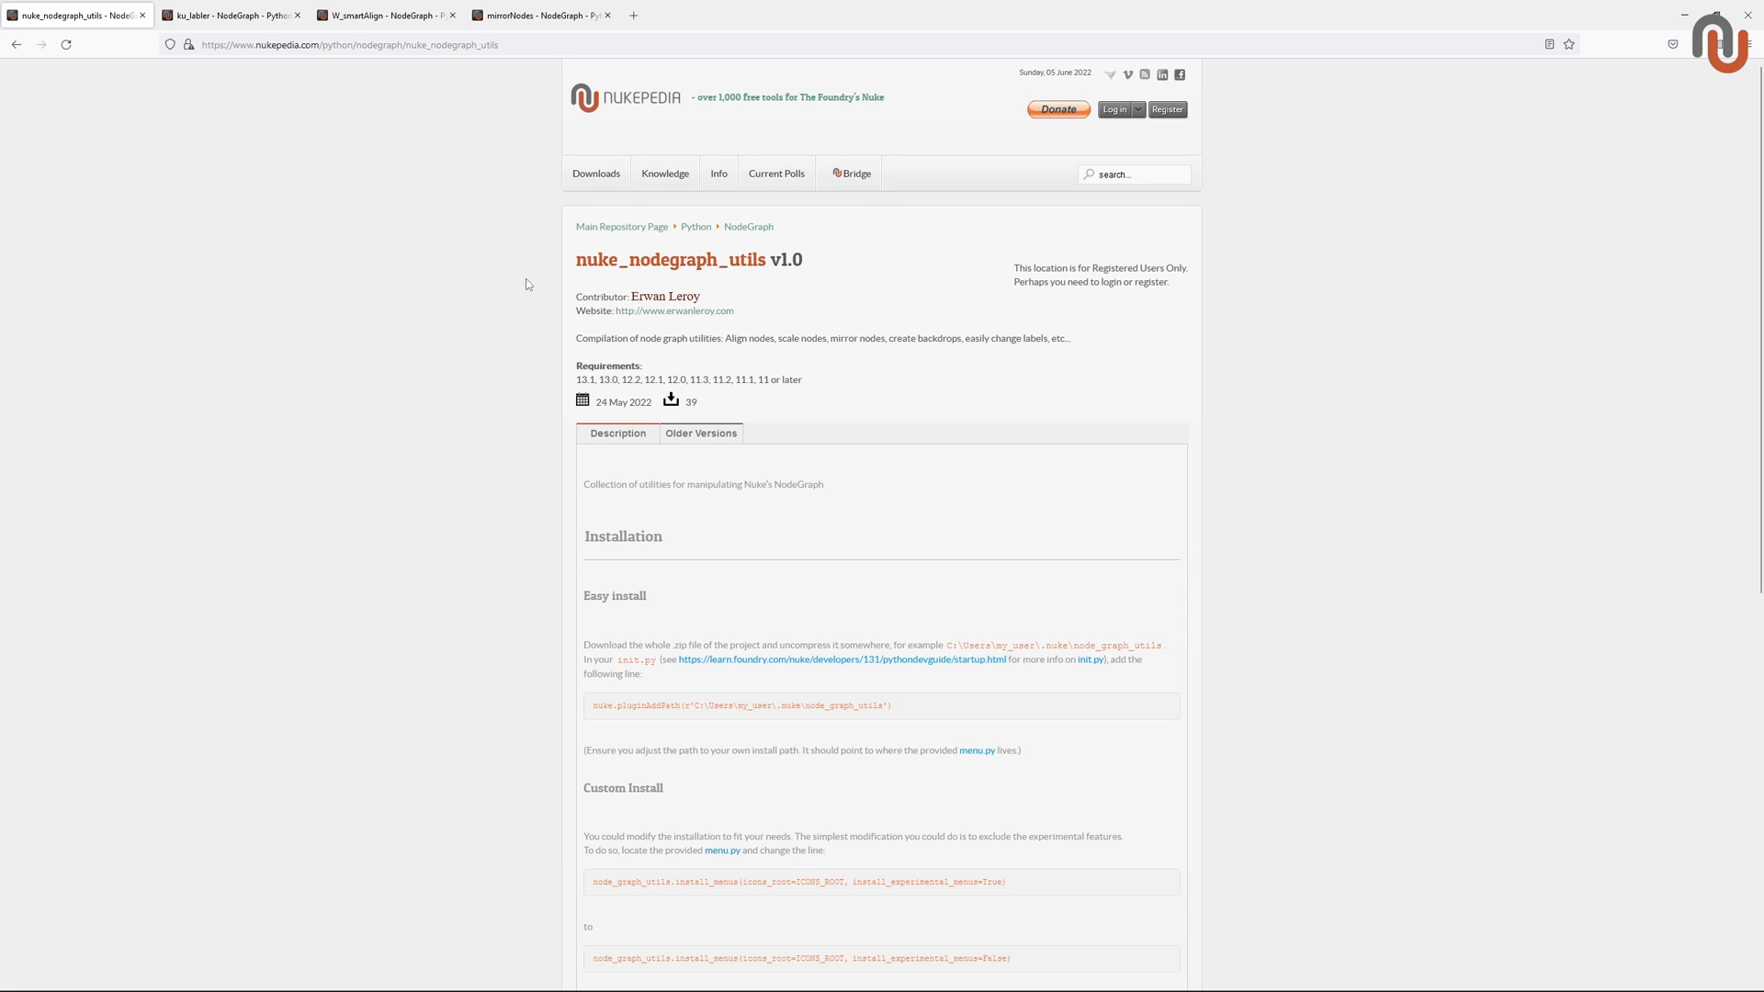
{"action": "mouse_move", "coordinate": [513, 313]}
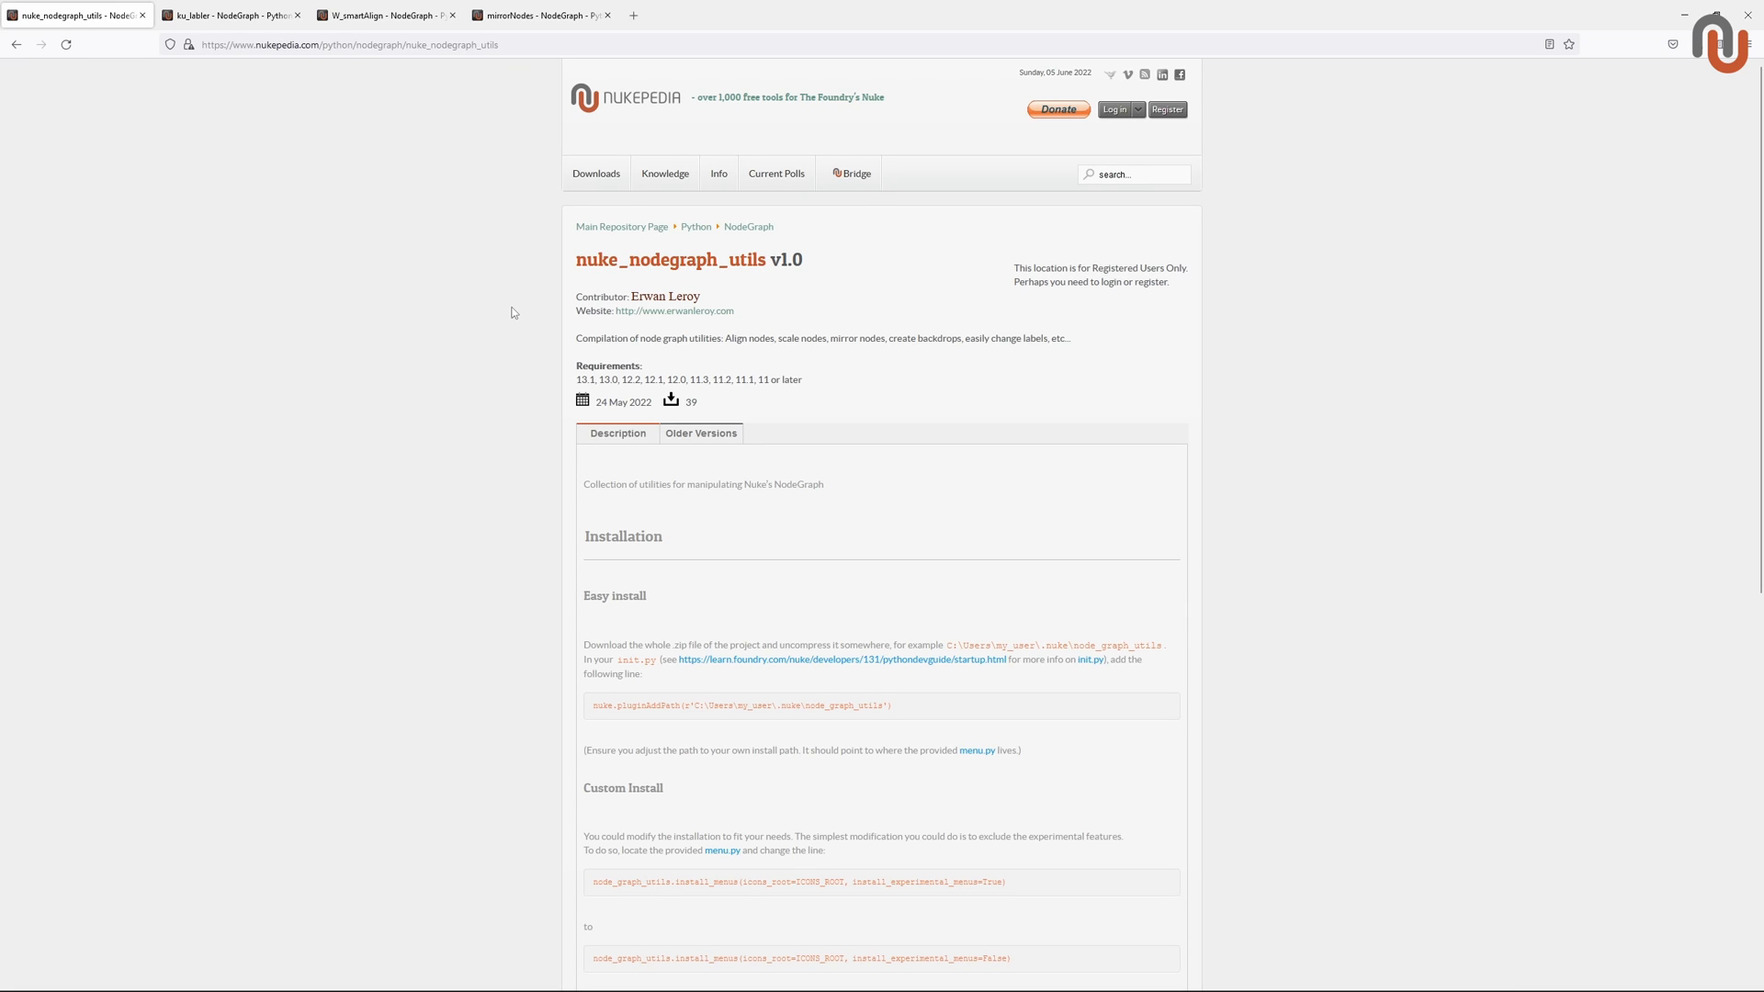
Browse the ku_labler, W_smartAlign and mirrorNodes pages, then return to nuke_nodegraph_utils.
{"action": "left_click", "coordinate": [596, 174]}
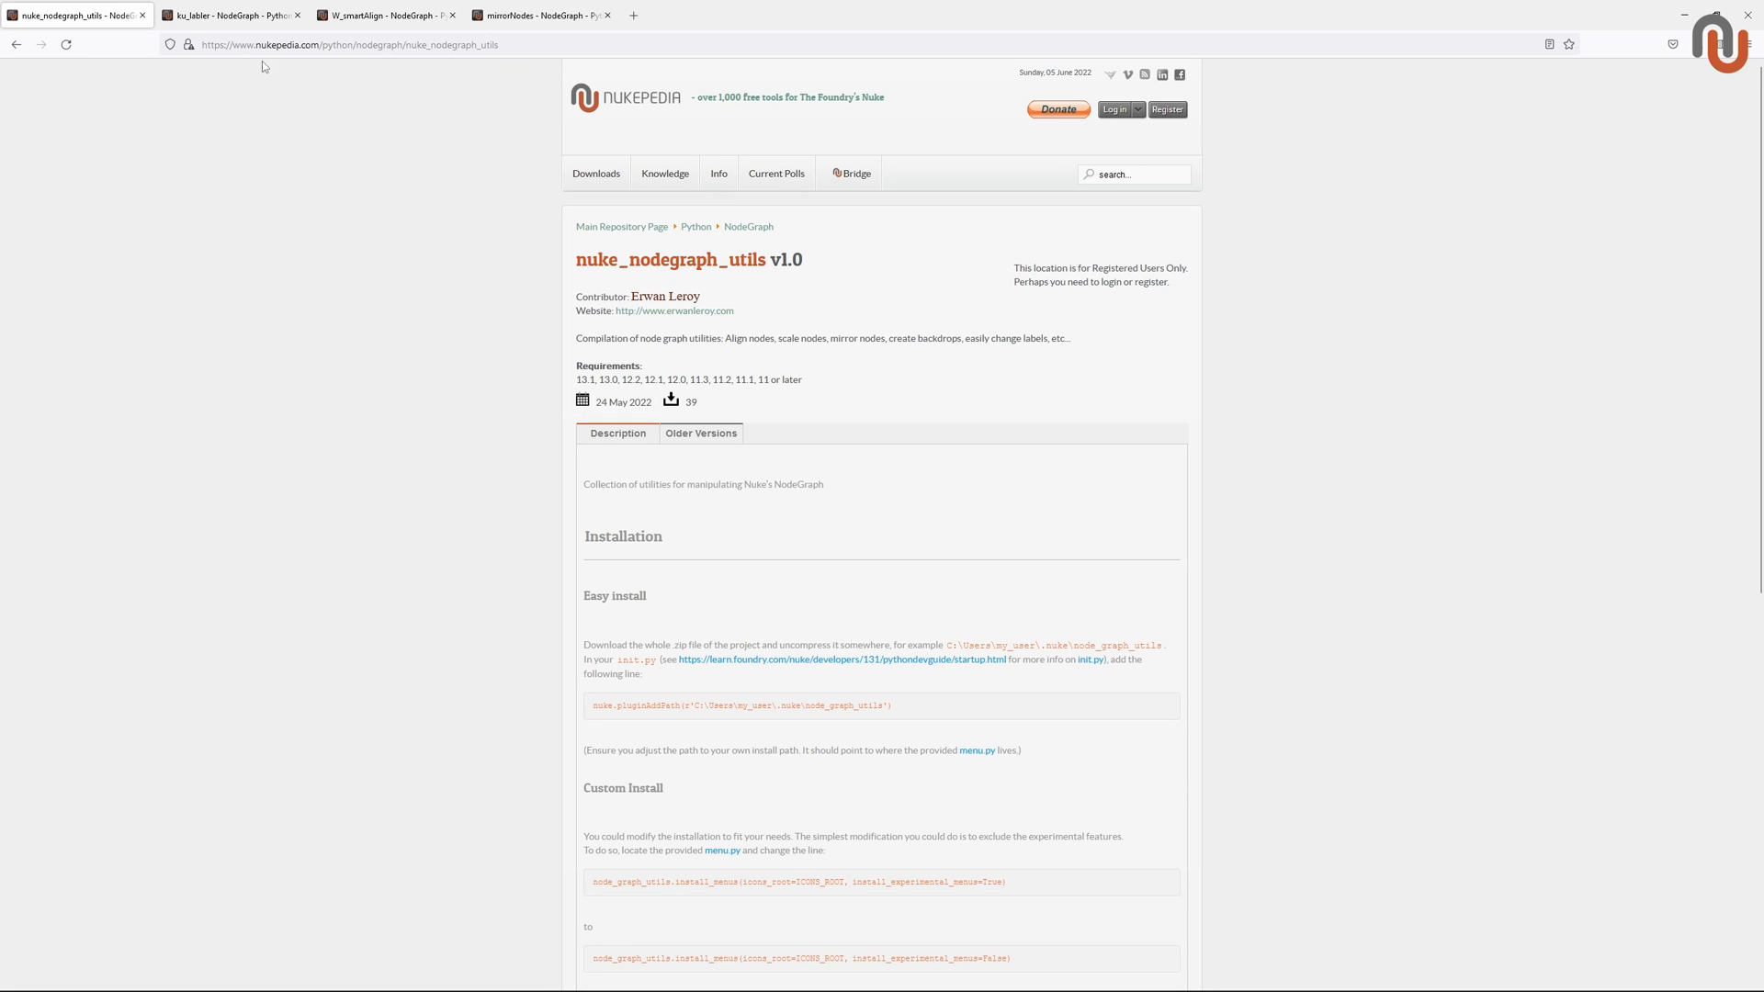
{"action": "mouse_move", "coordinate": [303, 201]}
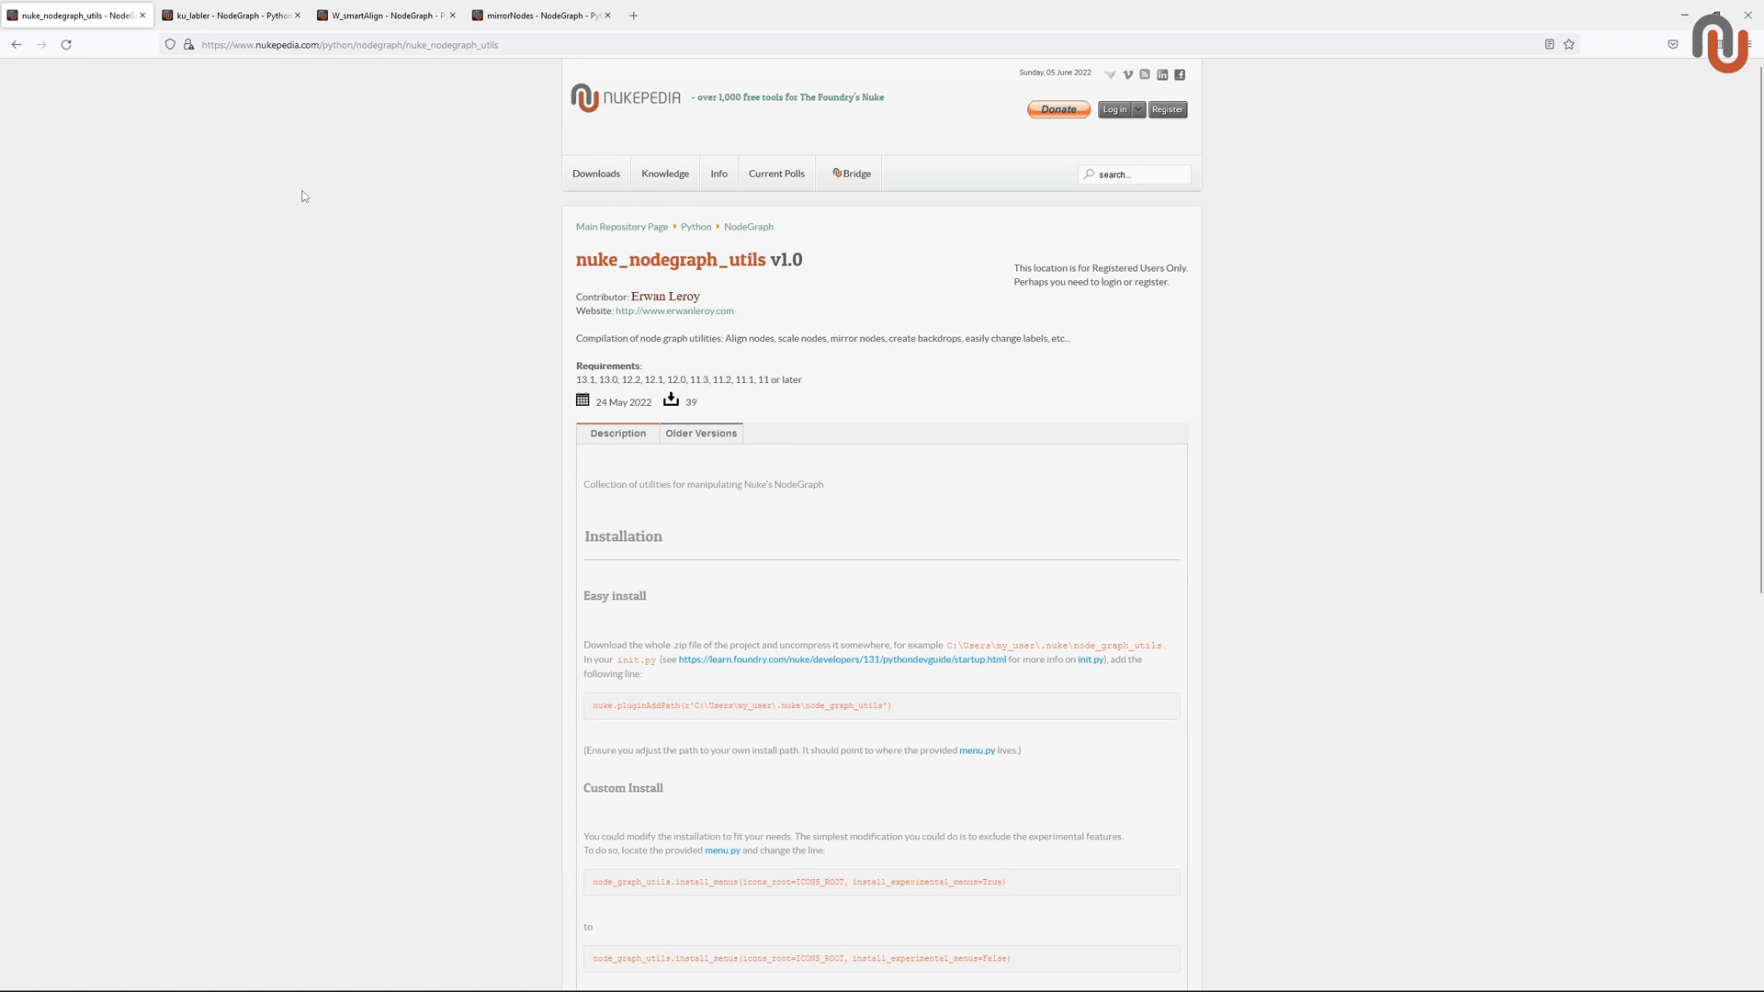
{"action": "mouse_move", "coordinate": [231, 15]}
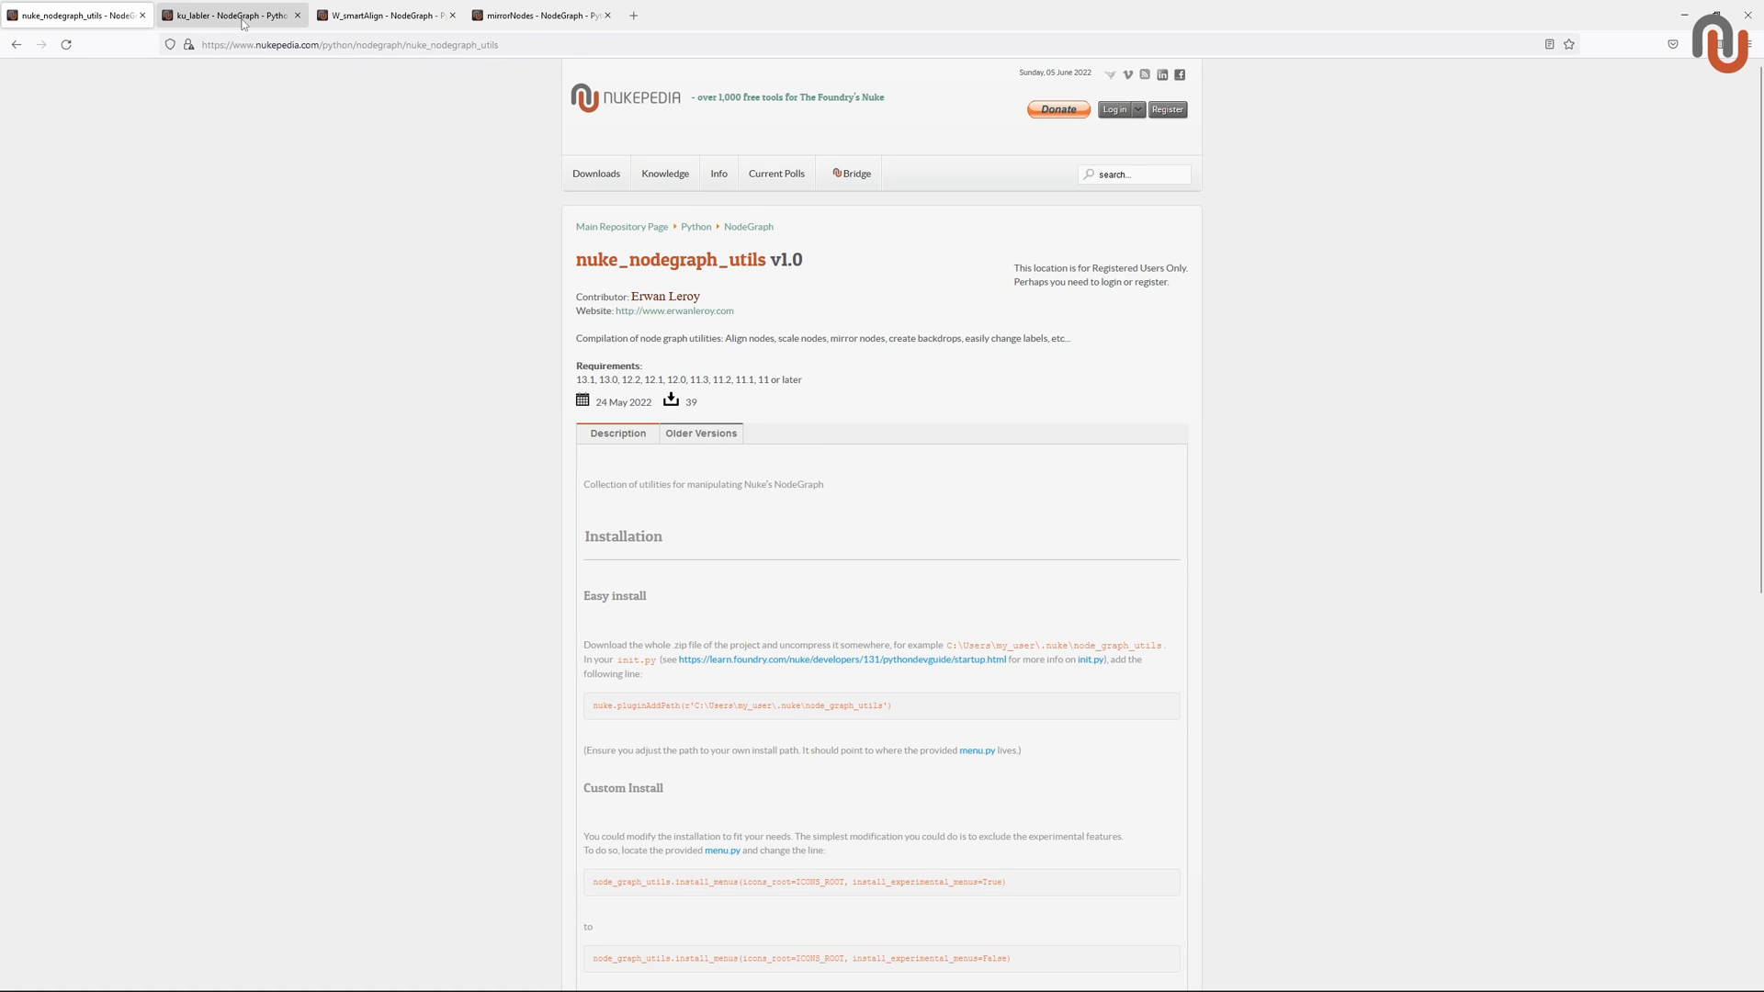
{"action": "left_click", "coordinate": [225, 15]}
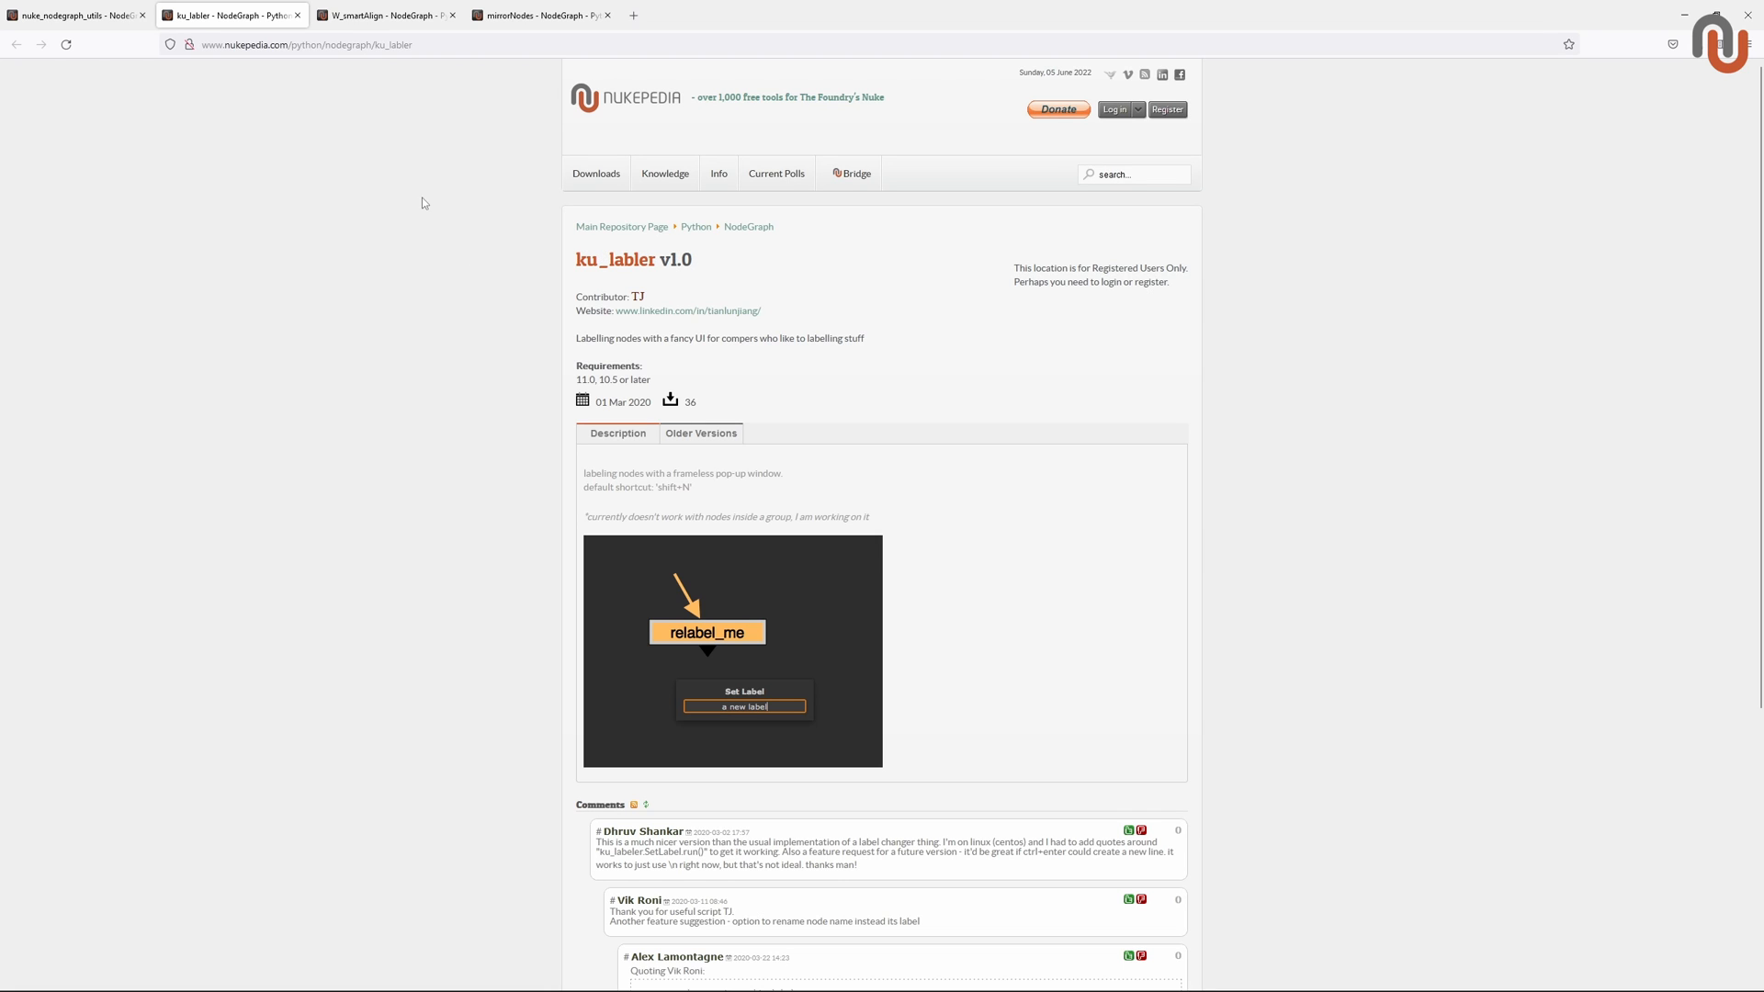
{"action": "left_click", "coordinate": [383, 15]}
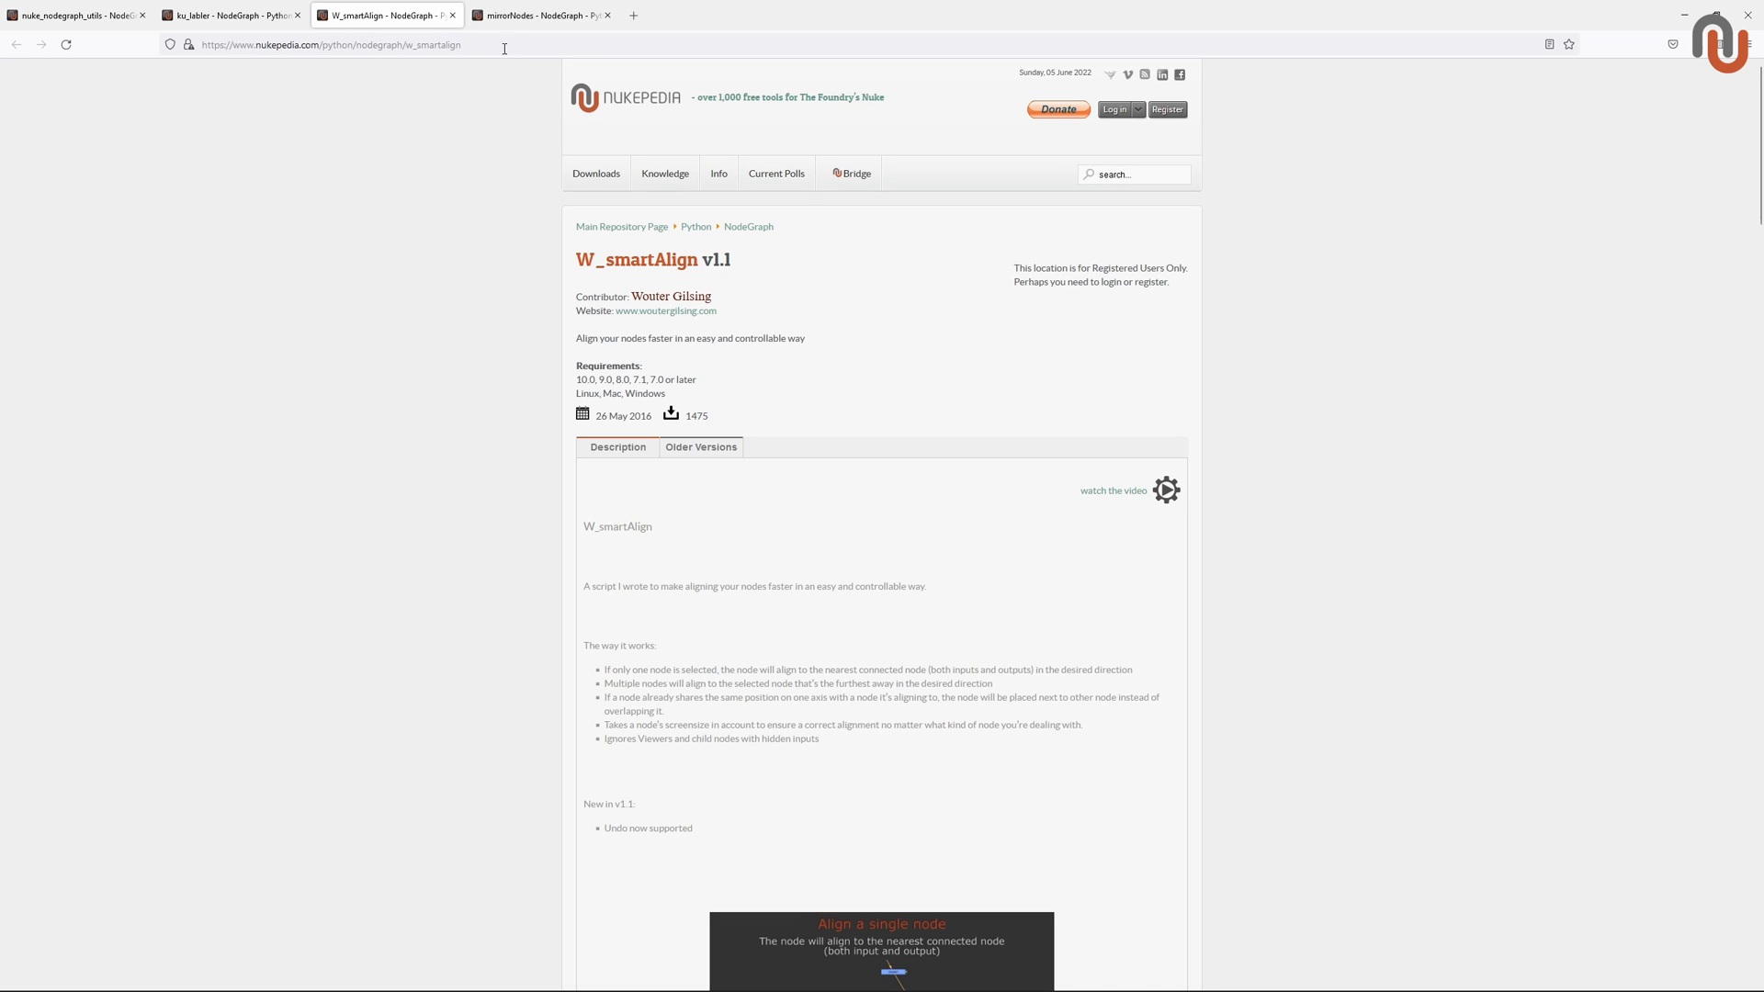
{"action": "mouse_move", "coordinate": [1114, 490]}
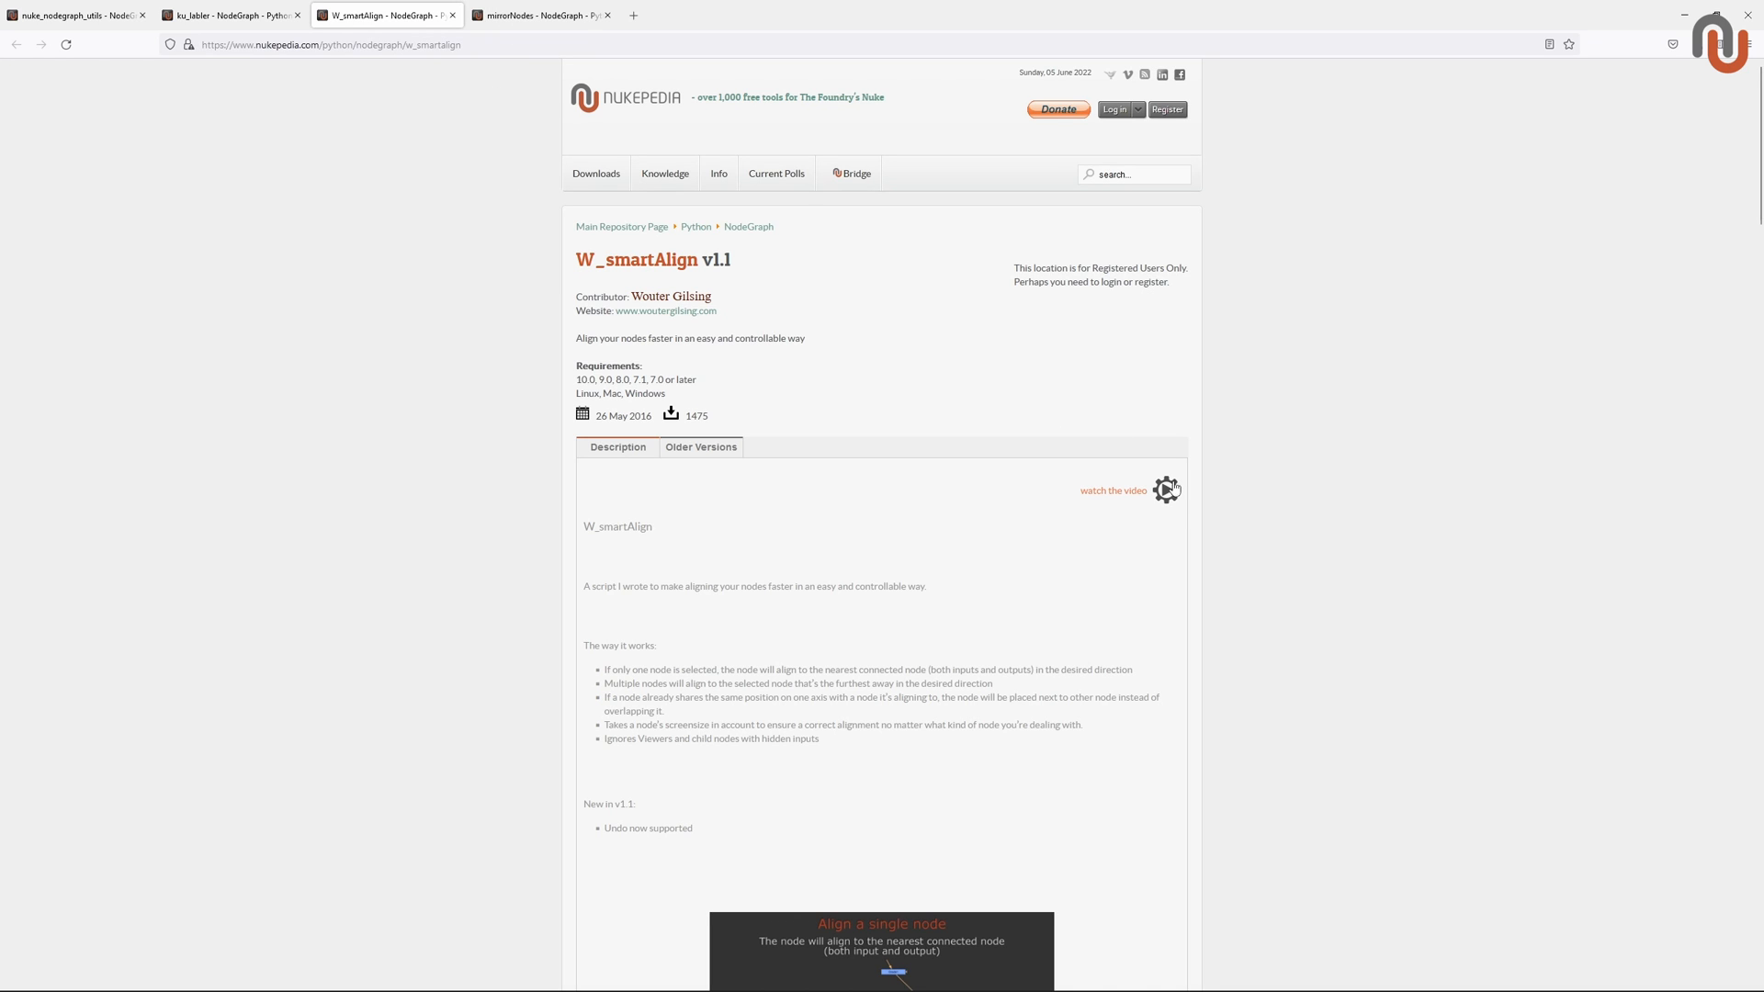
{"action": "left_click", "coordinate": [541, 15]}
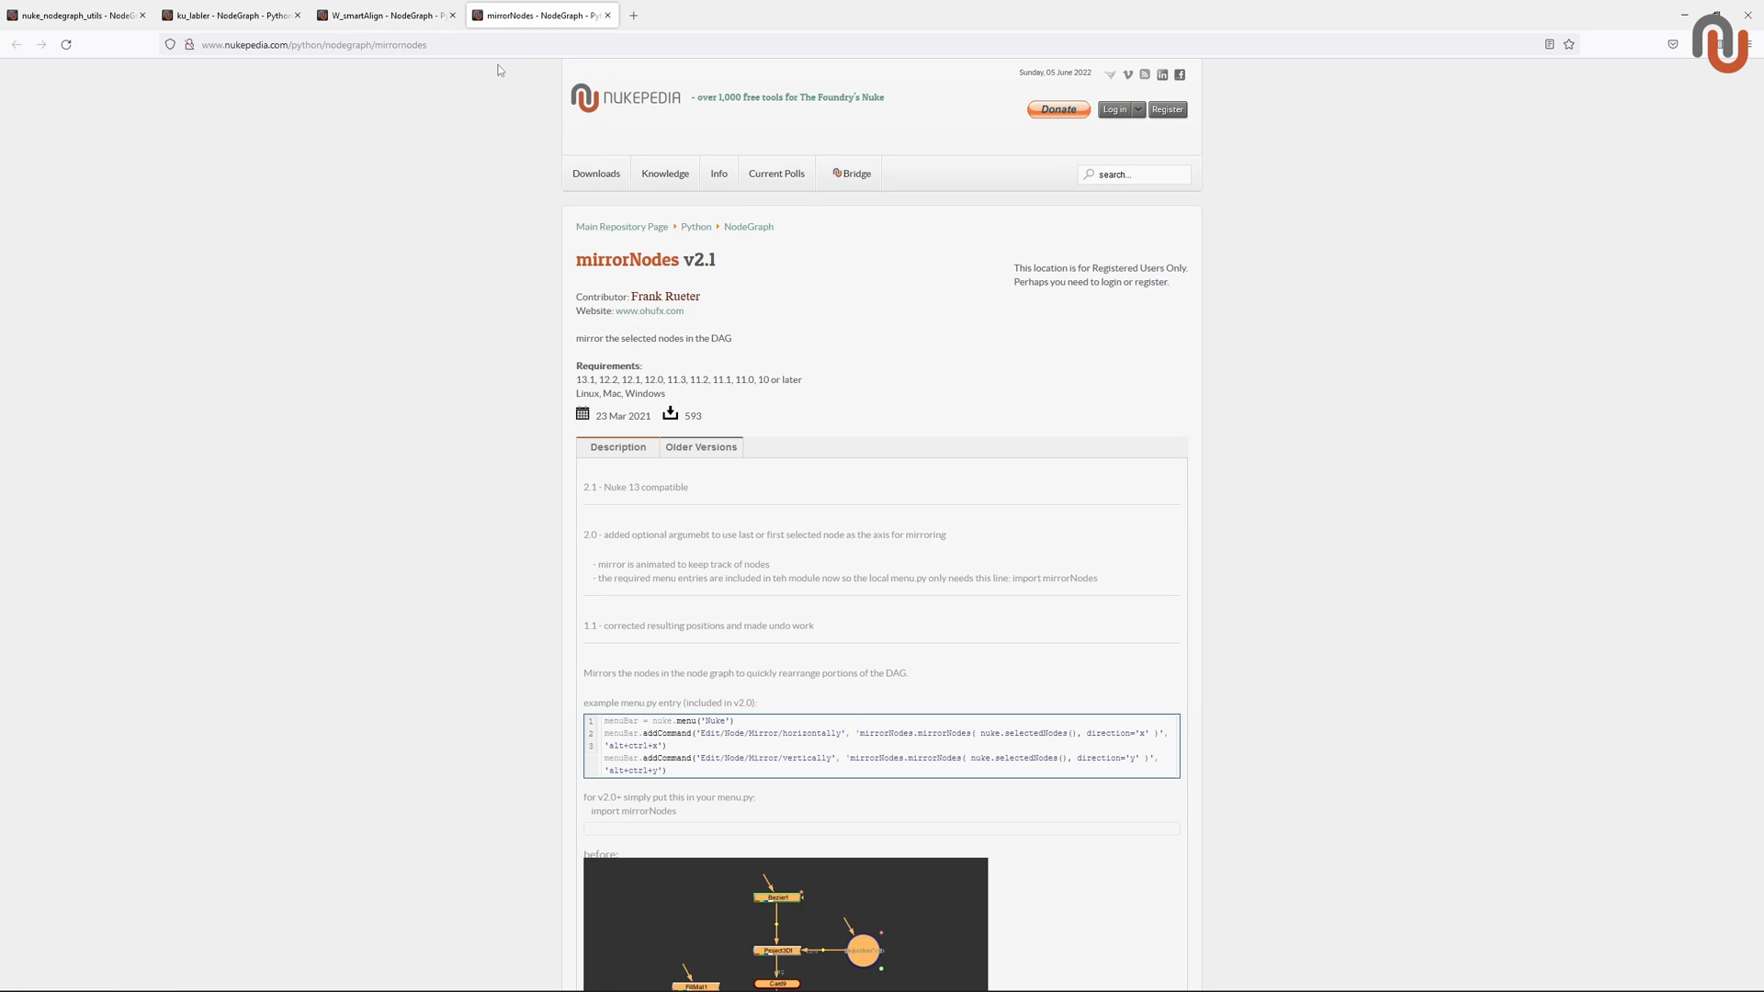
{"action": "mouse_move", "coordinate": [706, 264]}
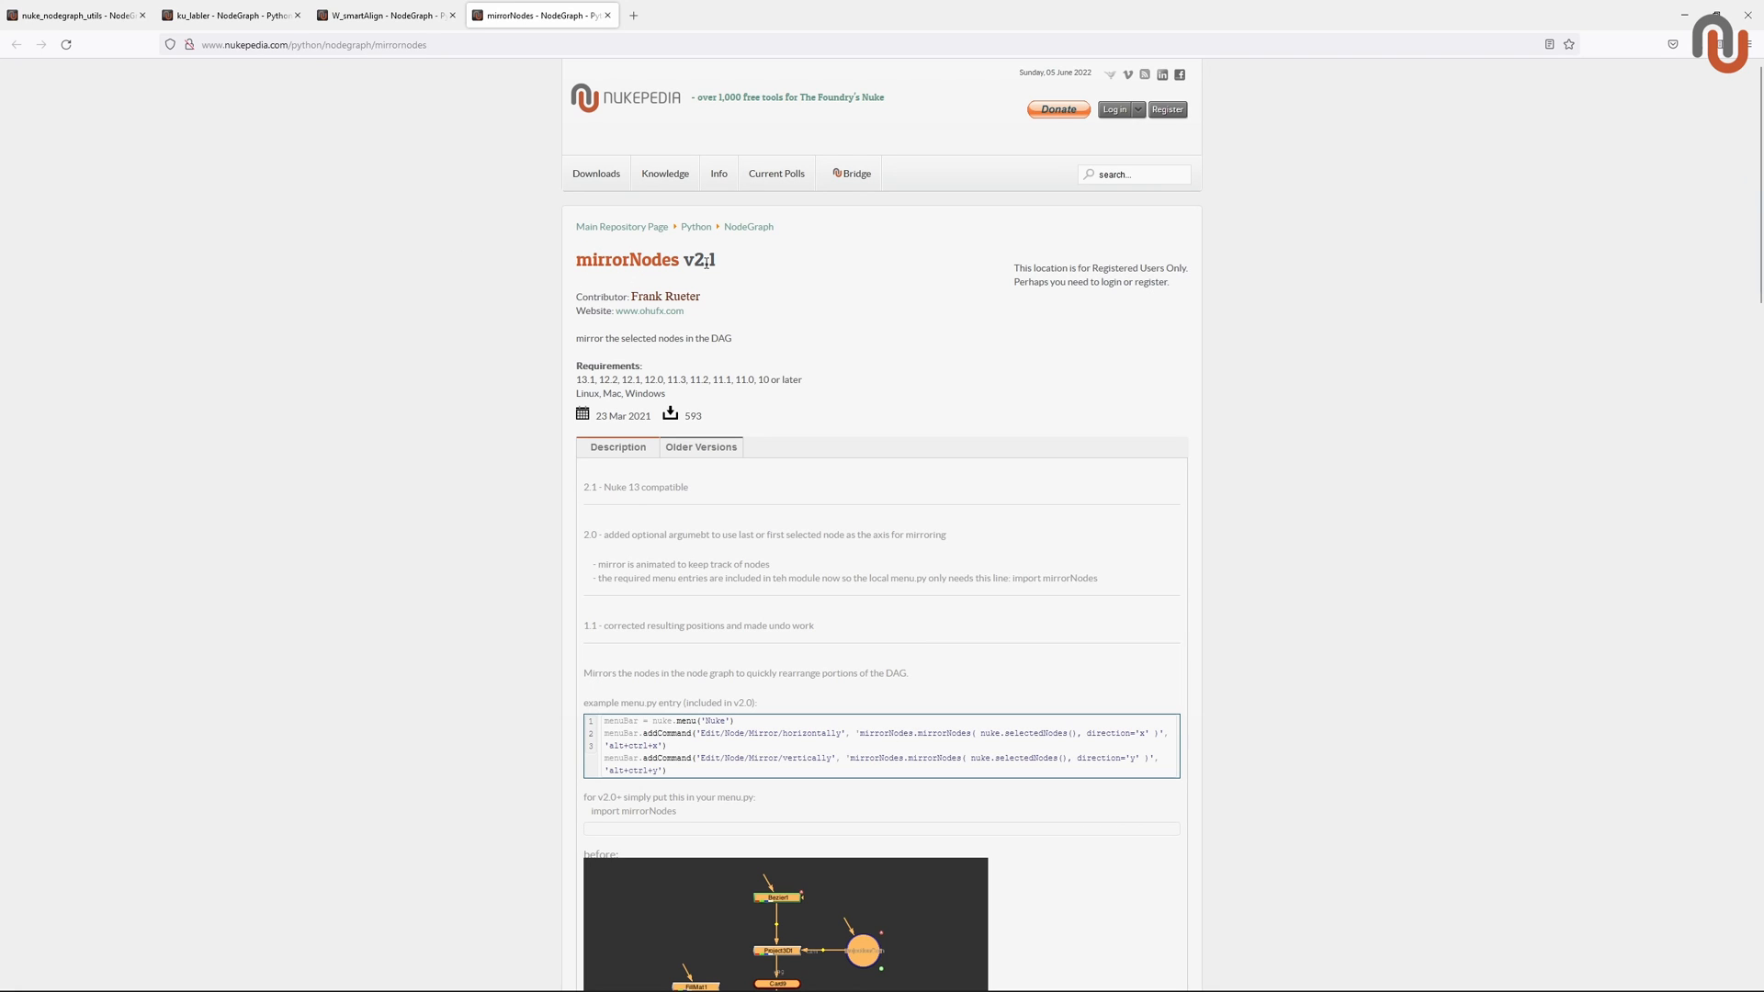
{"action": "mouse_move", "coordinate": [857, 337]}
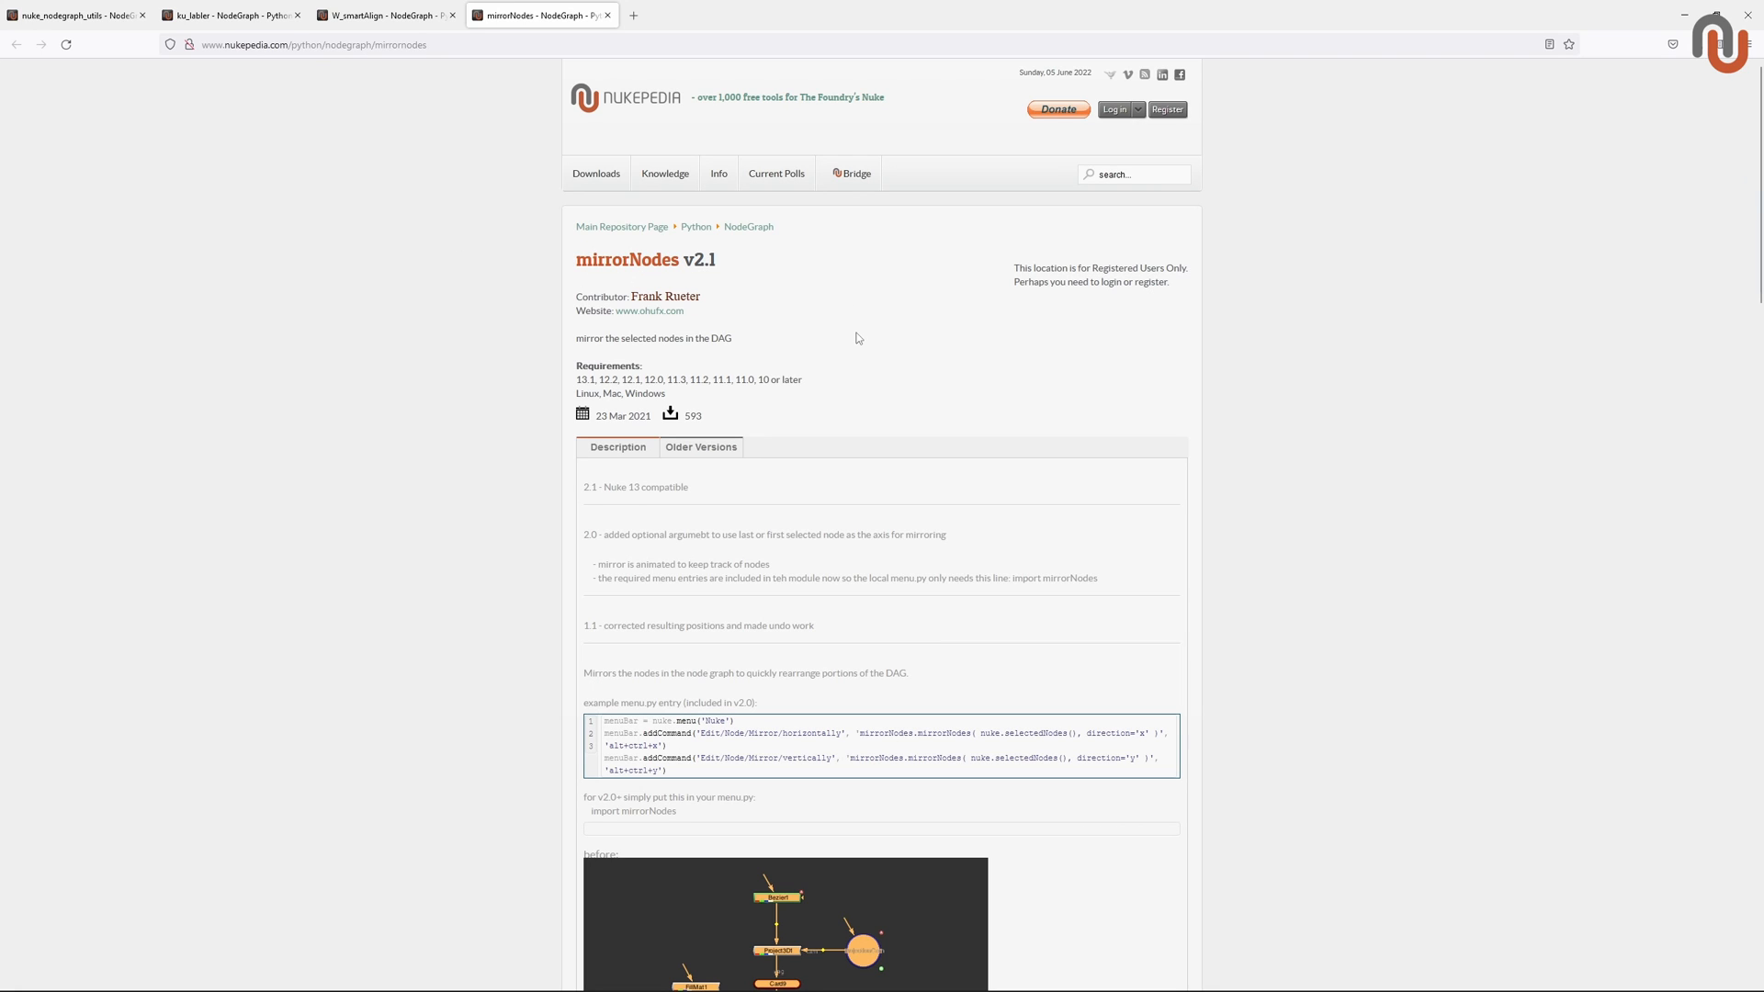
{"action": "mouse_move", "coordinate": [508, 50]}
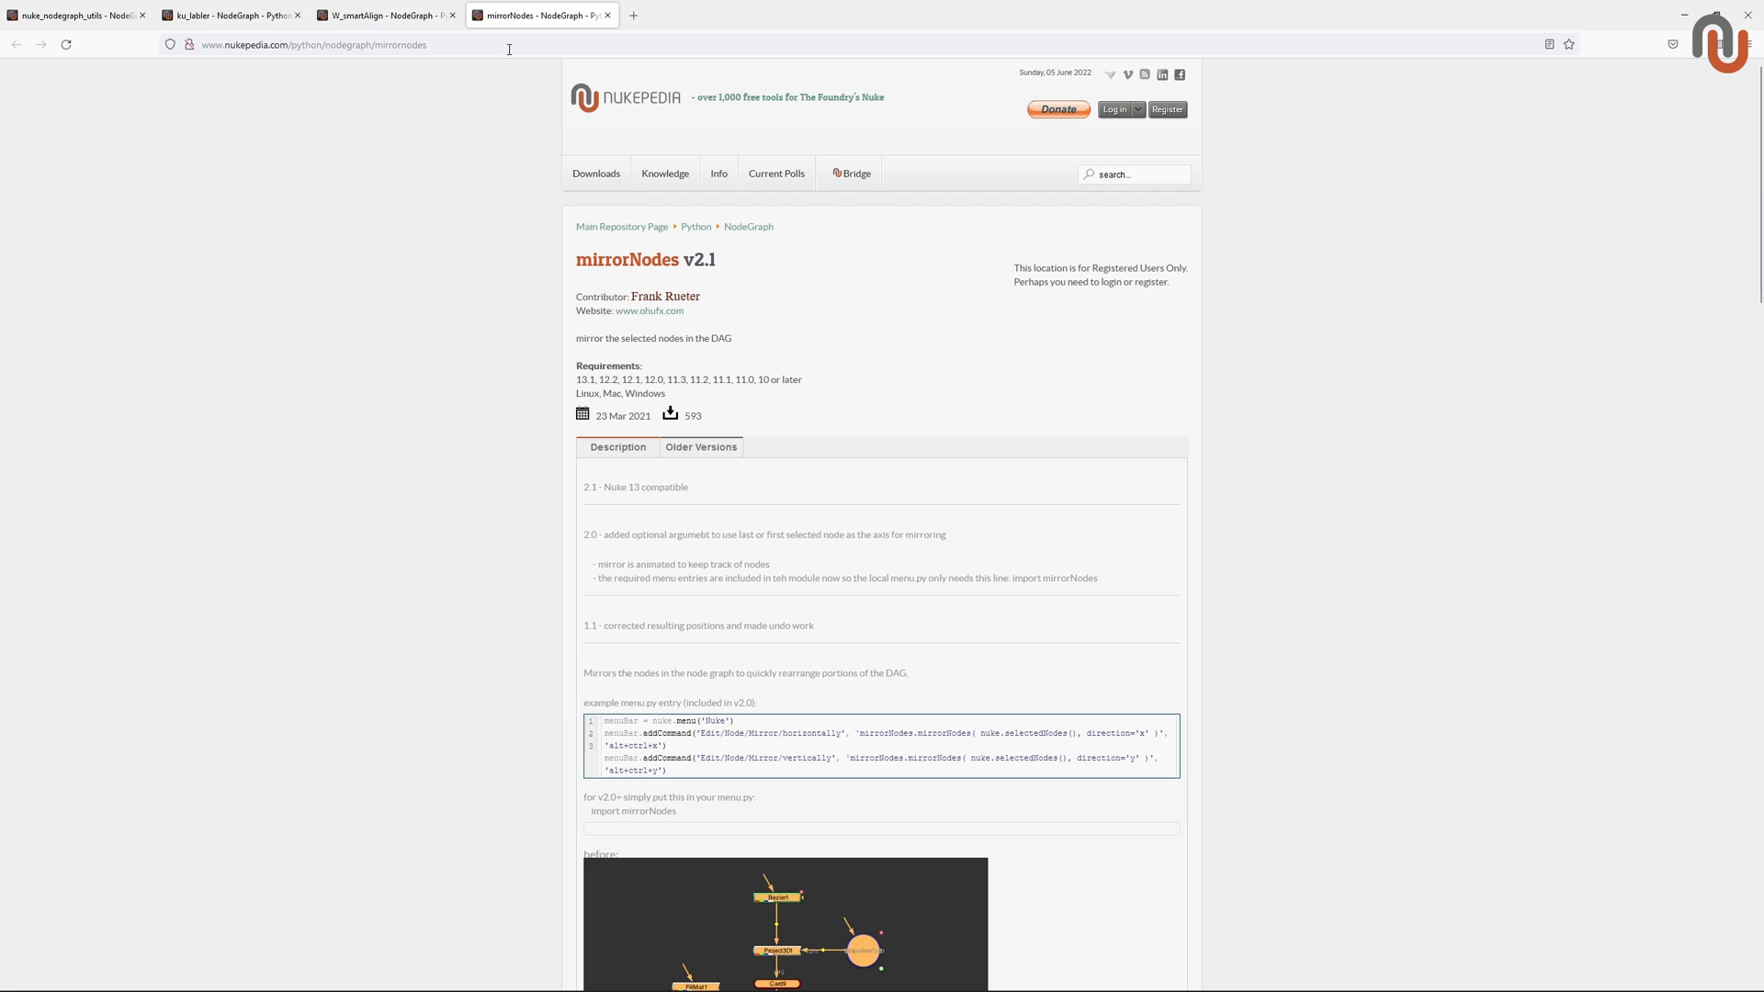
{"action": "mouse_move", "coordinate": [243, 178]}
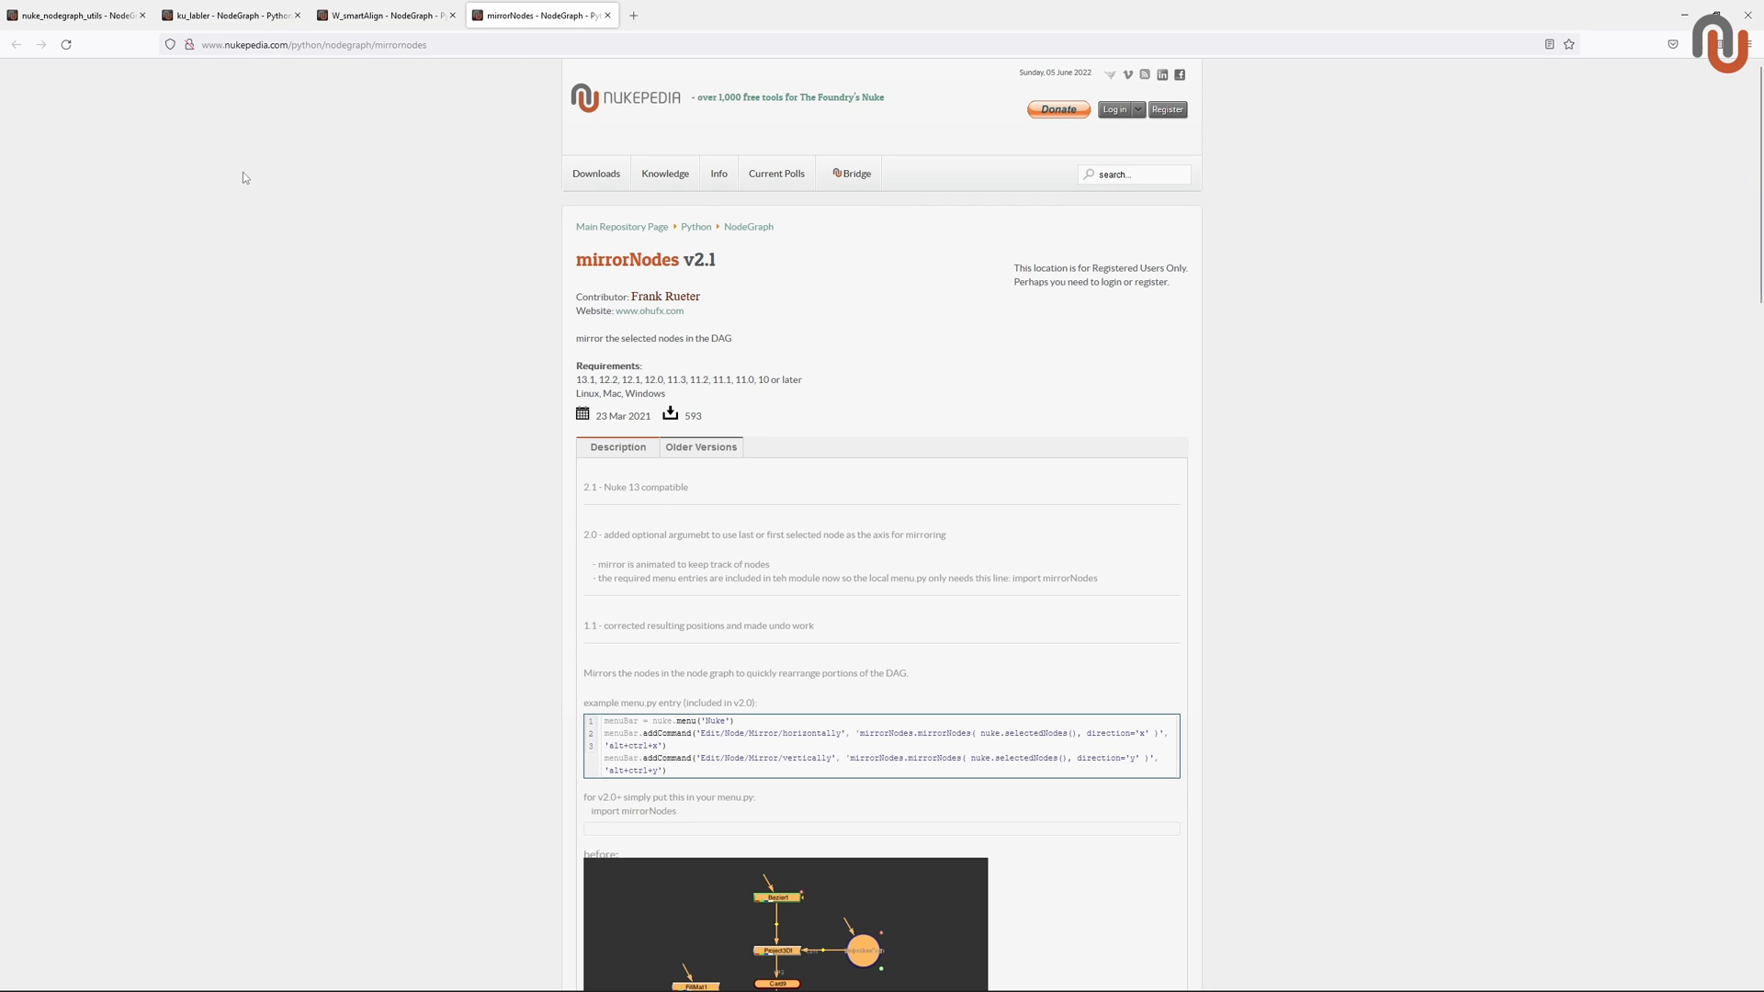
{"action": "left_click", "coordinate": [73, 15]}
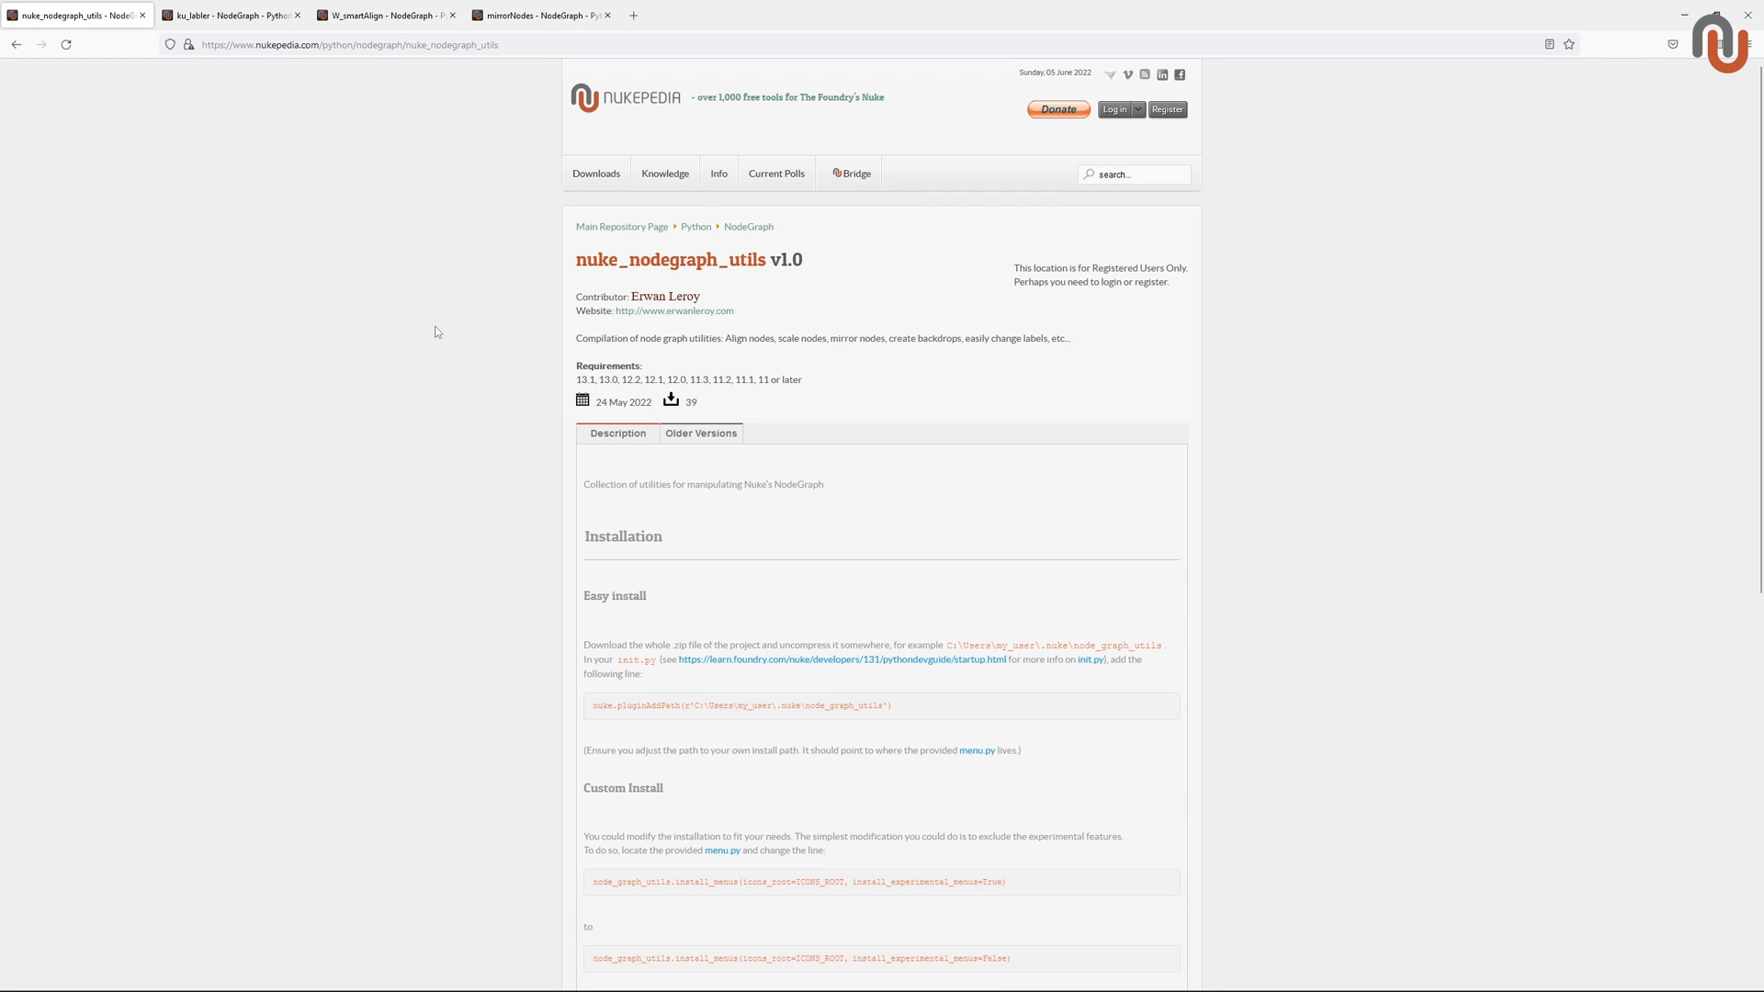
{"action": "mouse_move", "coordinate": [463, 381]}
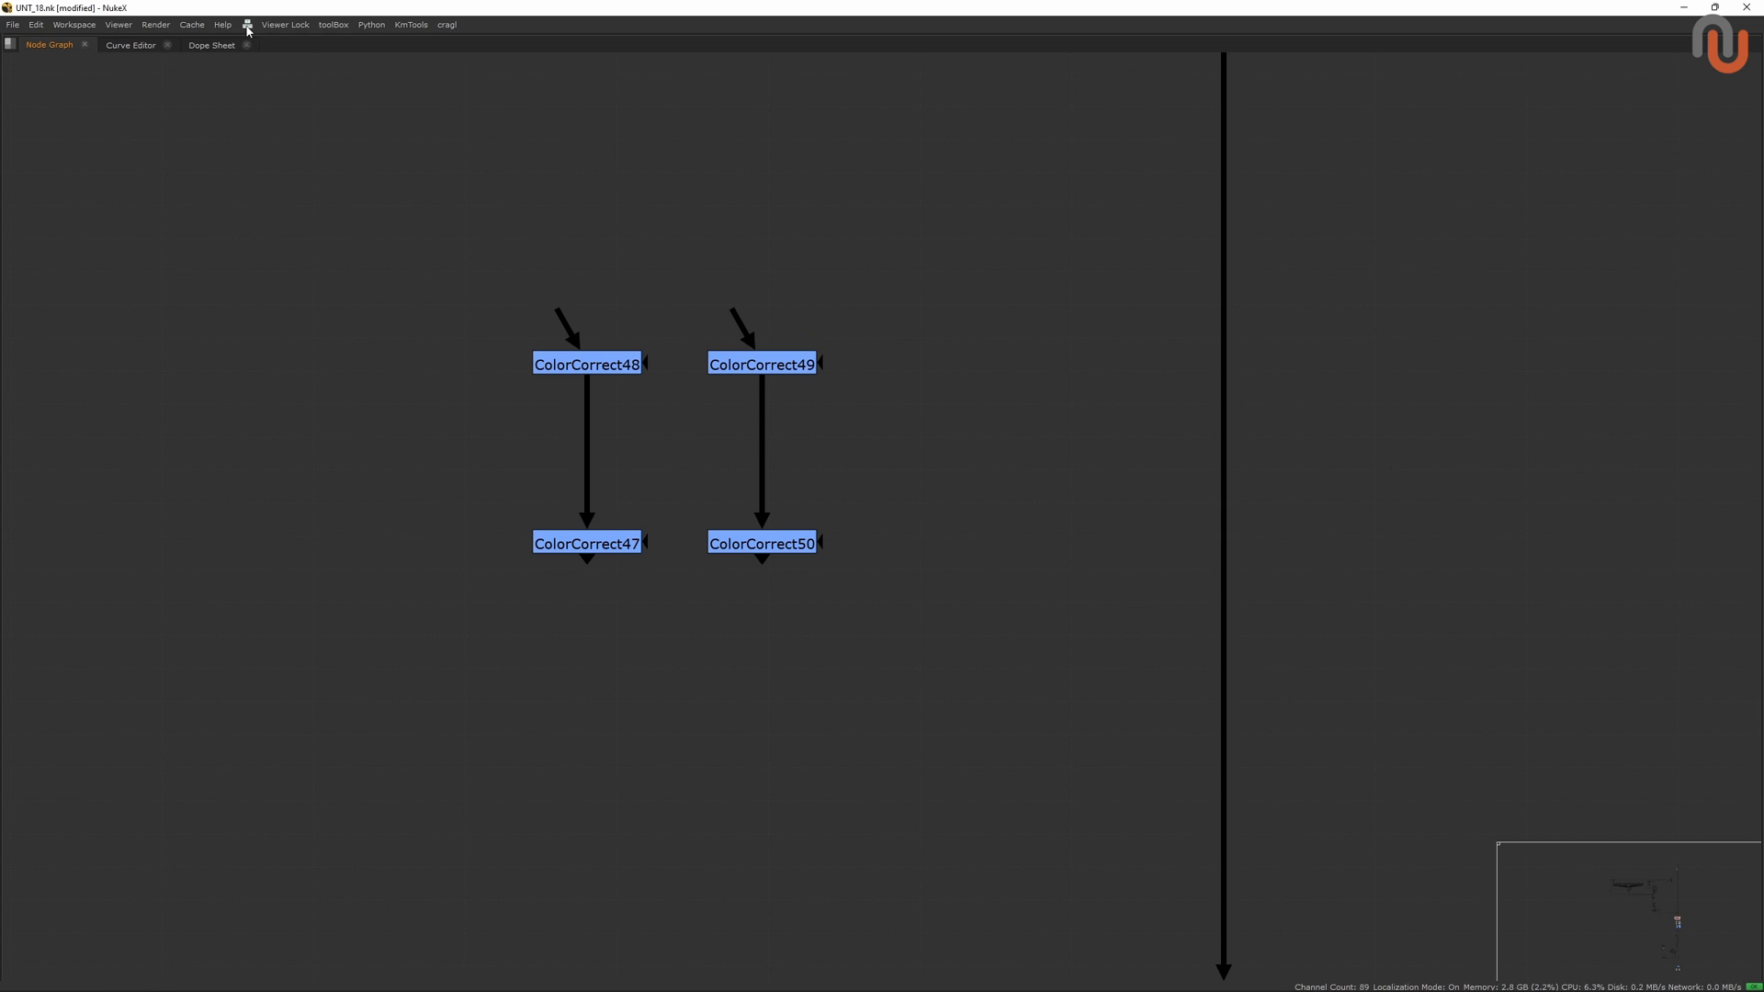
Open the nodegraph utils menu listing align, scale, distribute, mirror and re-label commands.
{"action": "left_click", "coordinate": [246, 24]}
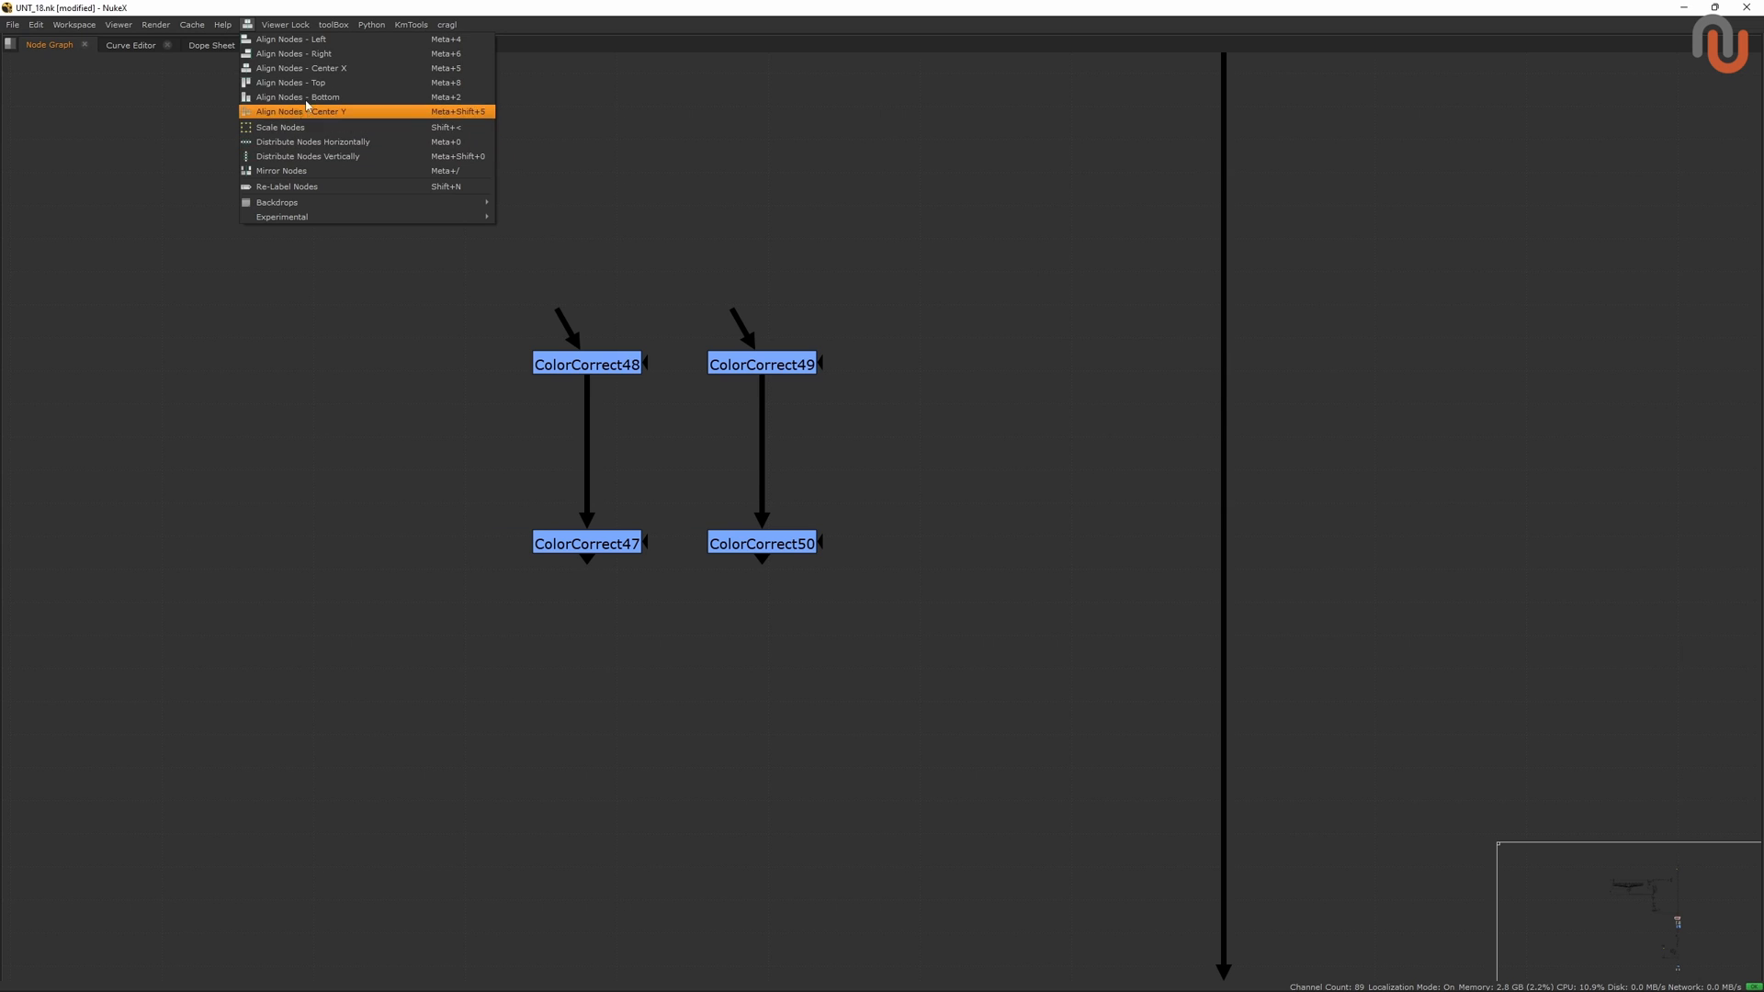
{"action": "mouse_move", "coordinate": [276, 124]}
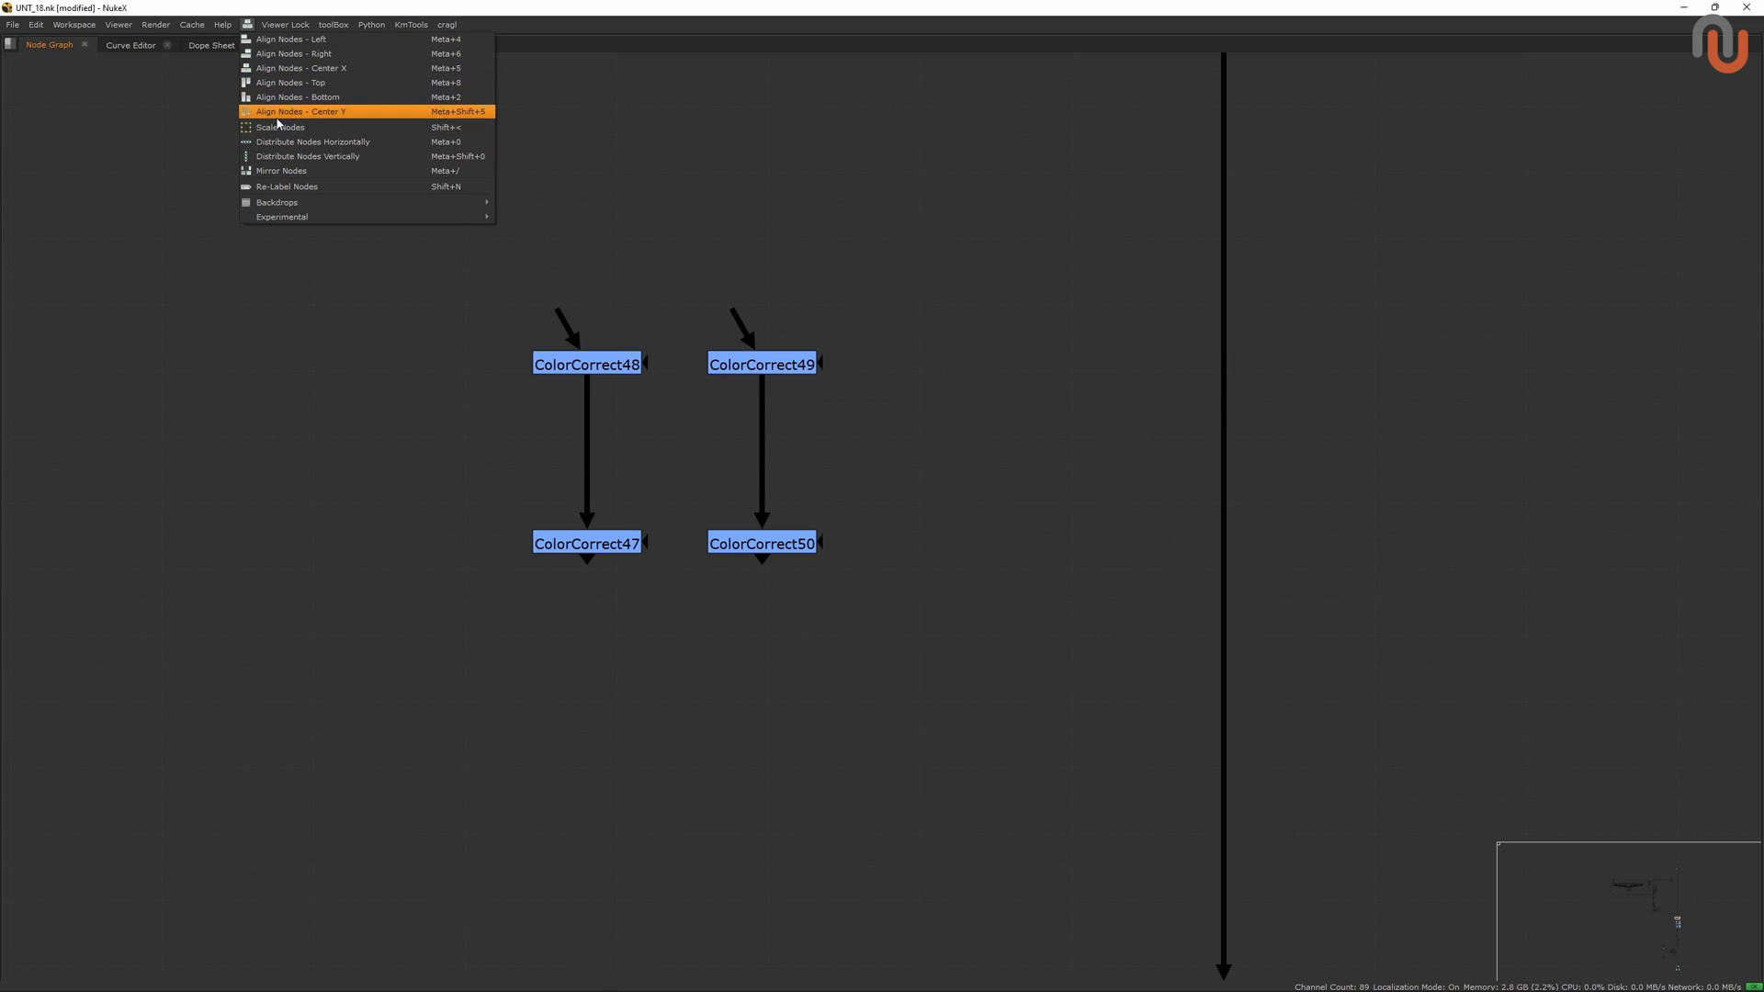
{"action": "mouse_move", "coordinate": [304, 155]}
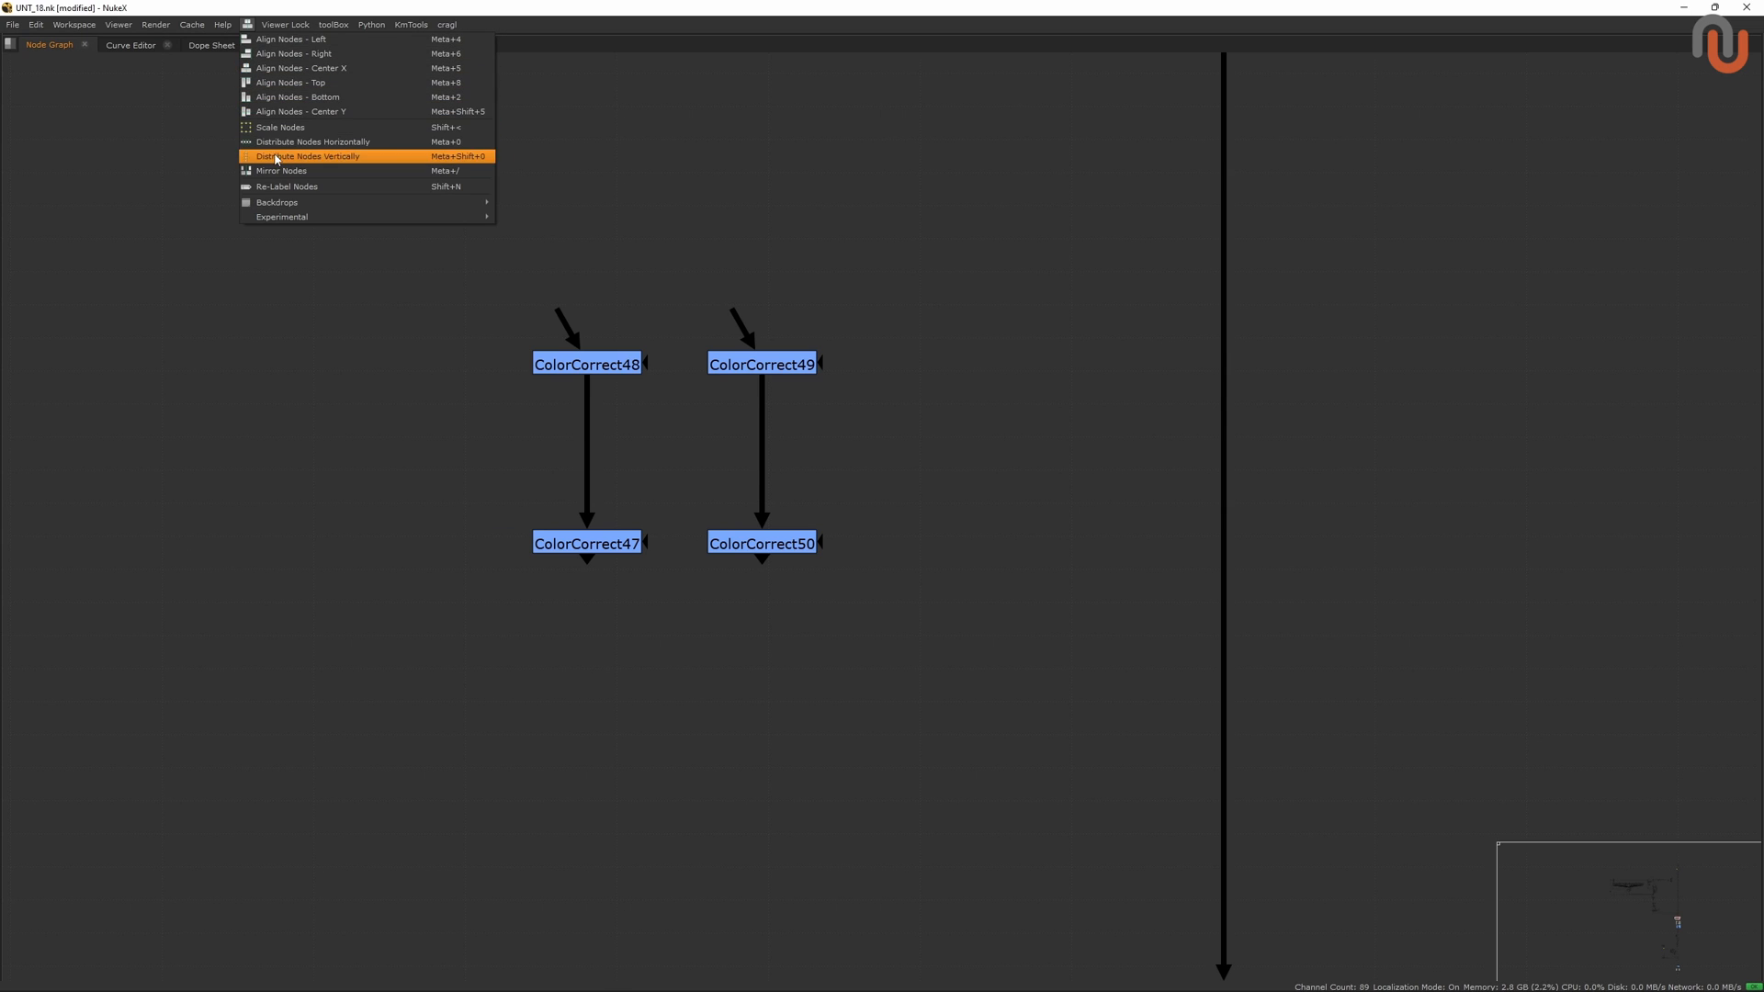
{"action": "mouse_move", "coordinate": [281, 170]}
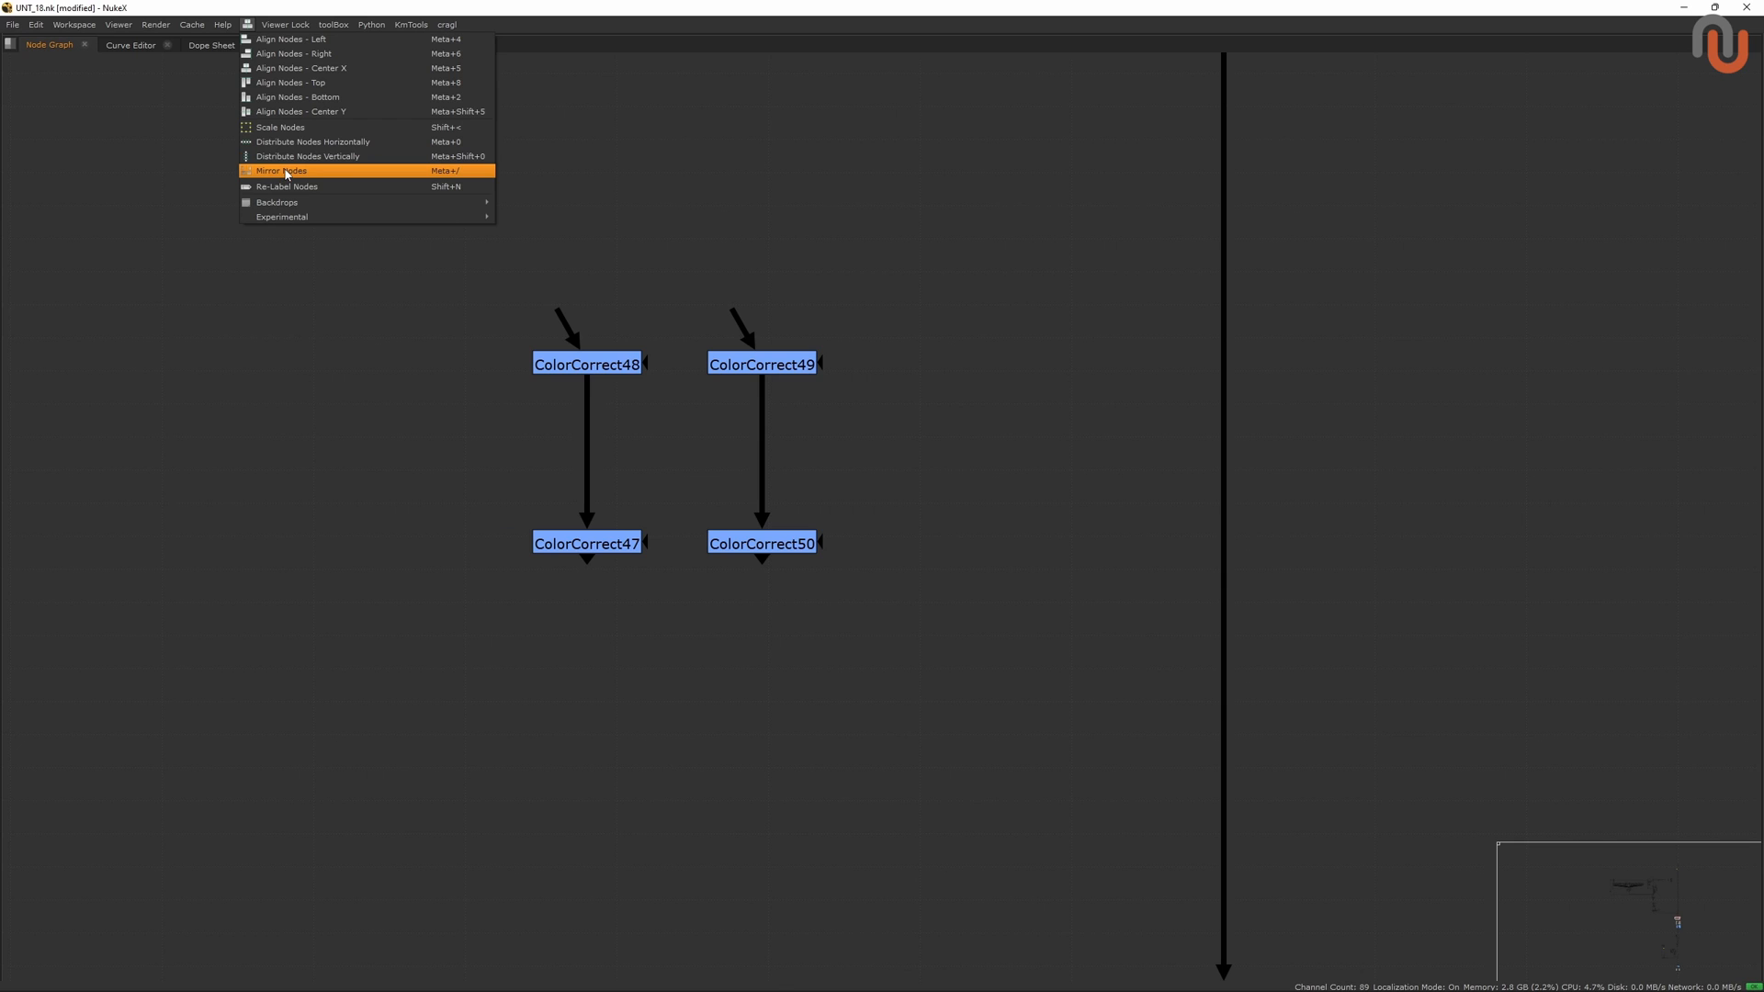
{"action": "mouse_move", "coordinate": [301, 185]}
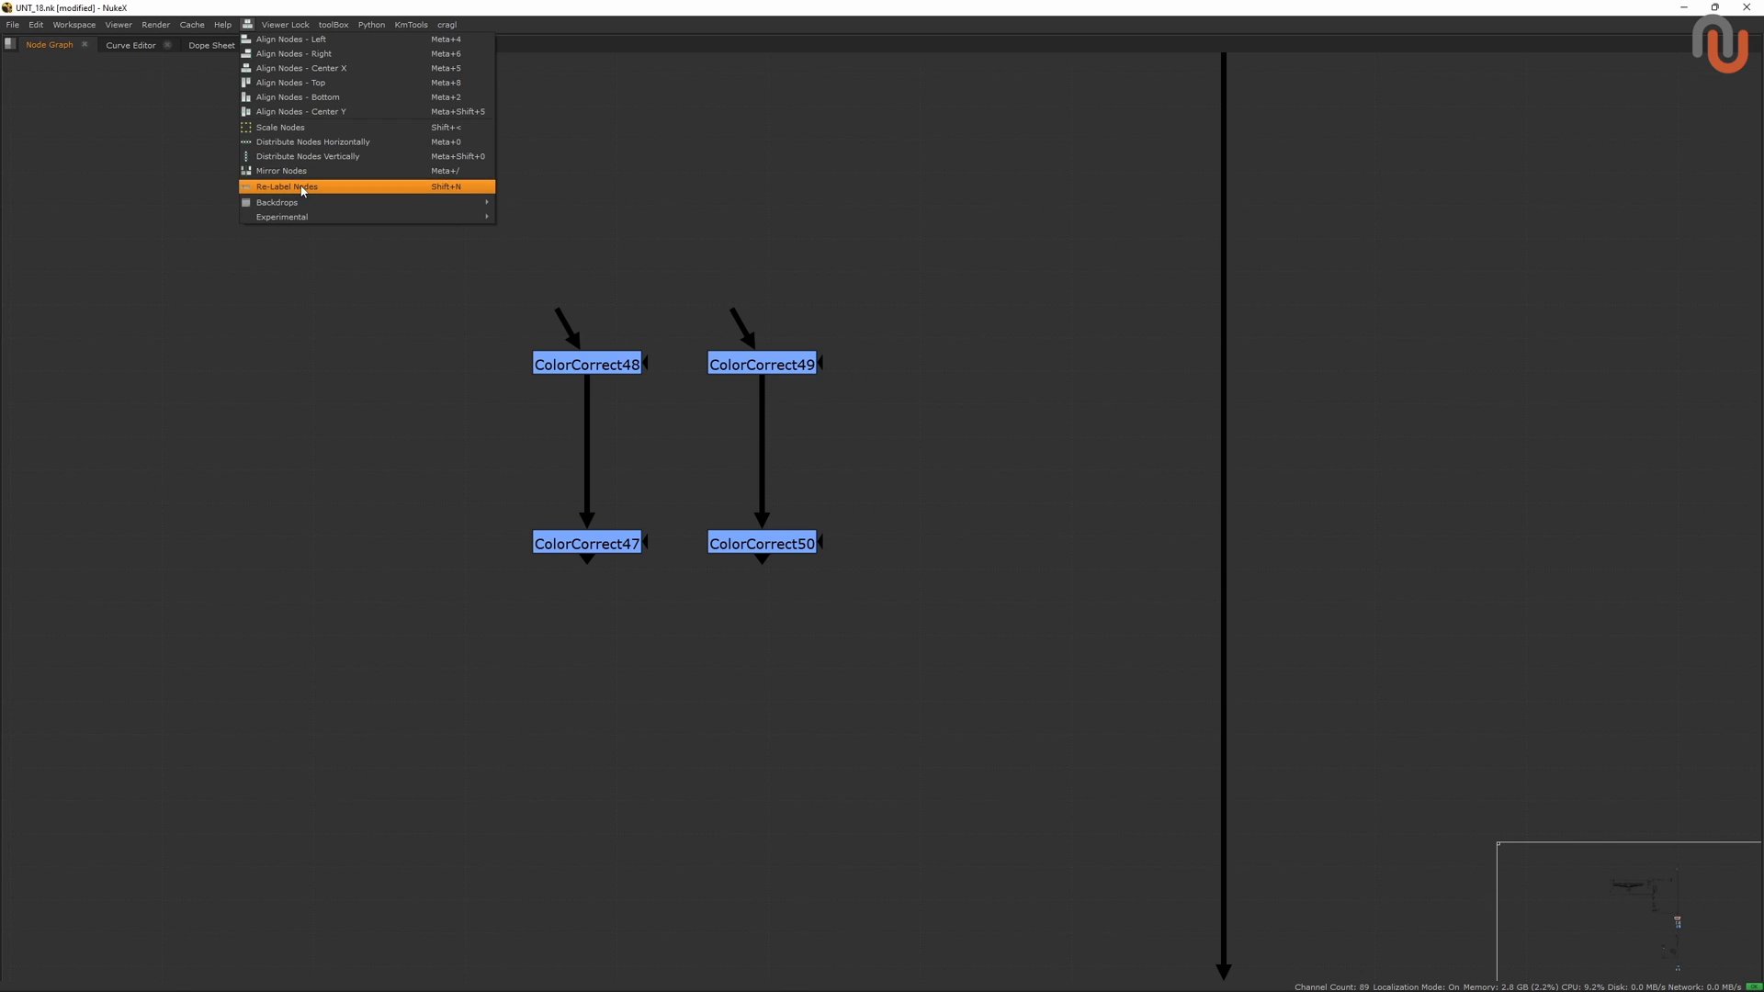
{"action": "mouse_move", "coordinate": [357, 194]}
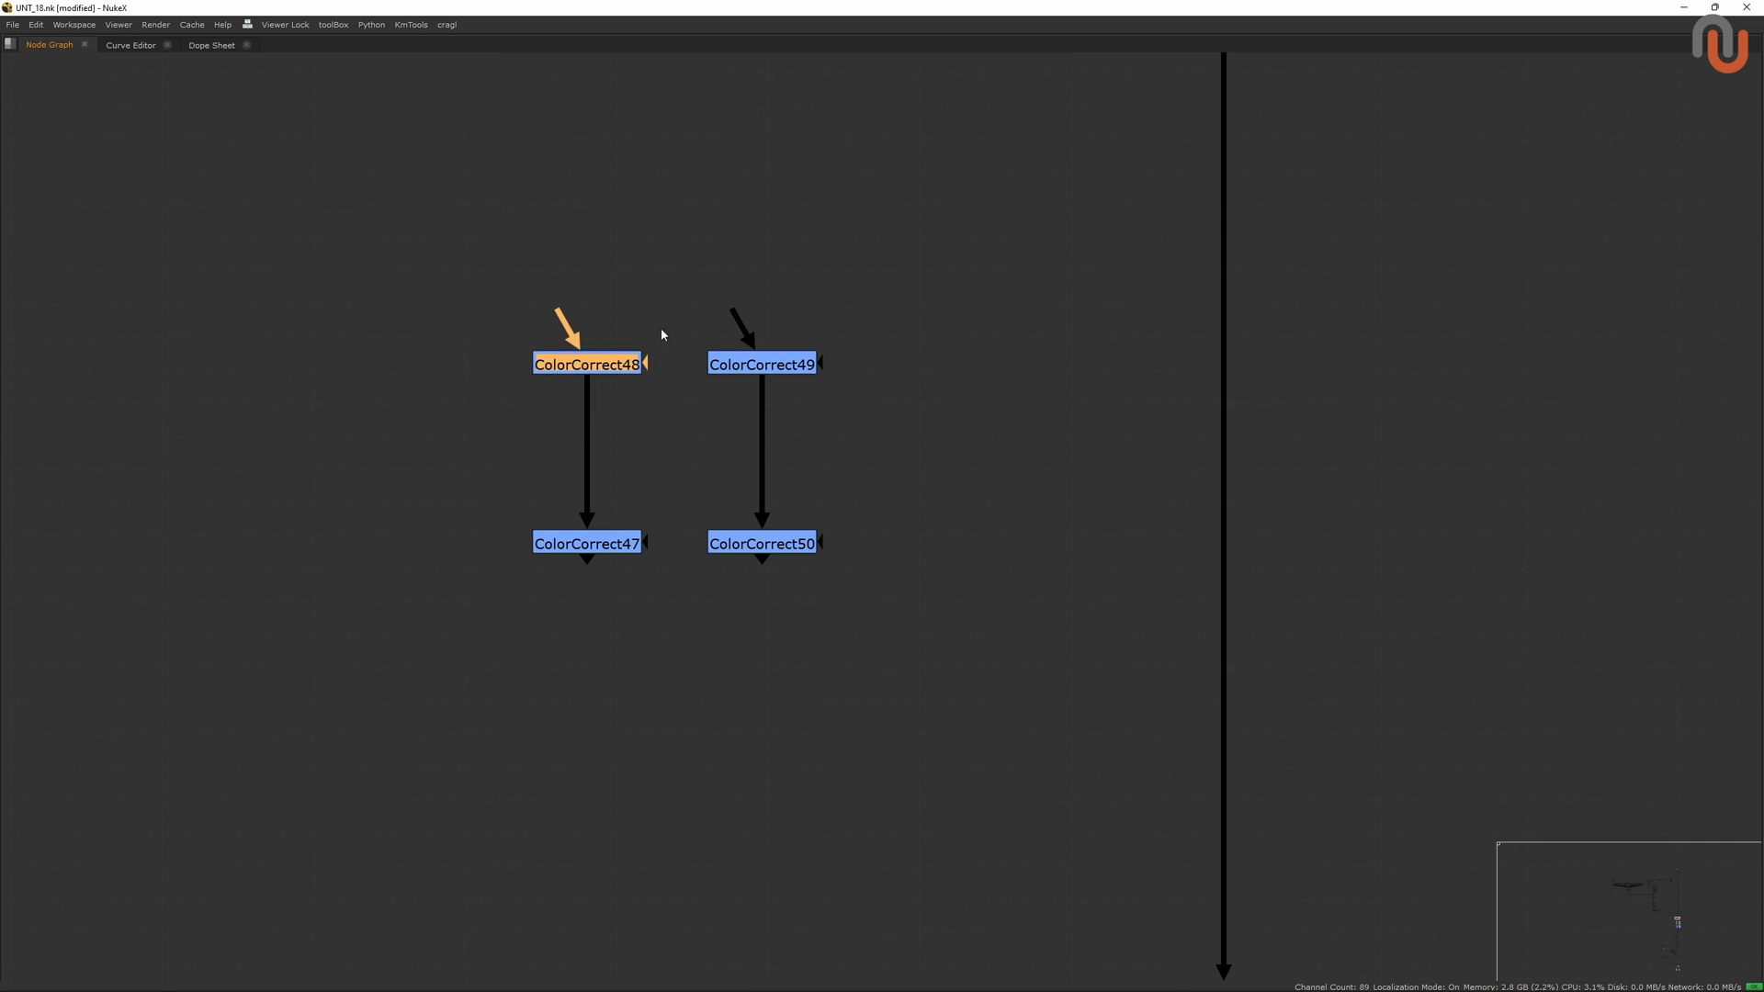
{"action": "mouse_move", "coordinate": [594, 335]}
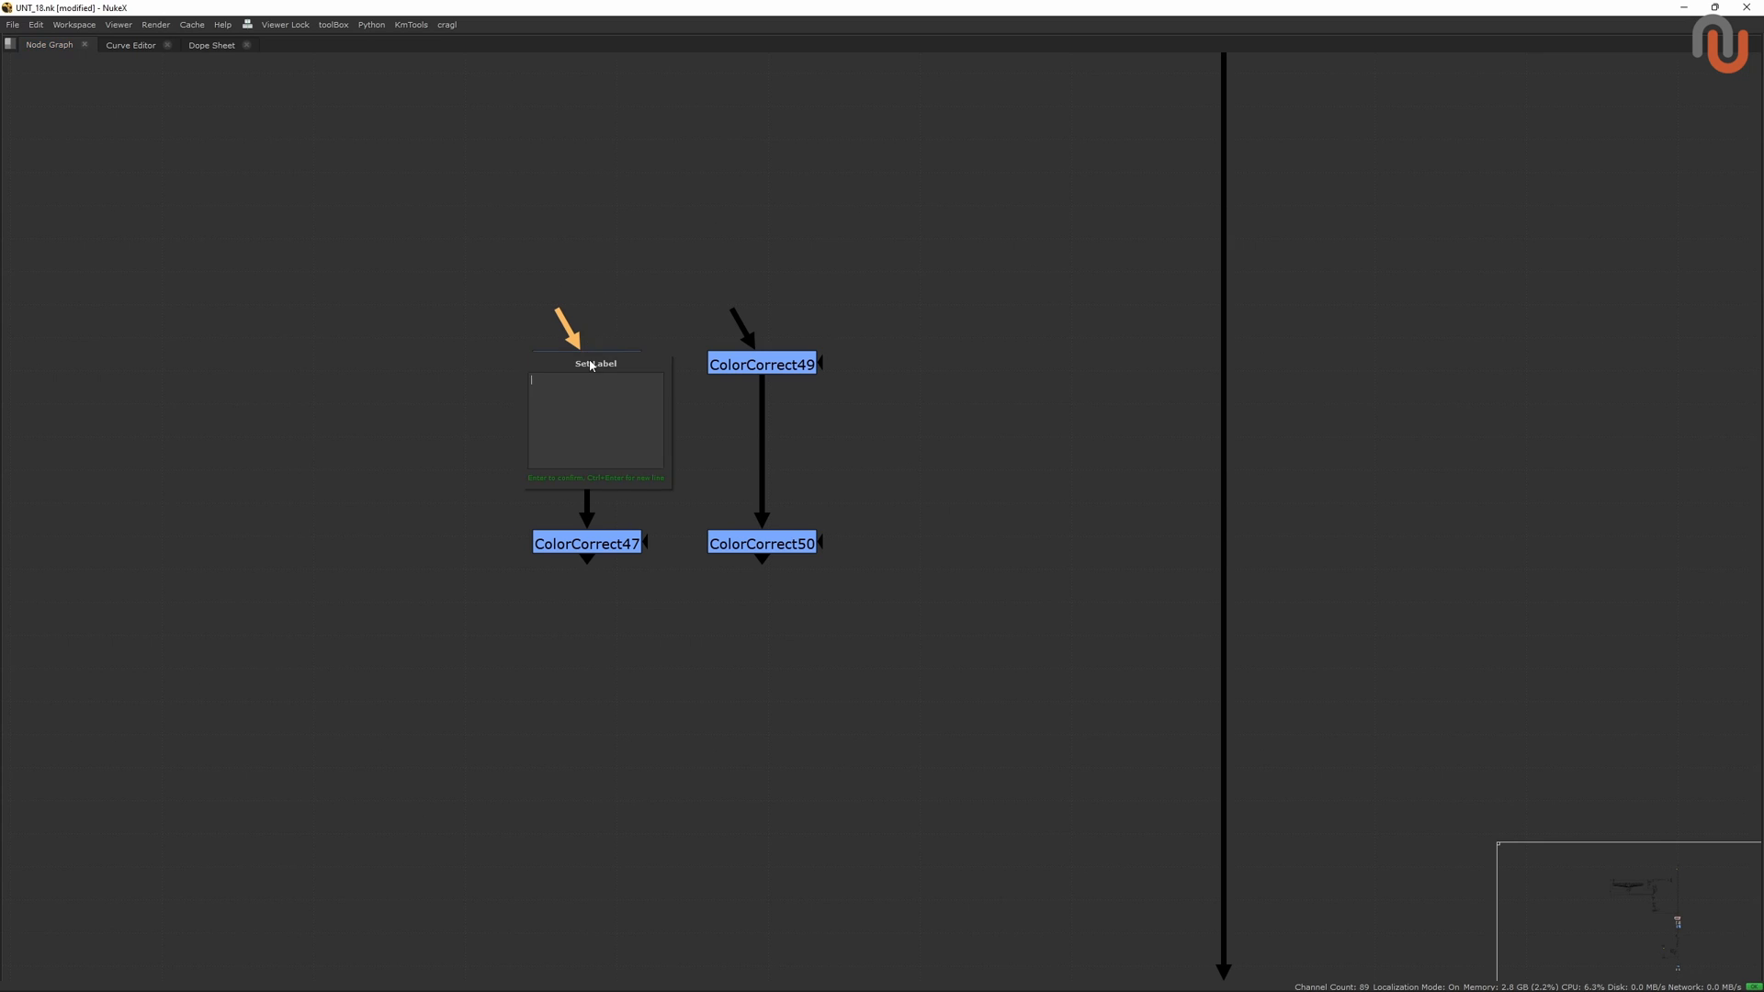
Label ColorCorrect48 'Hello' using the re-label command.
{"action": "type", "text": "Hello"}
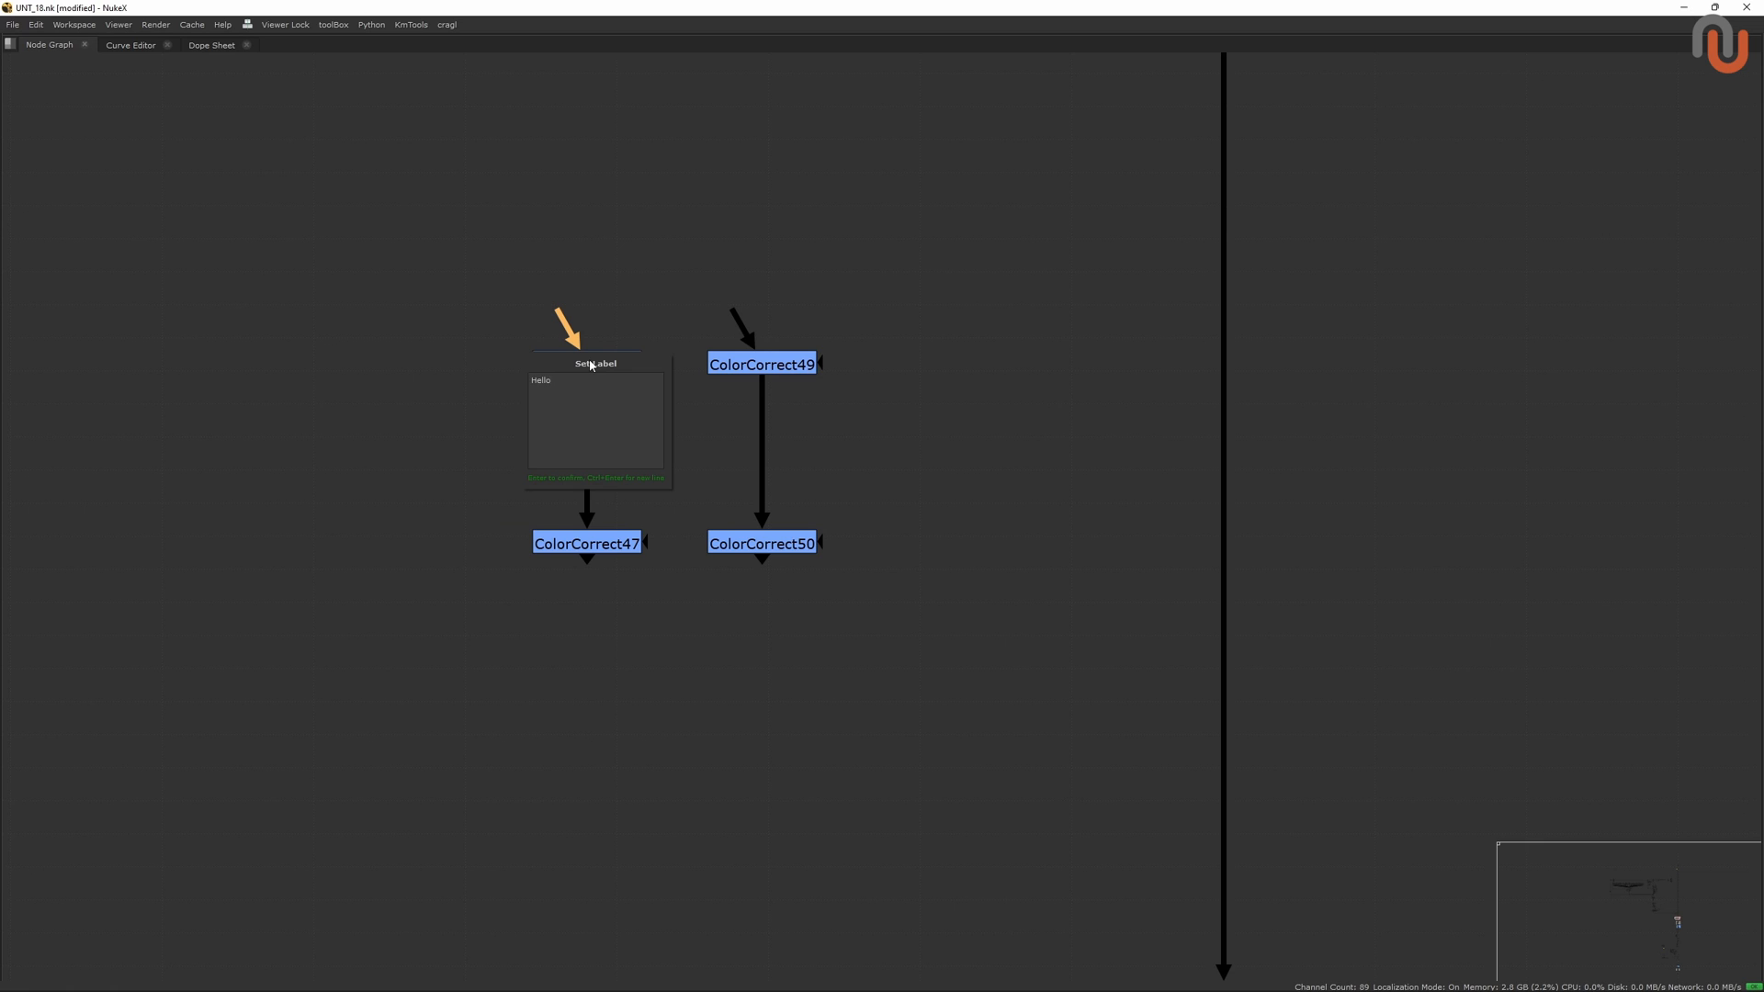
{"action": "key", "text": "Return"}
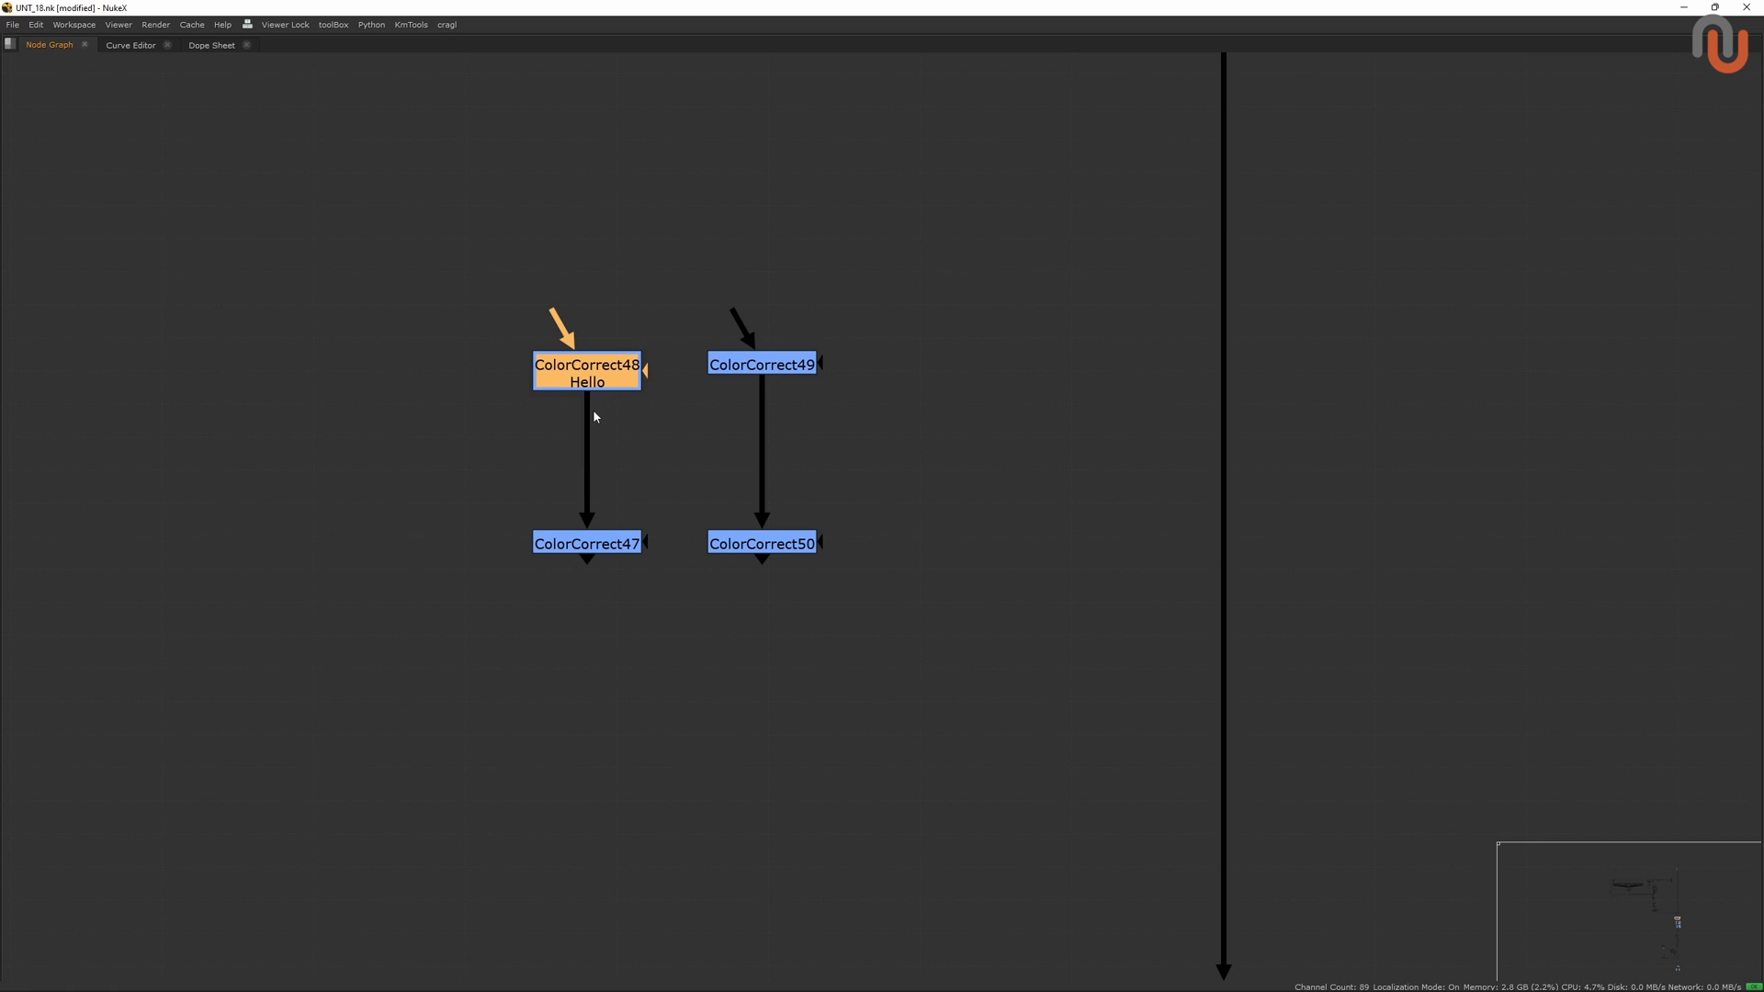
{"action": "mouse_move", "coordinate": [646, 357]}
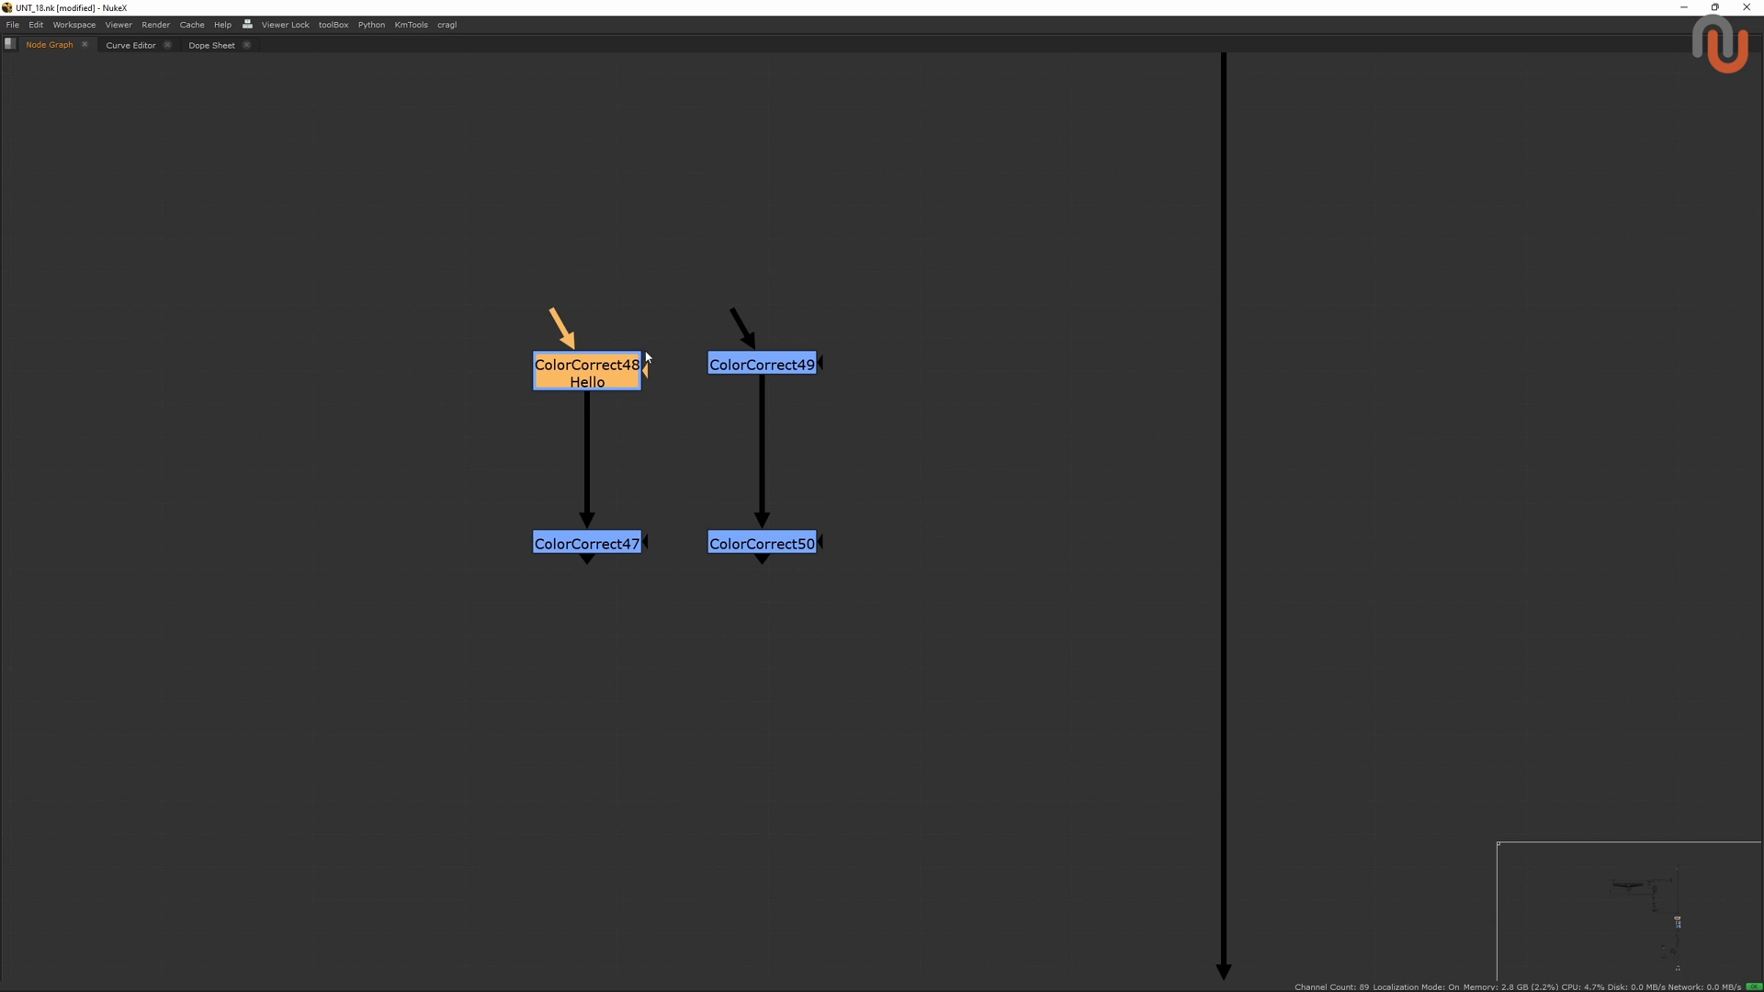
{"action": "mouse_move", "coordinate": [269, 160]}
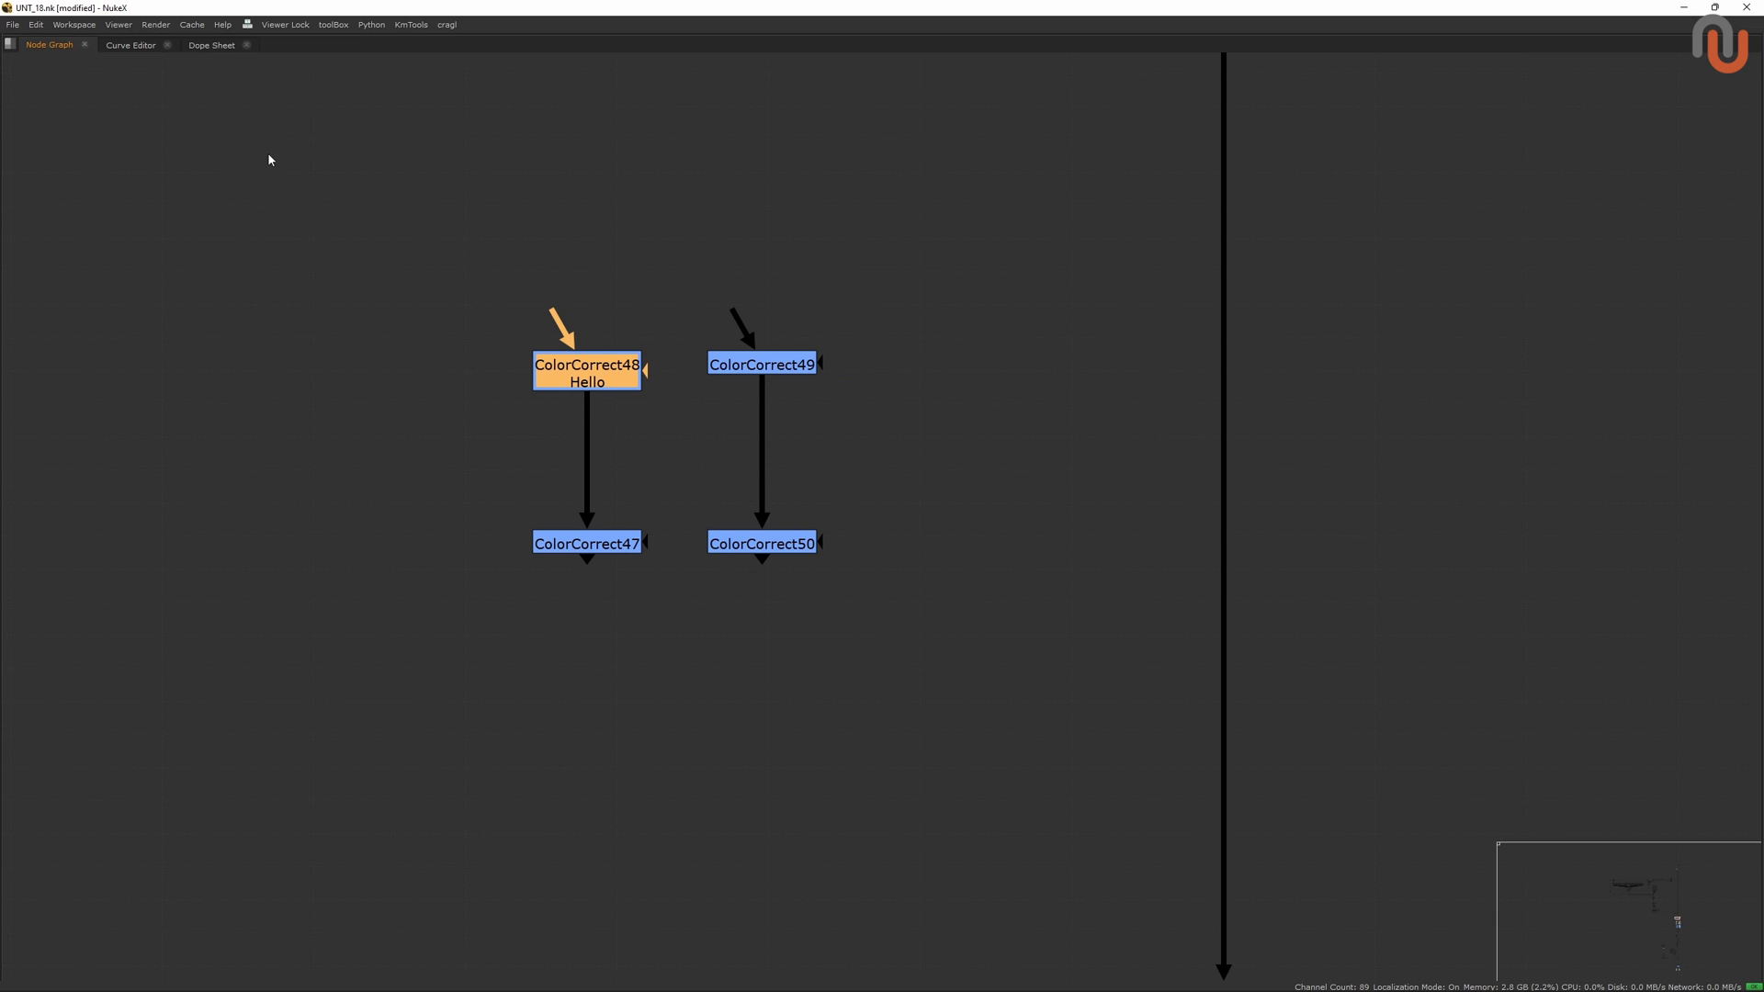
{"action": "mouse_move", "coordinate": [633, 379]}
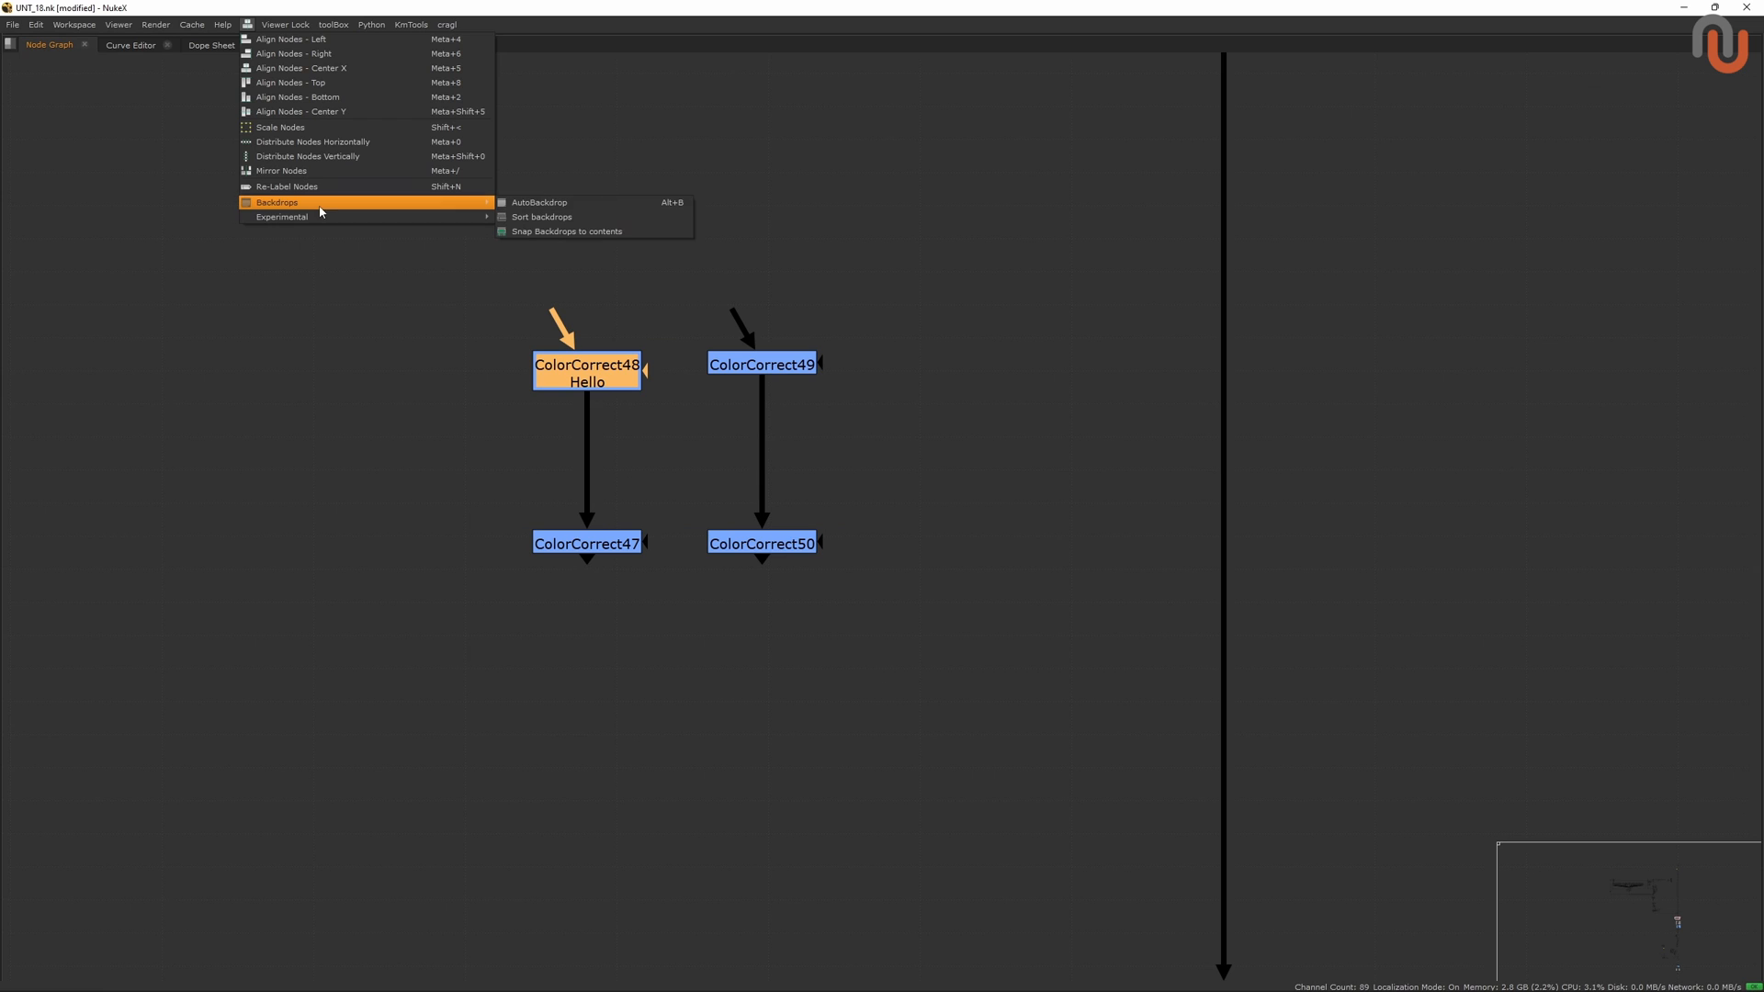
{"action": "mouse_move", "coordinate": [618, 202]}
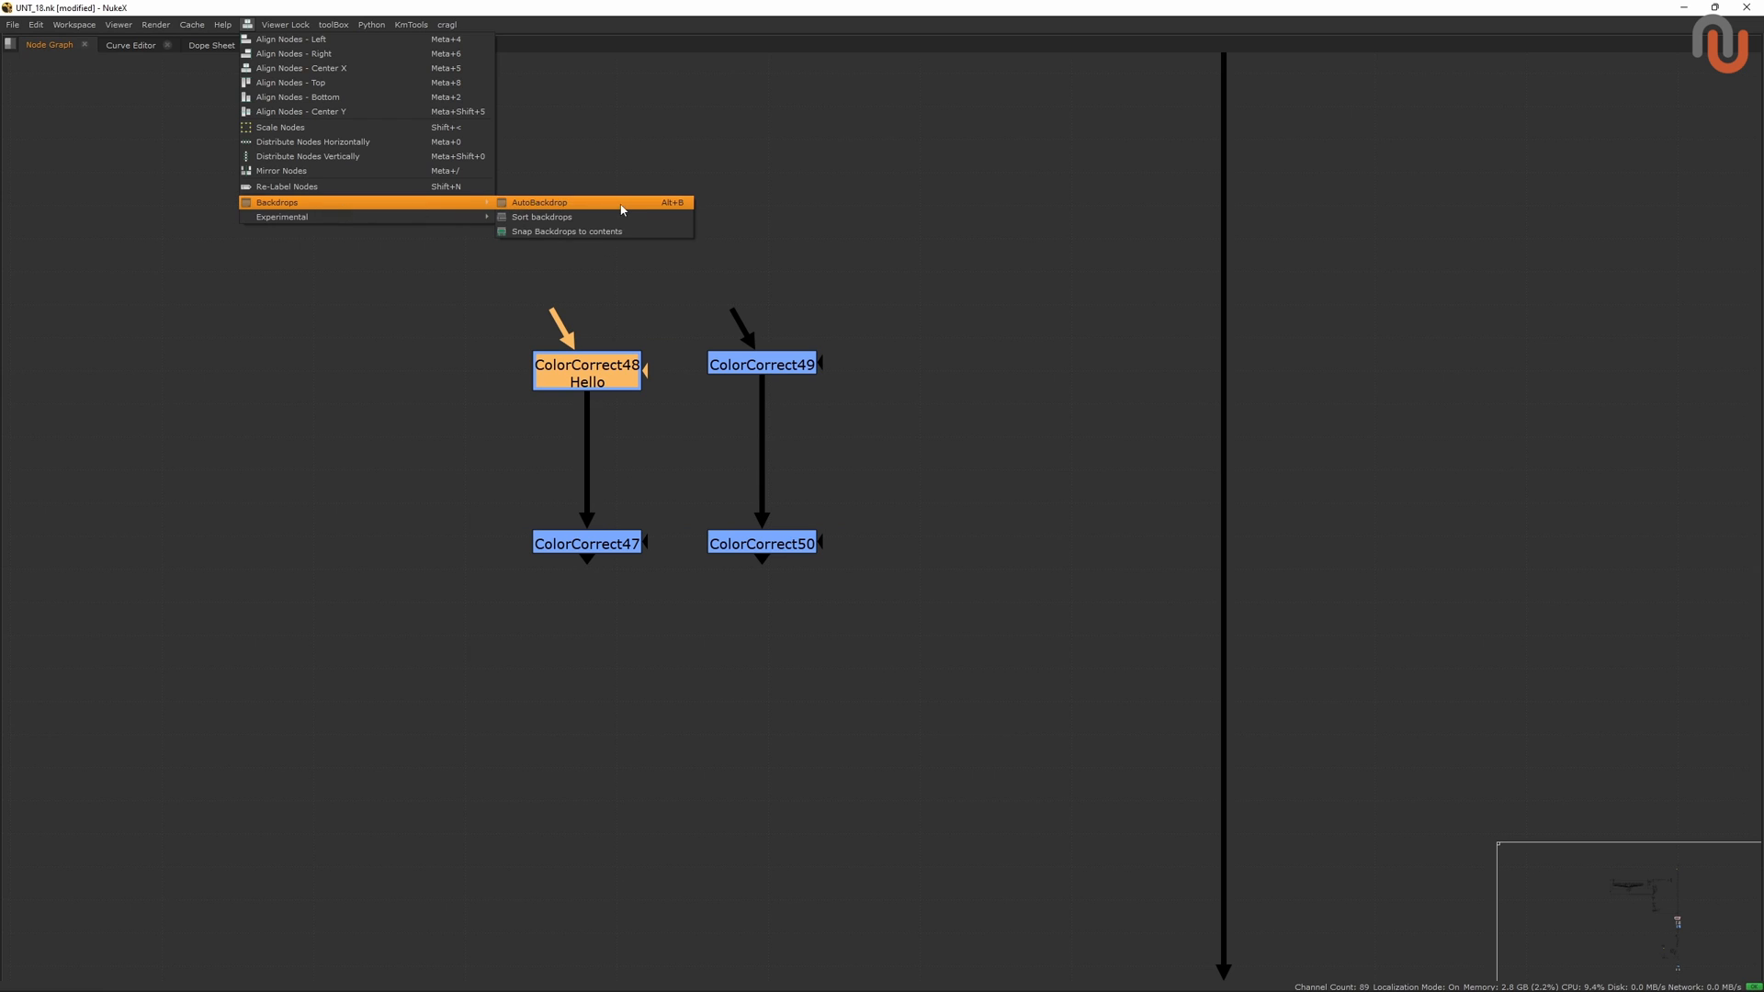
{"action": "mouse_move", "coordinate": [541, 216]}
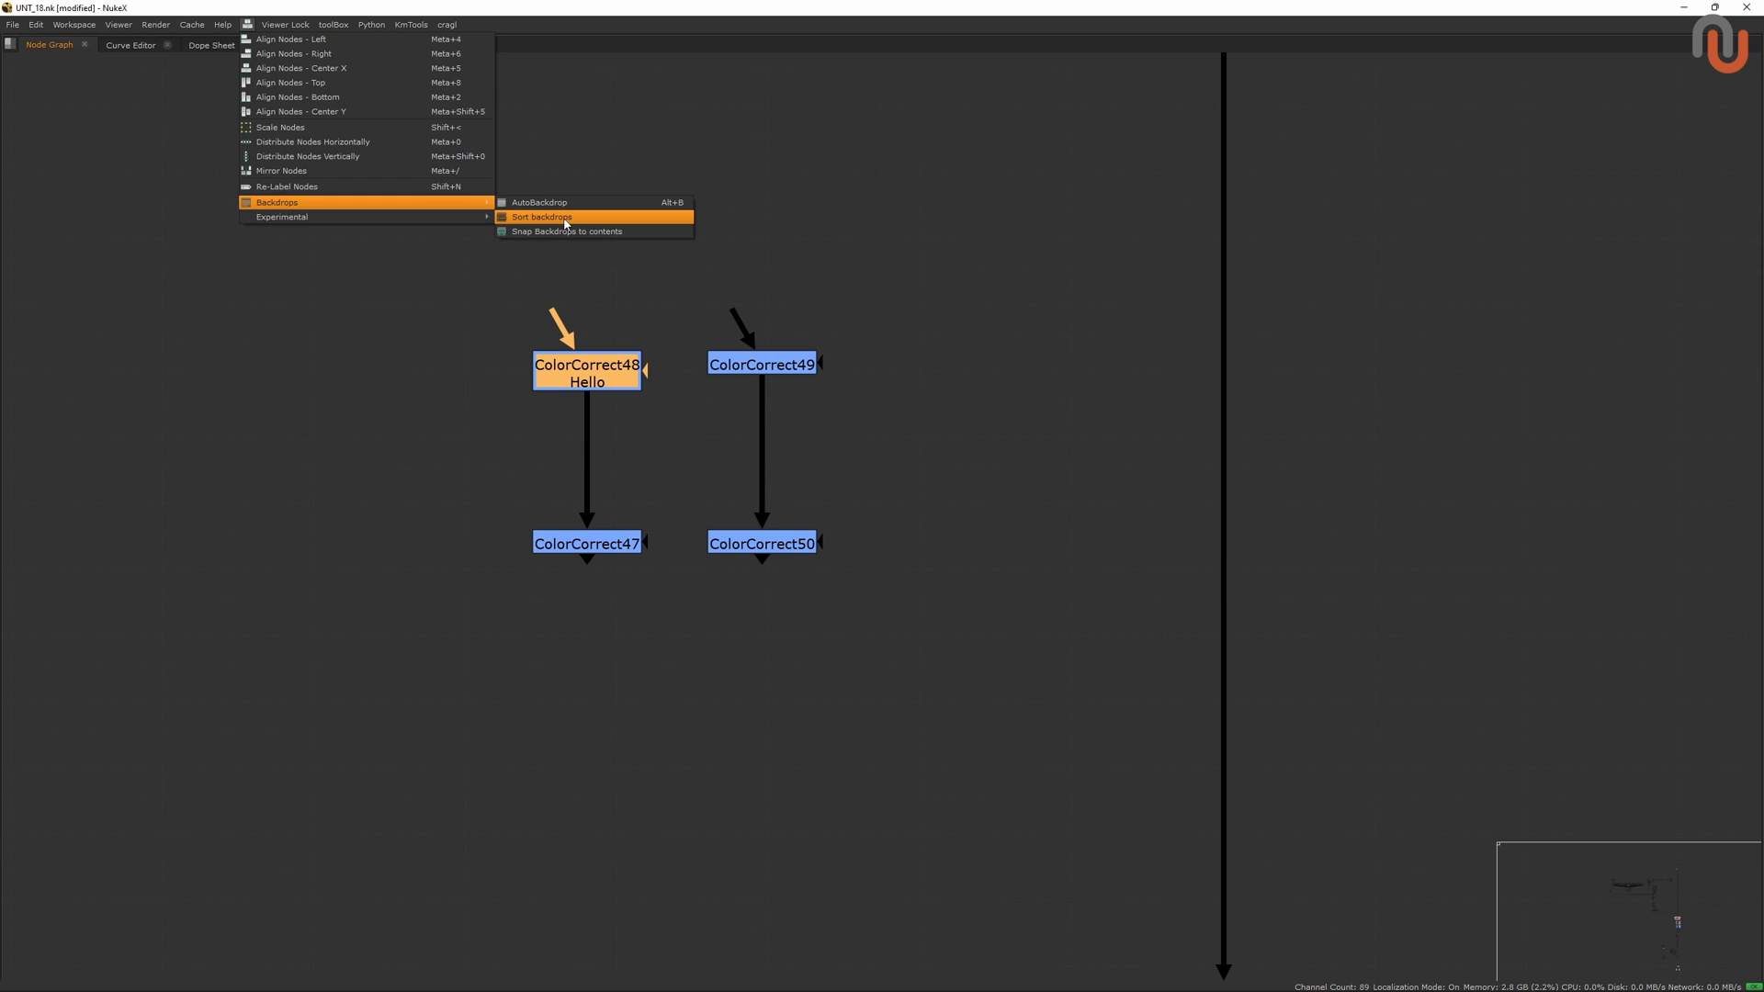
{"action": "mouse_move", "coordinate": [568, 232]}
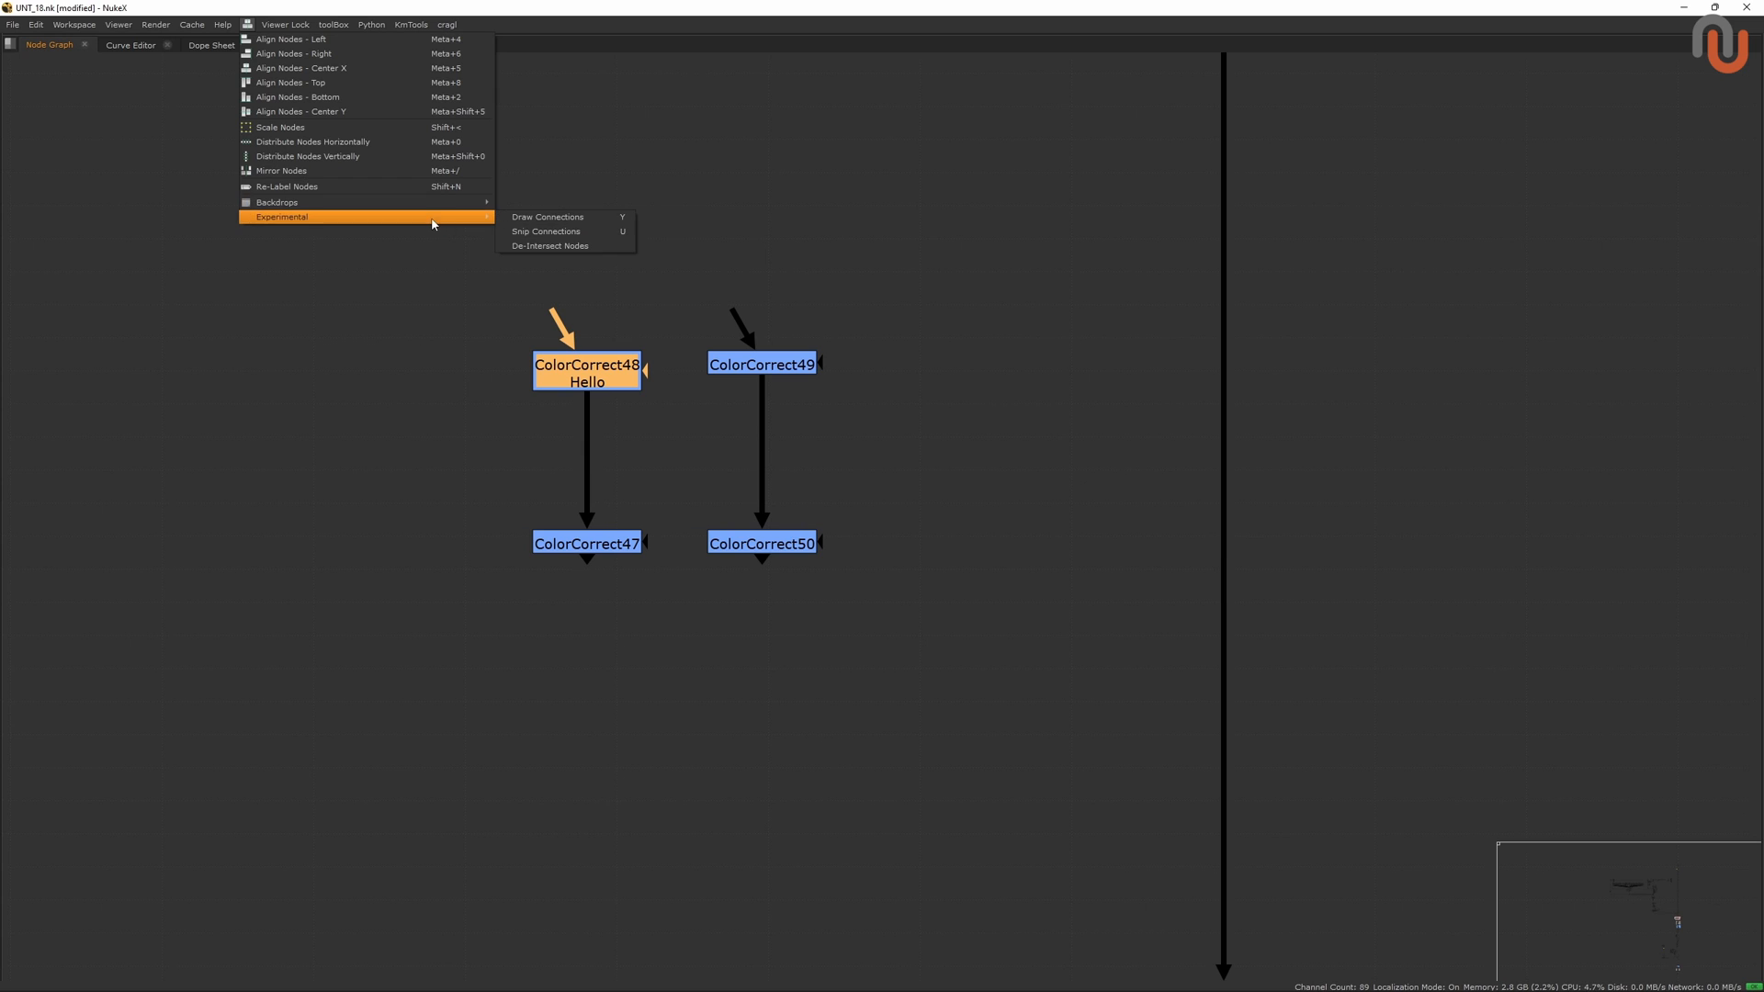
{"action": "mouse_move", "coordinate": [566, 215]}
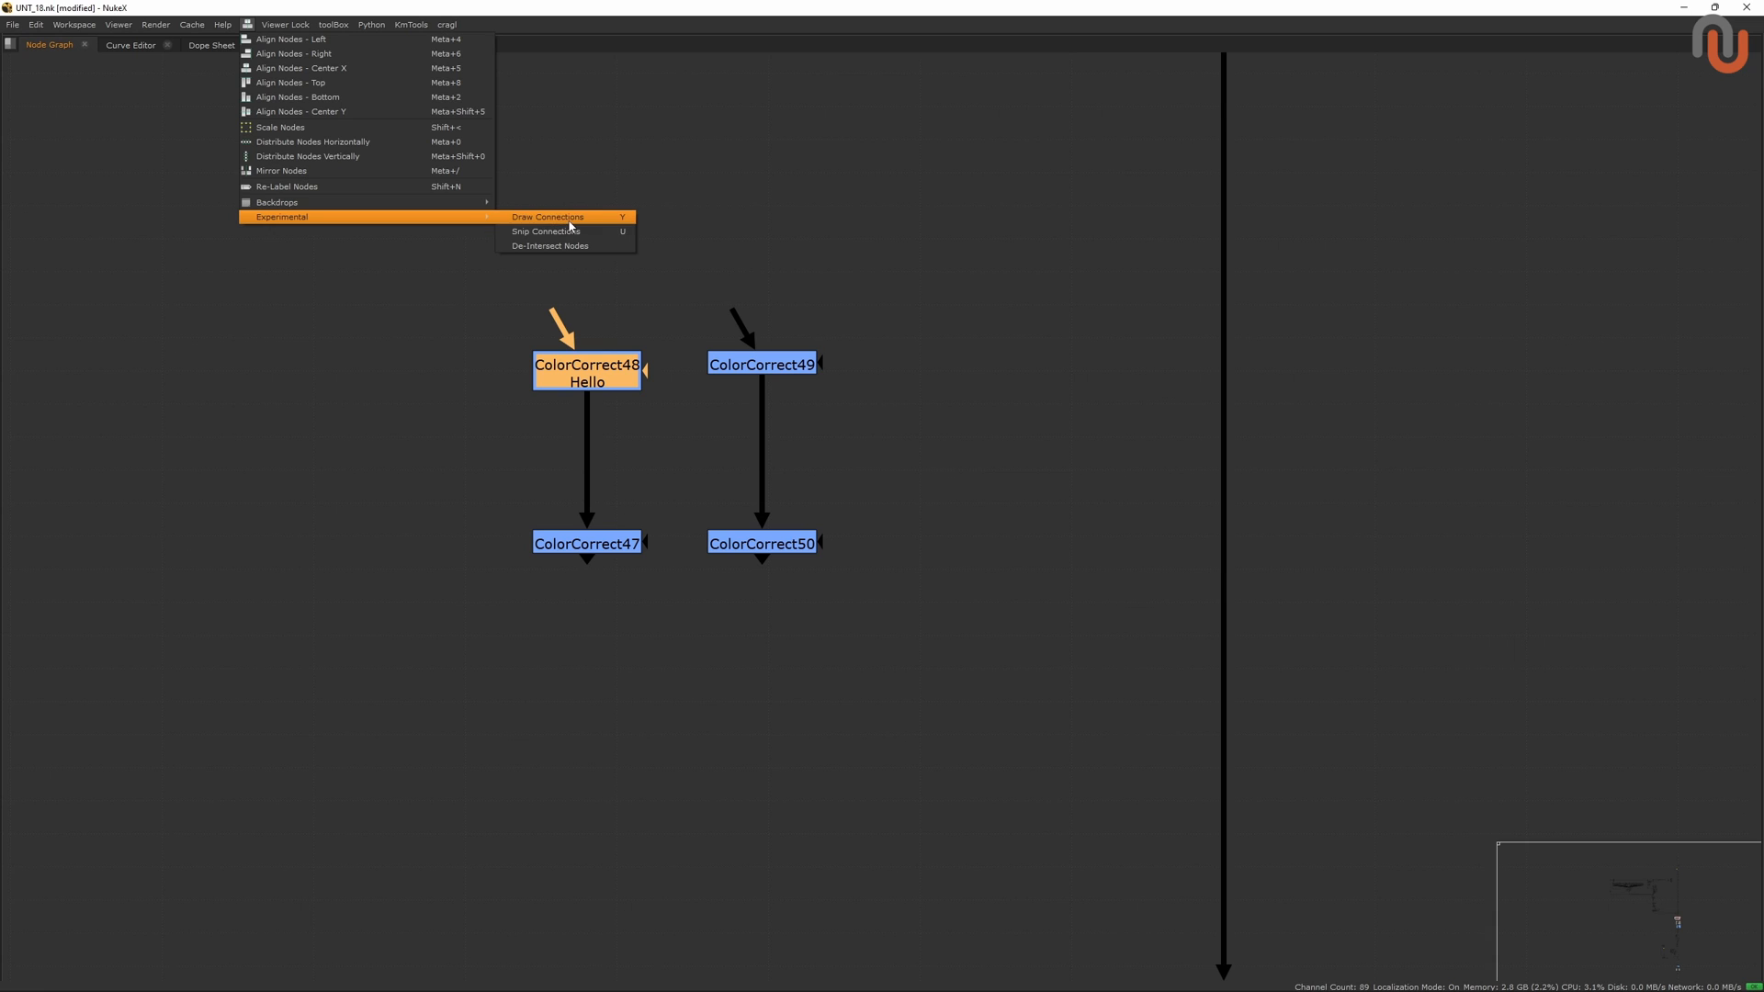
{"action": "mouse_move", "coordinate": [566, 246]}
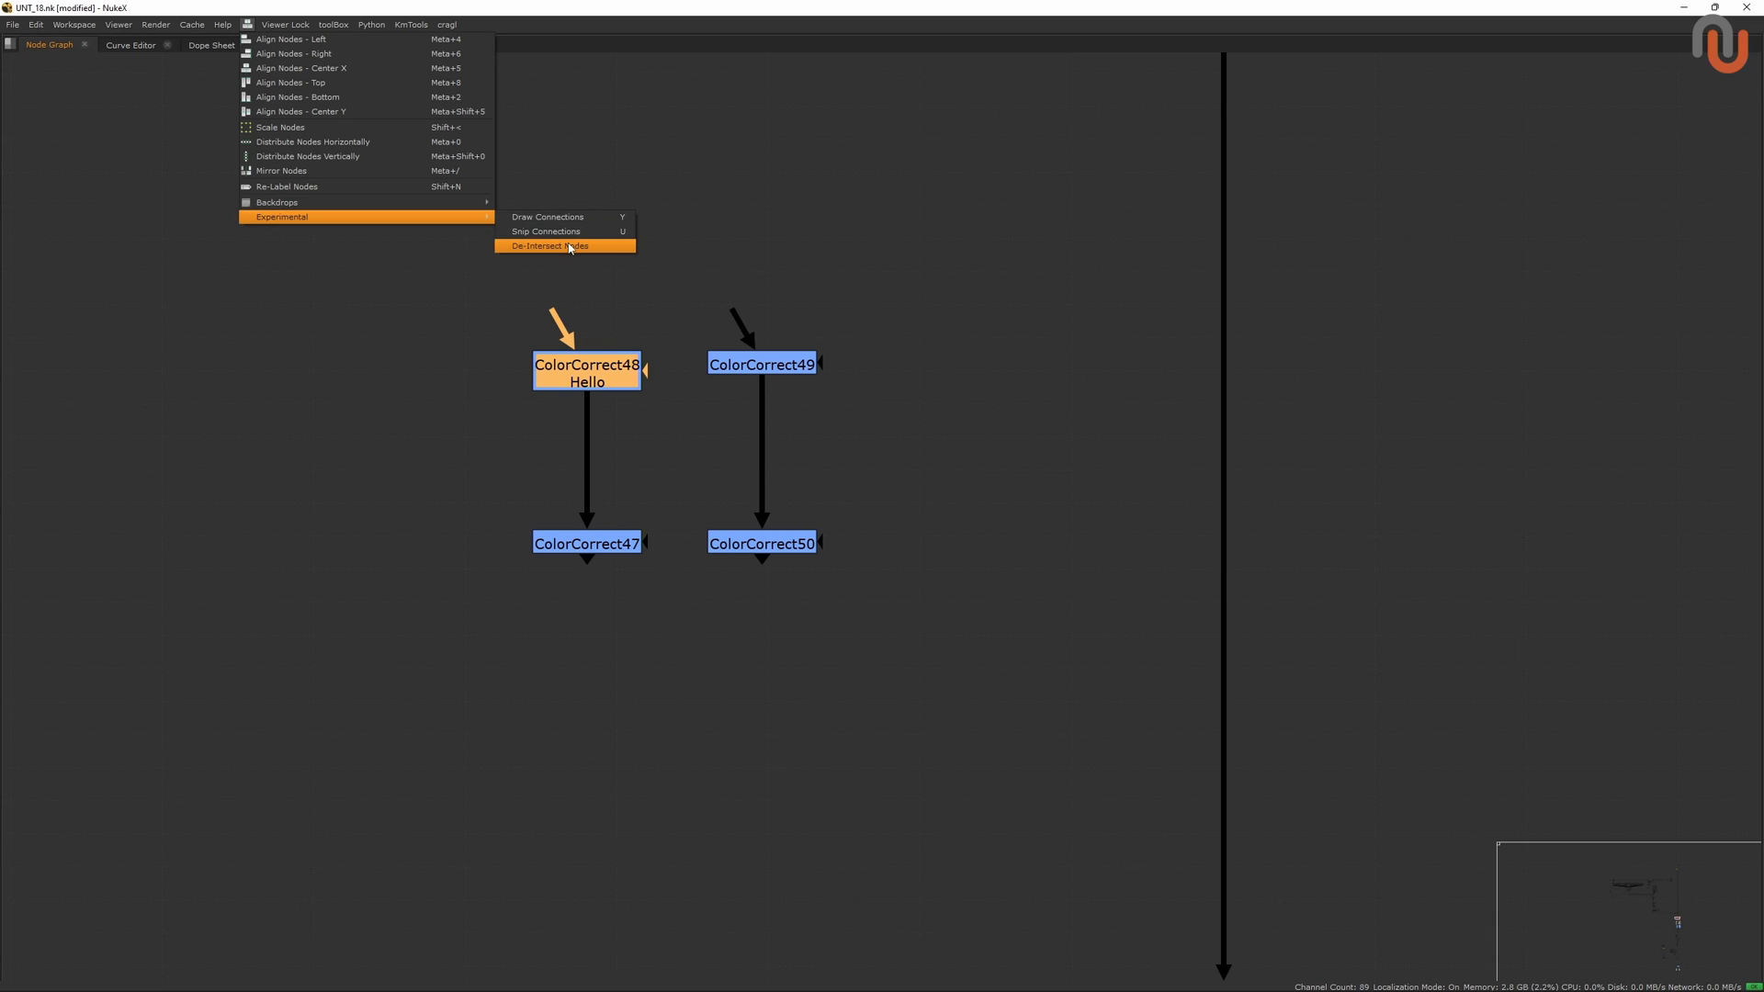
Dismiss the tools menu in the Node Graph without applying anything.
{"action": "left_click", "coordinate": [549, 245]}
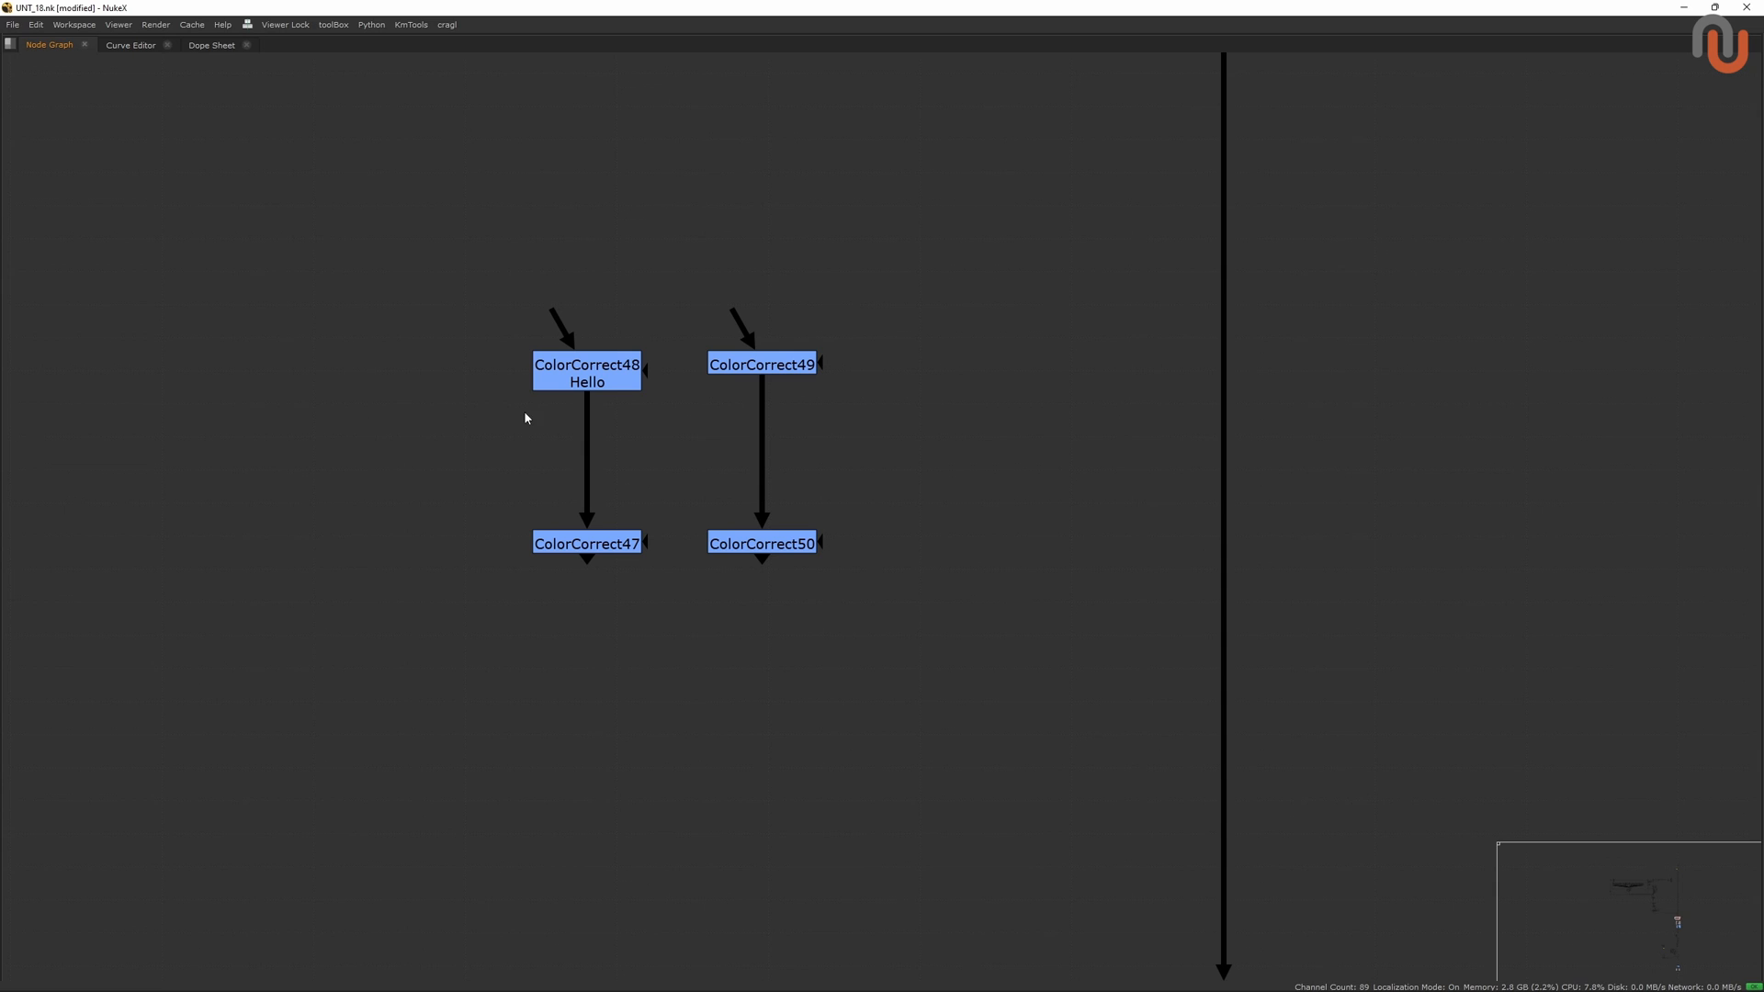
{"action": "mouse_move", "coordinate": [812, 449]}
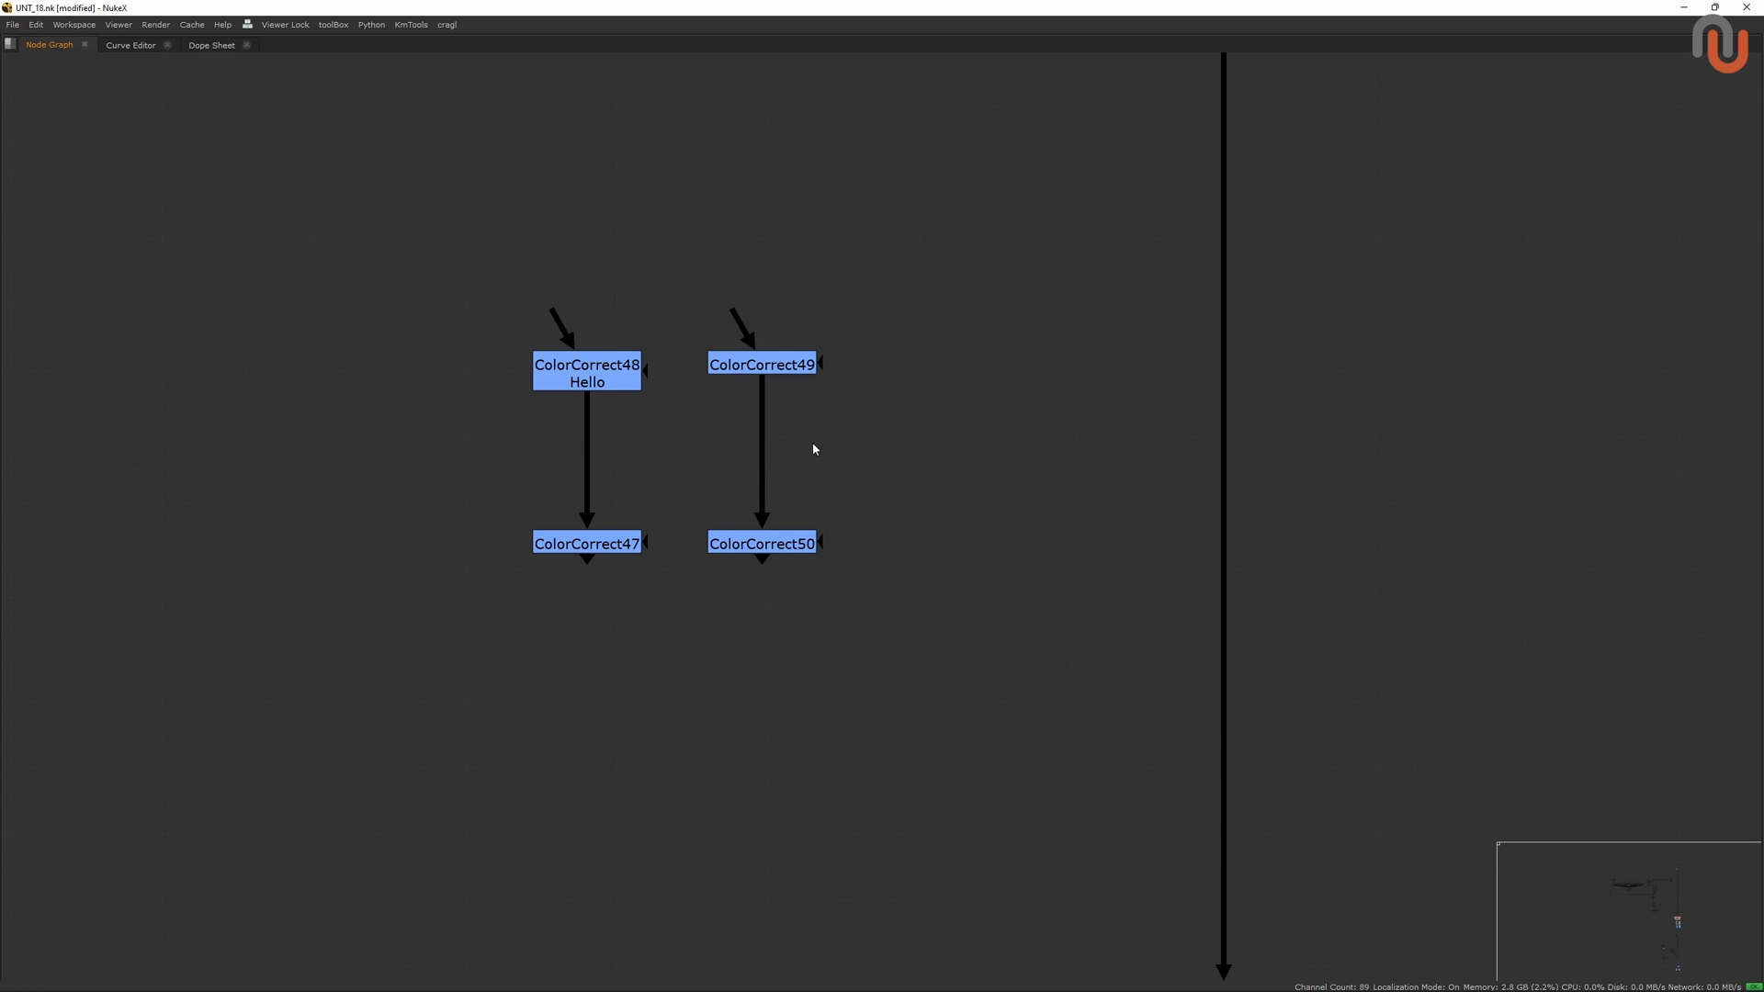
{"action": "mouse_move", "coordinate": [577, 442]}
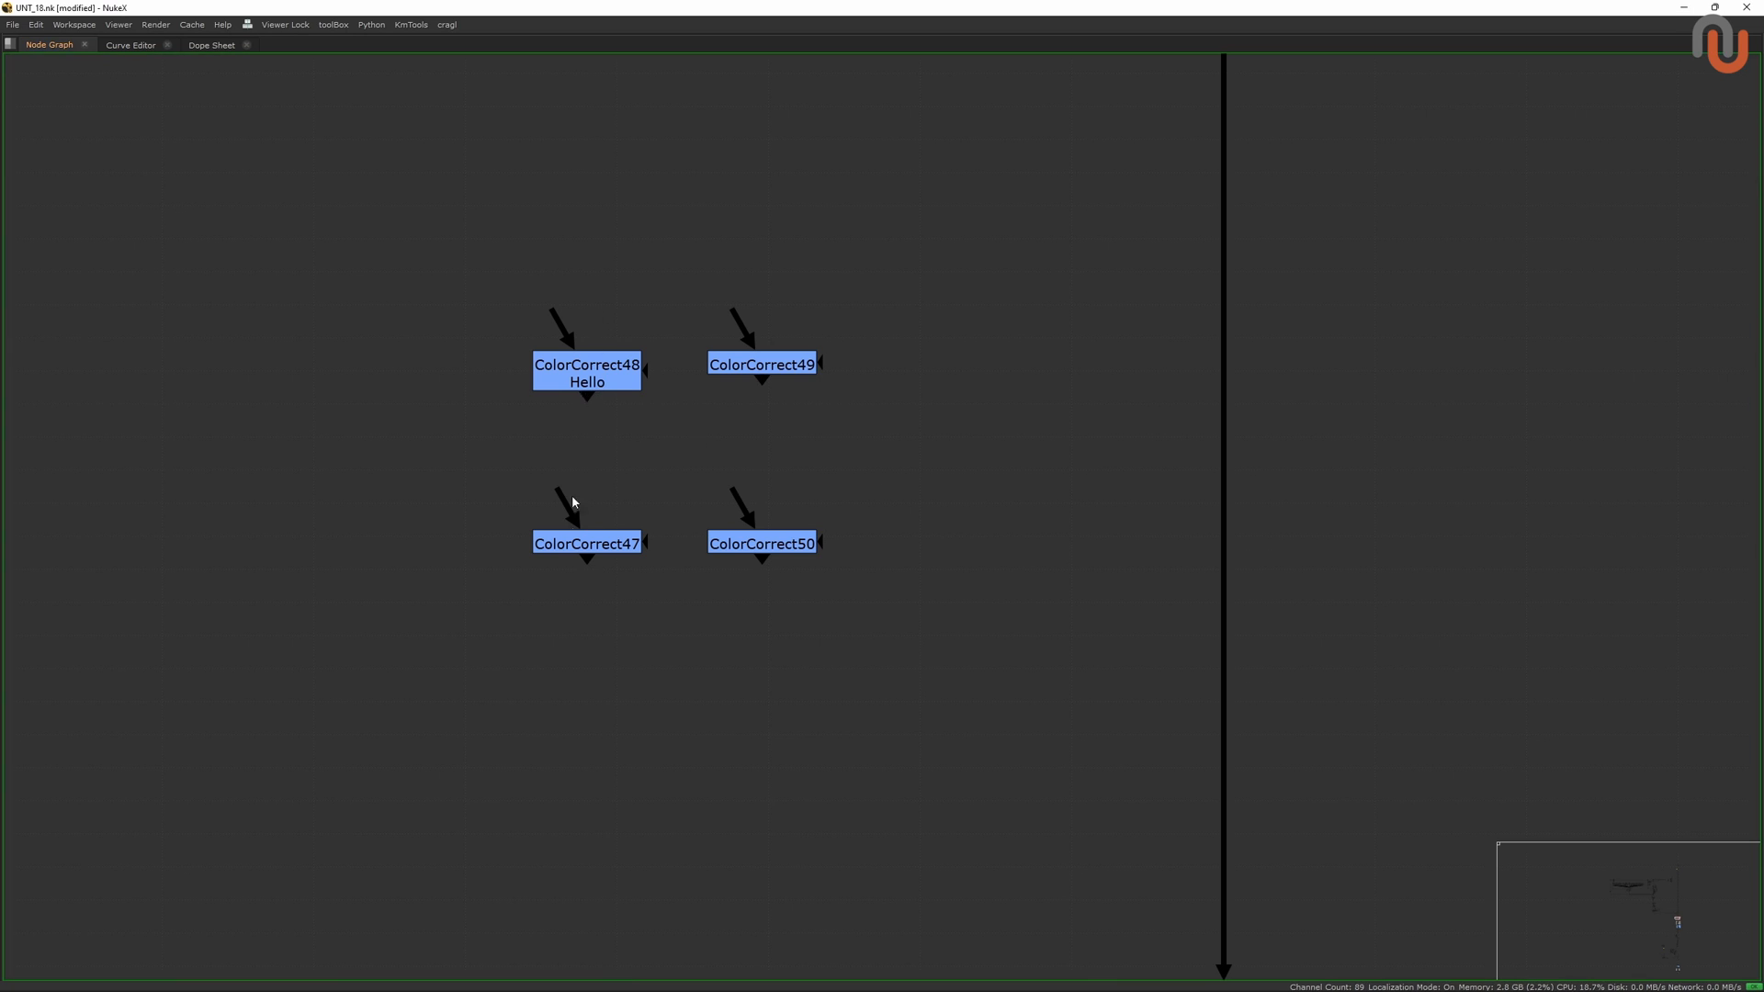
{"action": "mouse_move", "coordinate": [588, 282]}
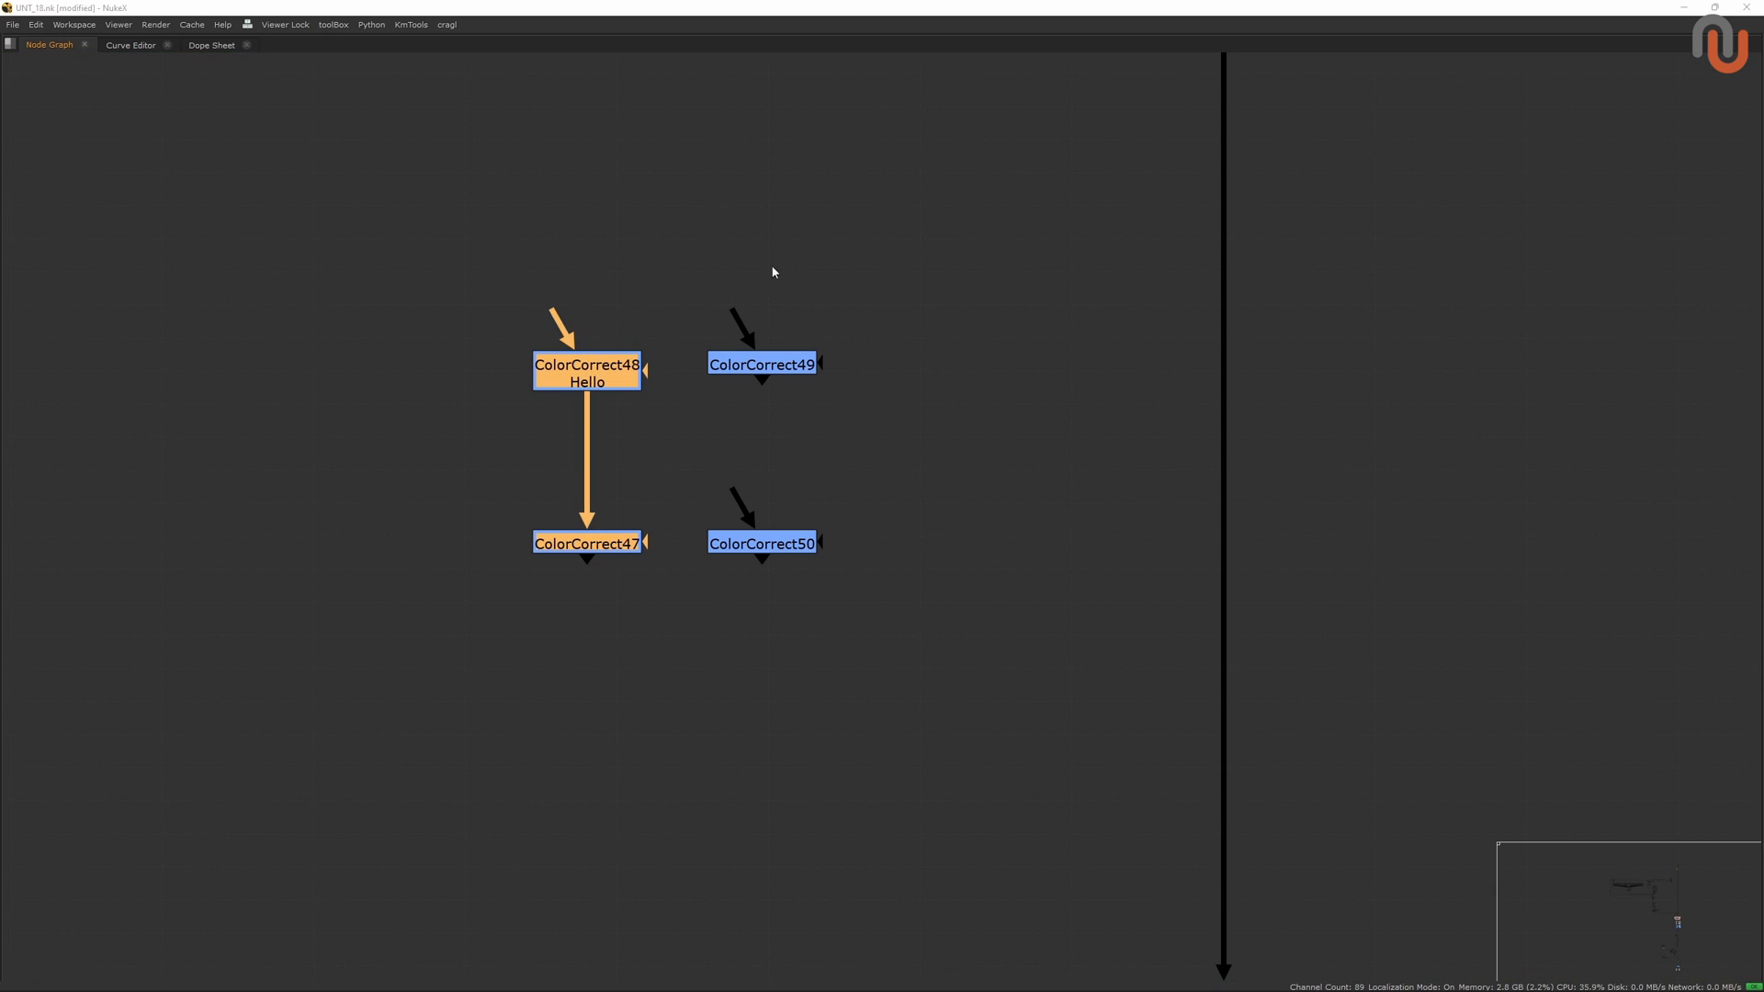
Clear the node selection and bring up the node organizing tools menu.
{"action": "left_click", "coordinate": [657, 423]}
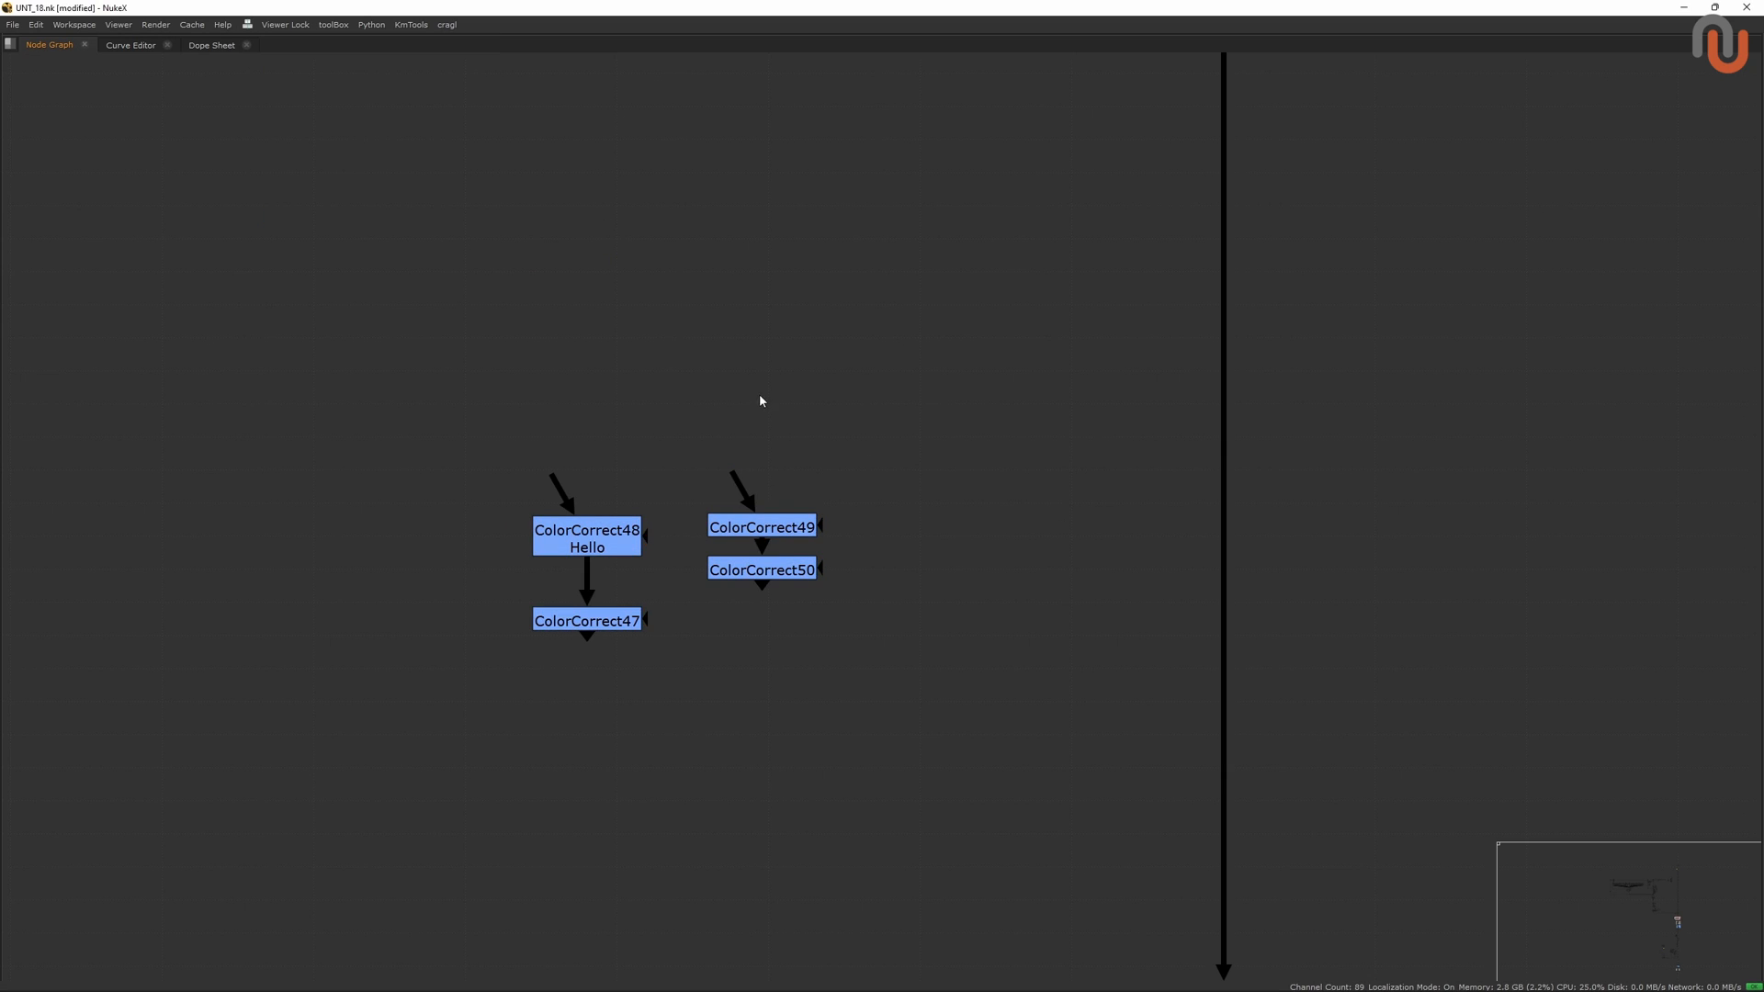
{"action": "left_click", "coordinate": [247, 24]}
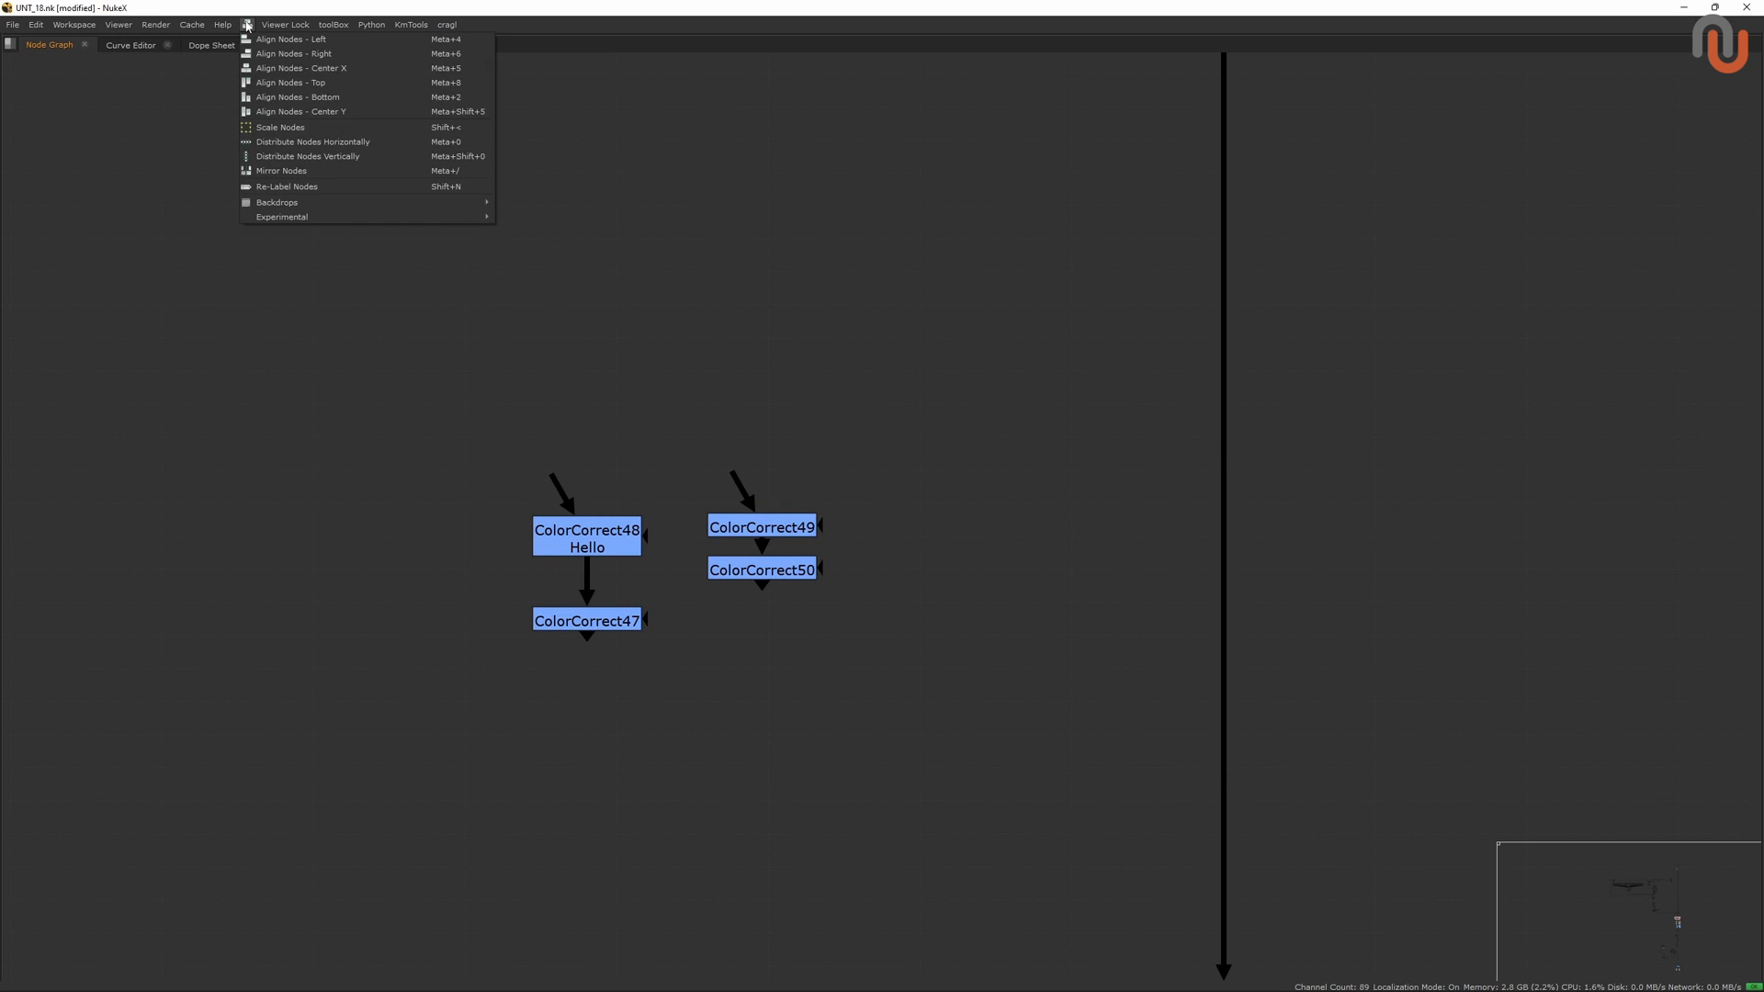
{"action": "mouse_move", "coordinate": [312, 140]}
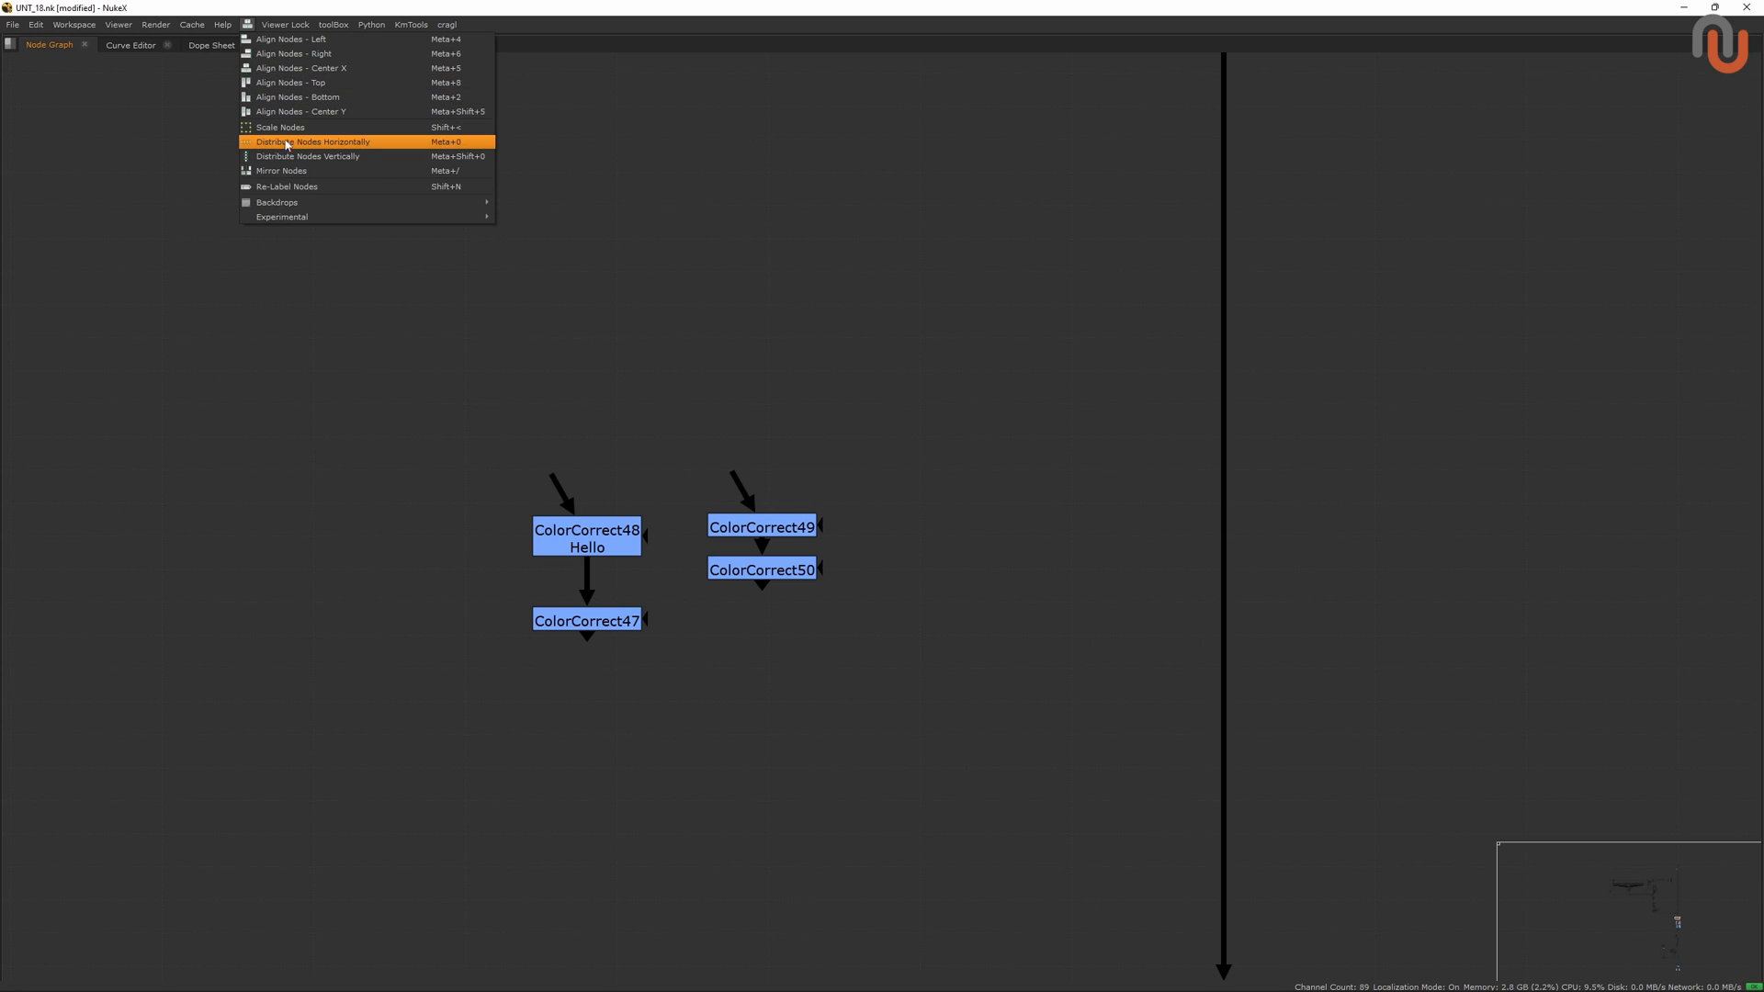
{"action": "mouse_move", "coordinate": [279, 127]}
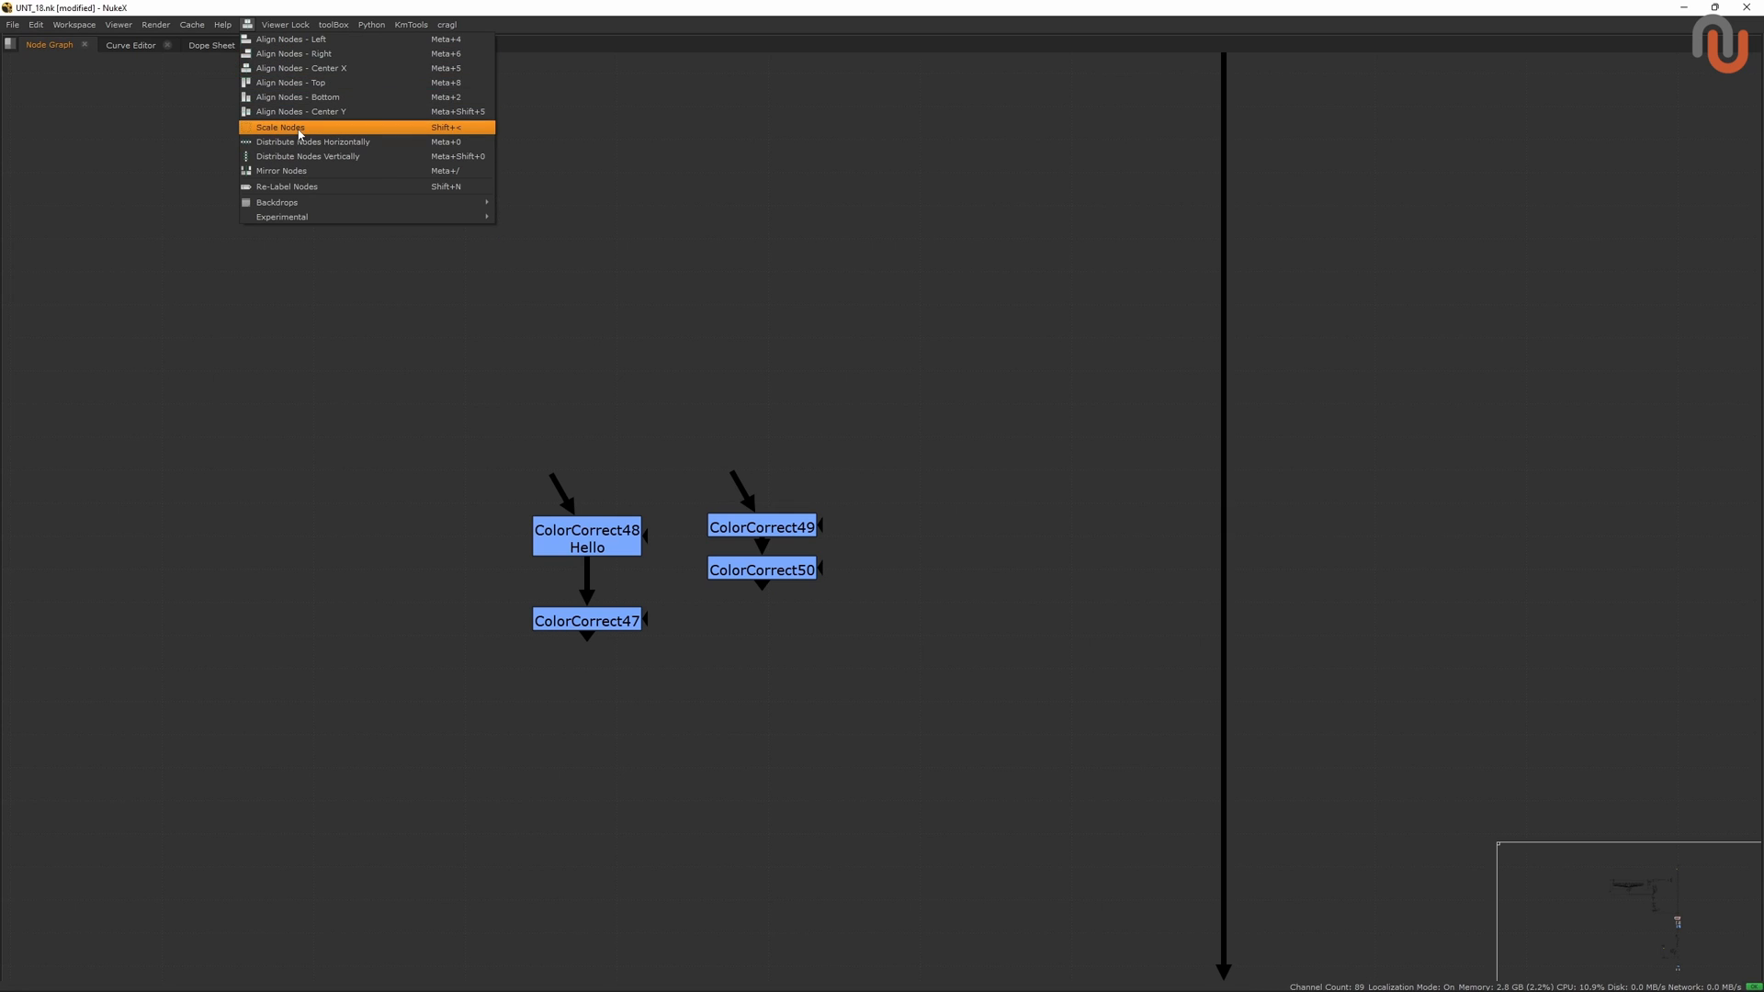
{"action": "mouse_move", "coordinate": [330, 135]}
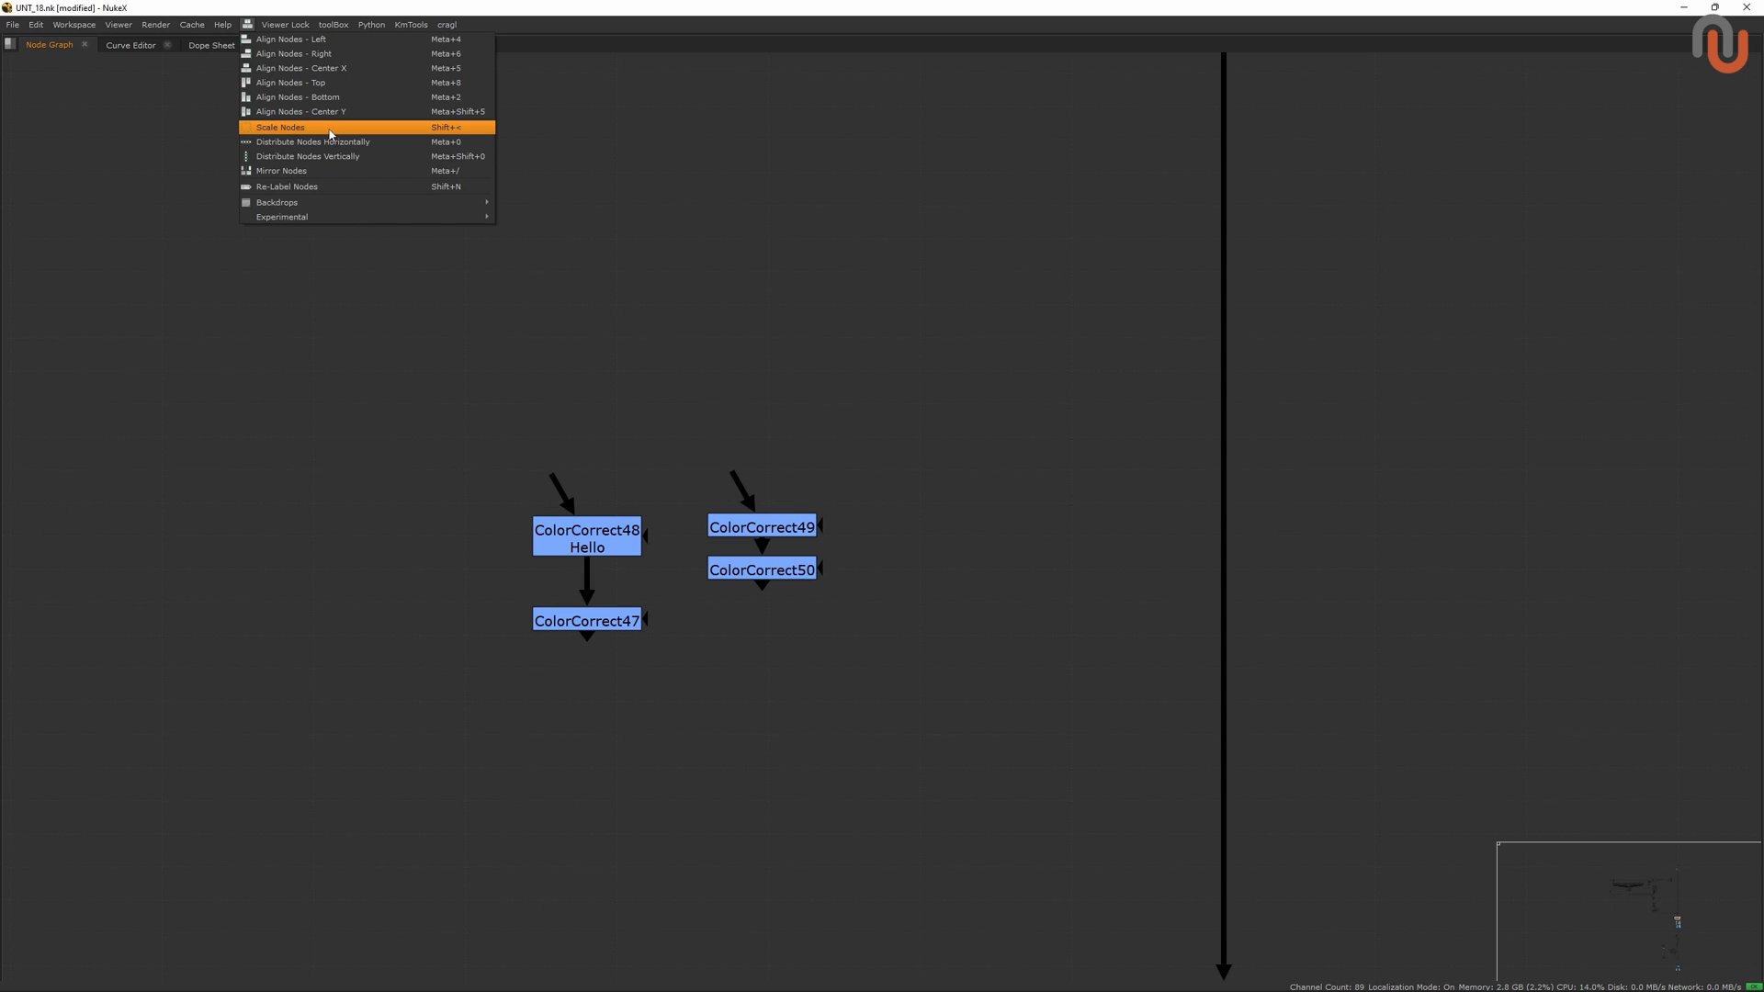
{"action": "mouse_move", "coordinate": [765, 194]}
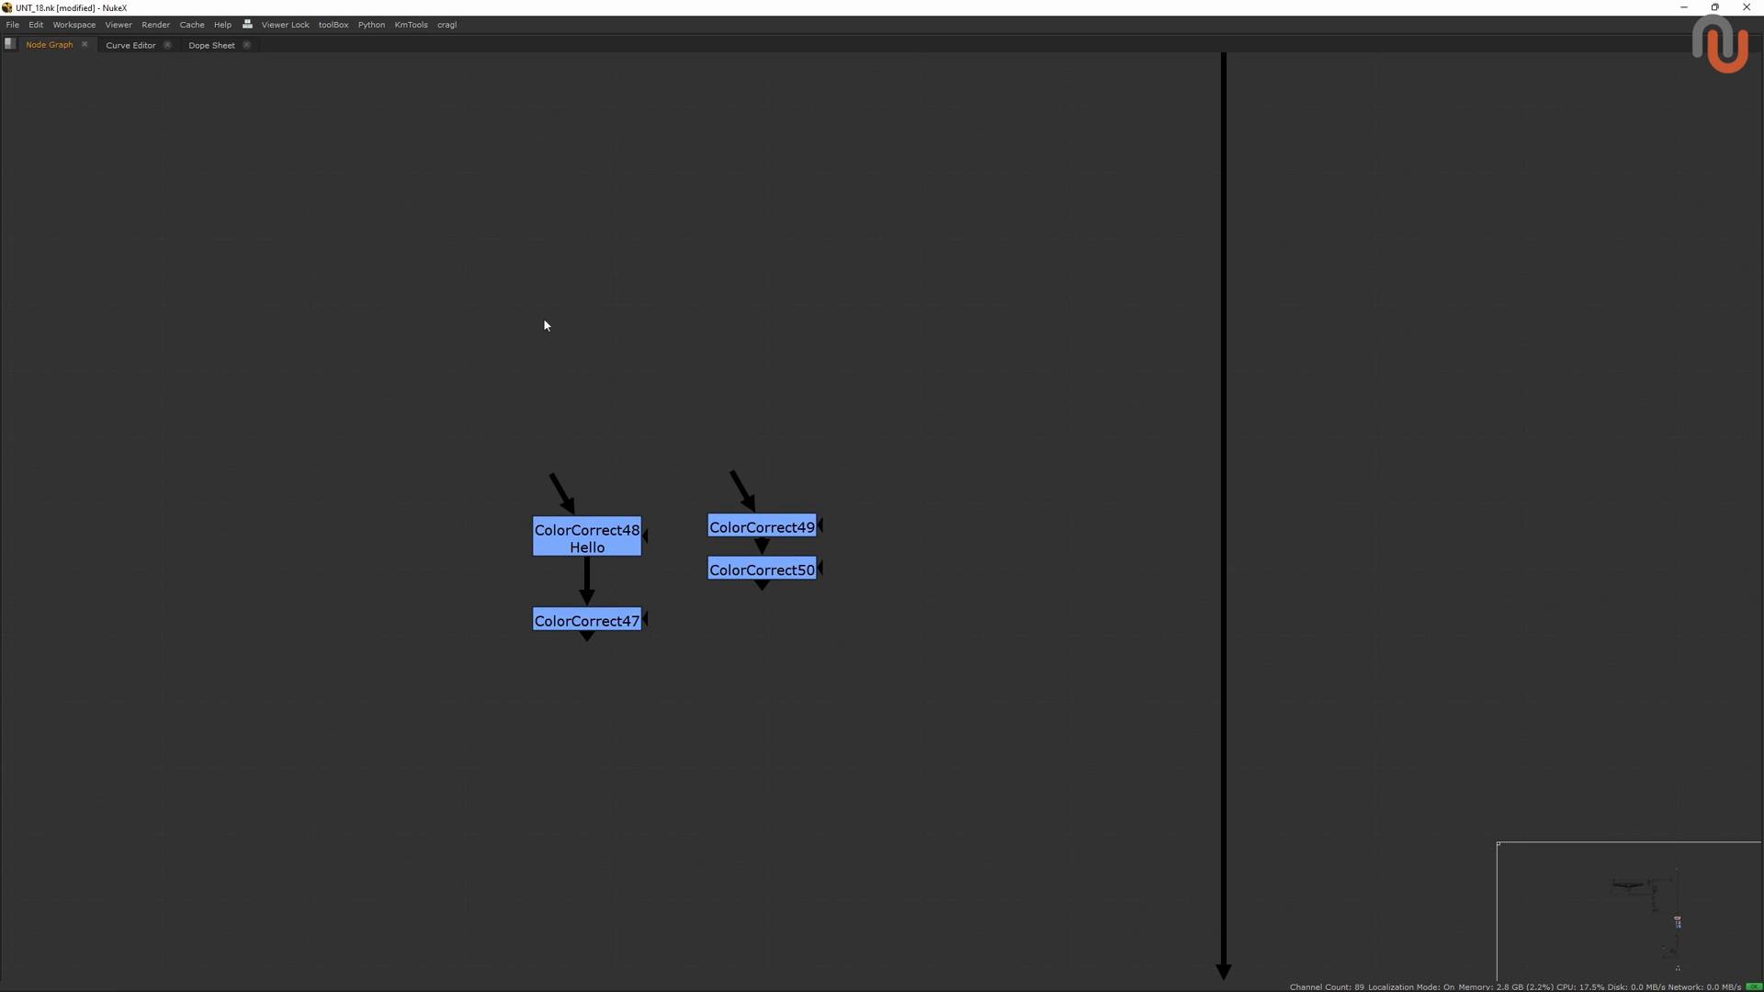
Switch to the menu setup script and select the Scale Nodes shortcut definition.
{"action": "left_click", "coordinate": [246, 24]}
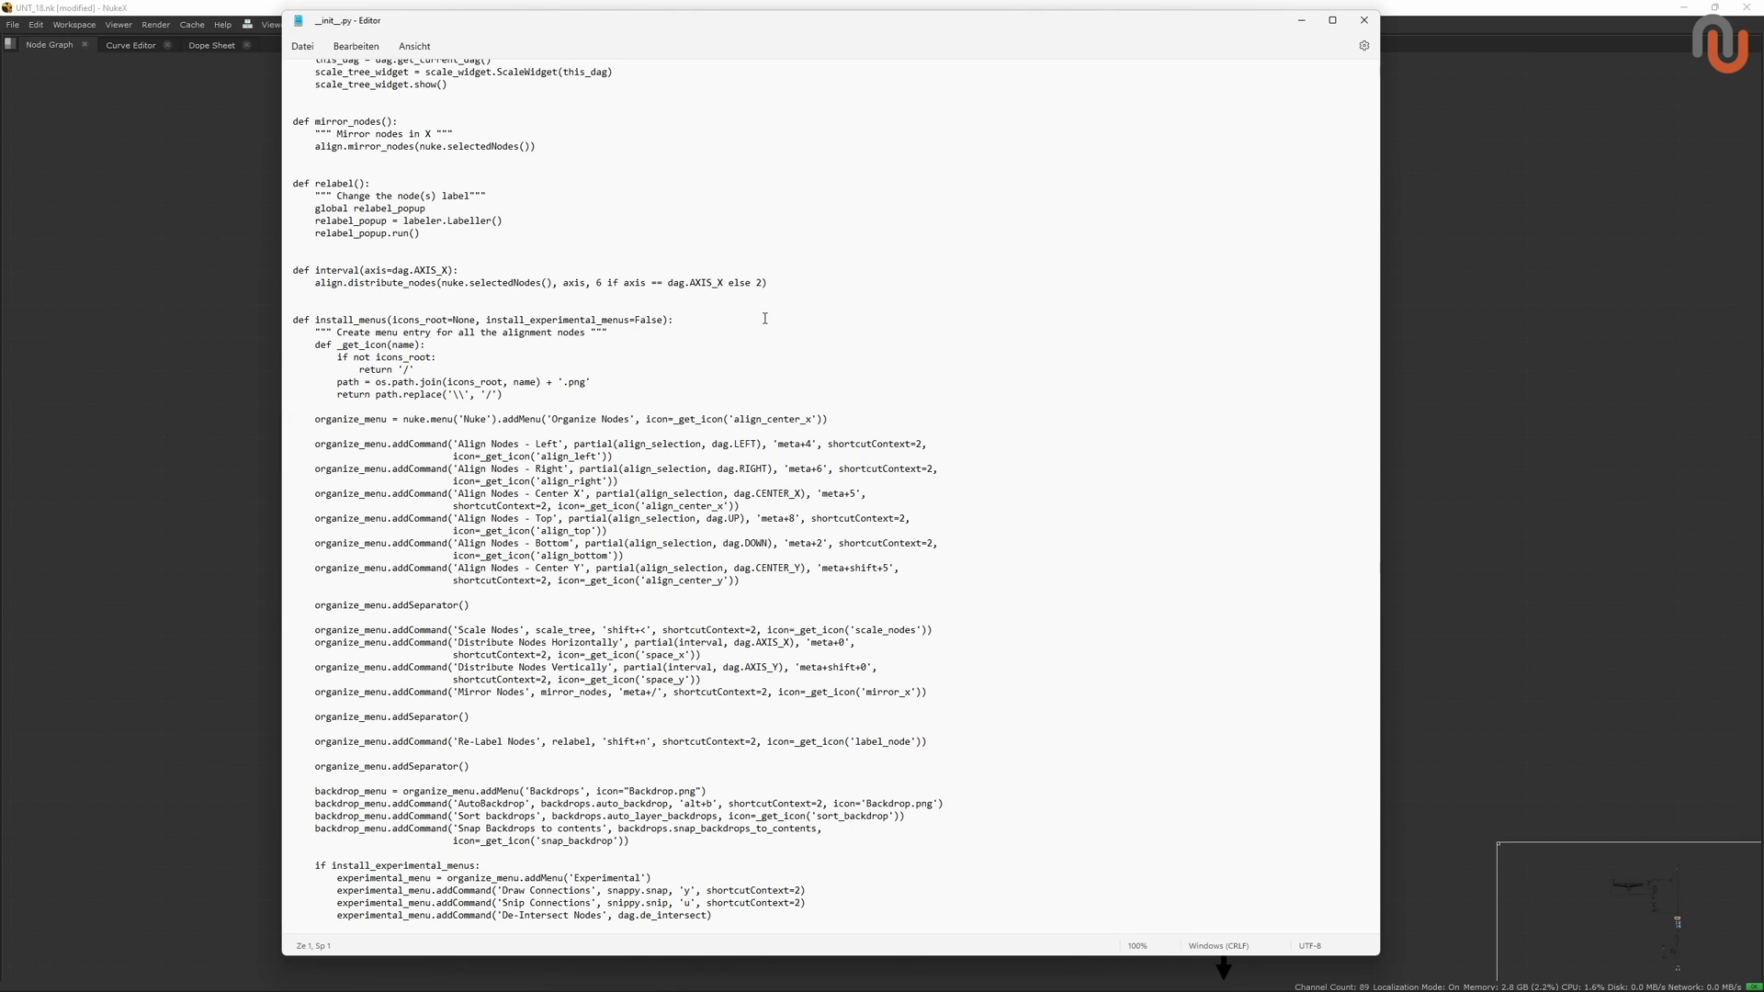
{"action": "mouse_move", "coordinate": [793, 443]}
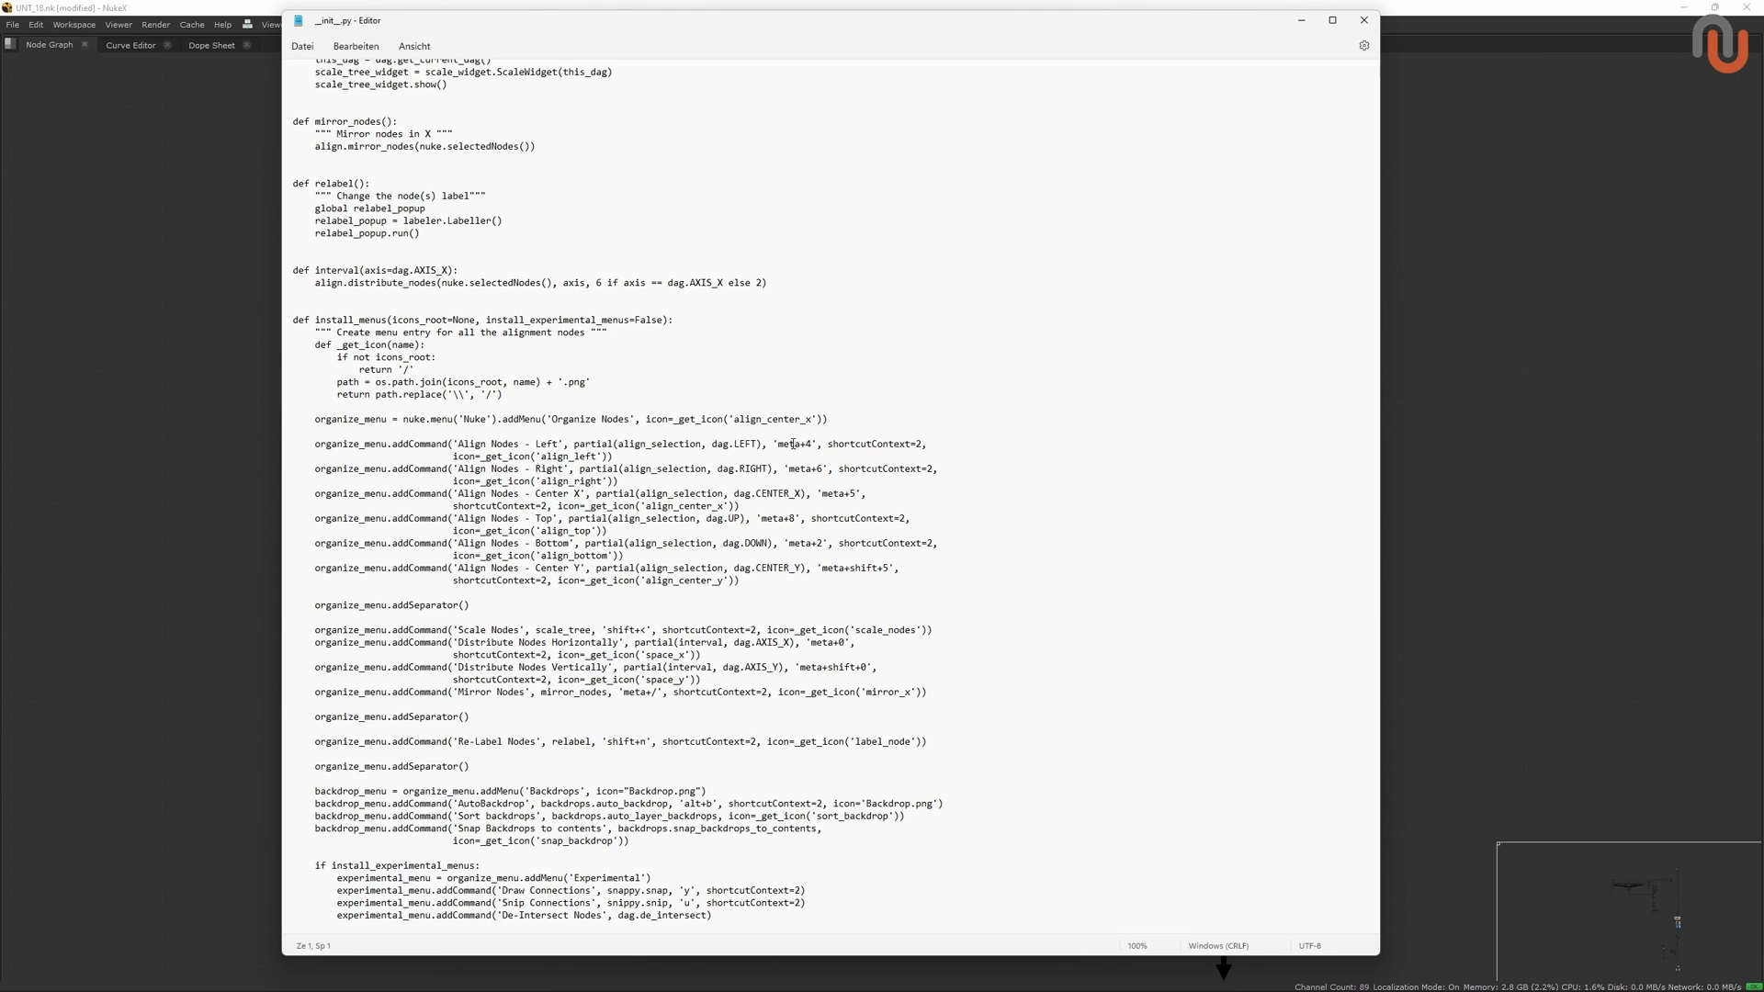
{"action": "mouse_move", "coordinate": [773, 592]}
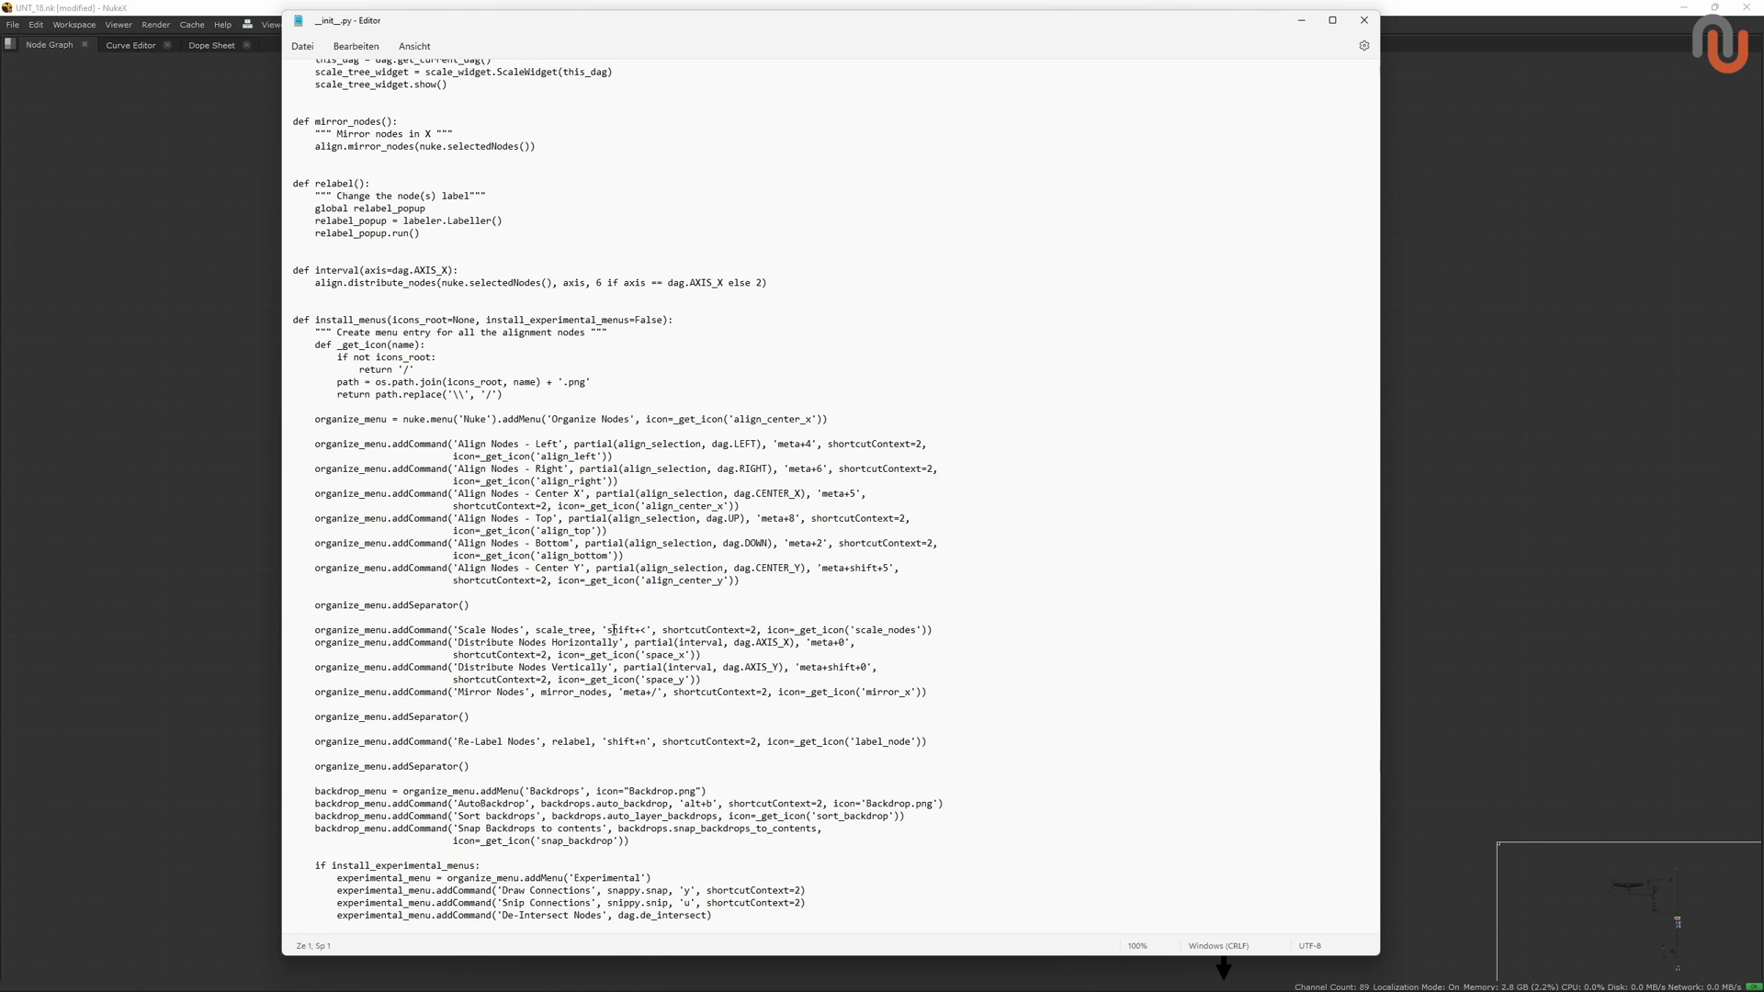
{"action": "double_click", "coordinate": [629, 629]}
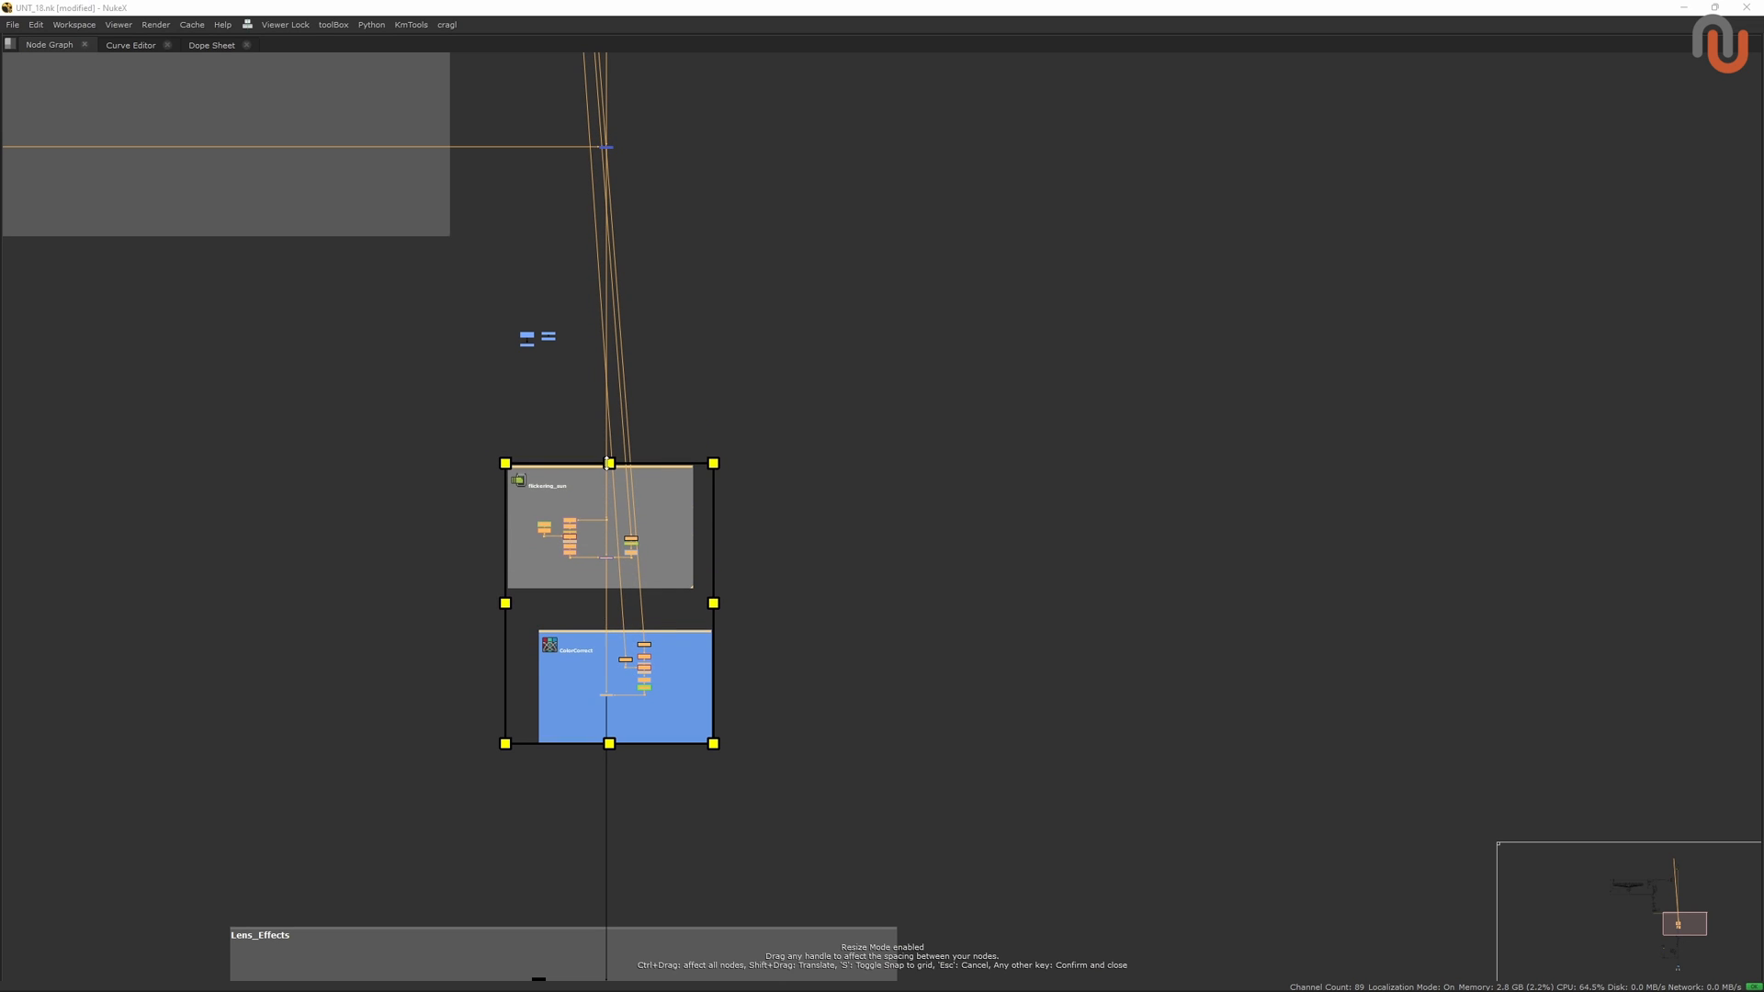
Scale the backdrops with S, confirm the new spacing, and clear the selection.
{"action": "key", "text": "s"}
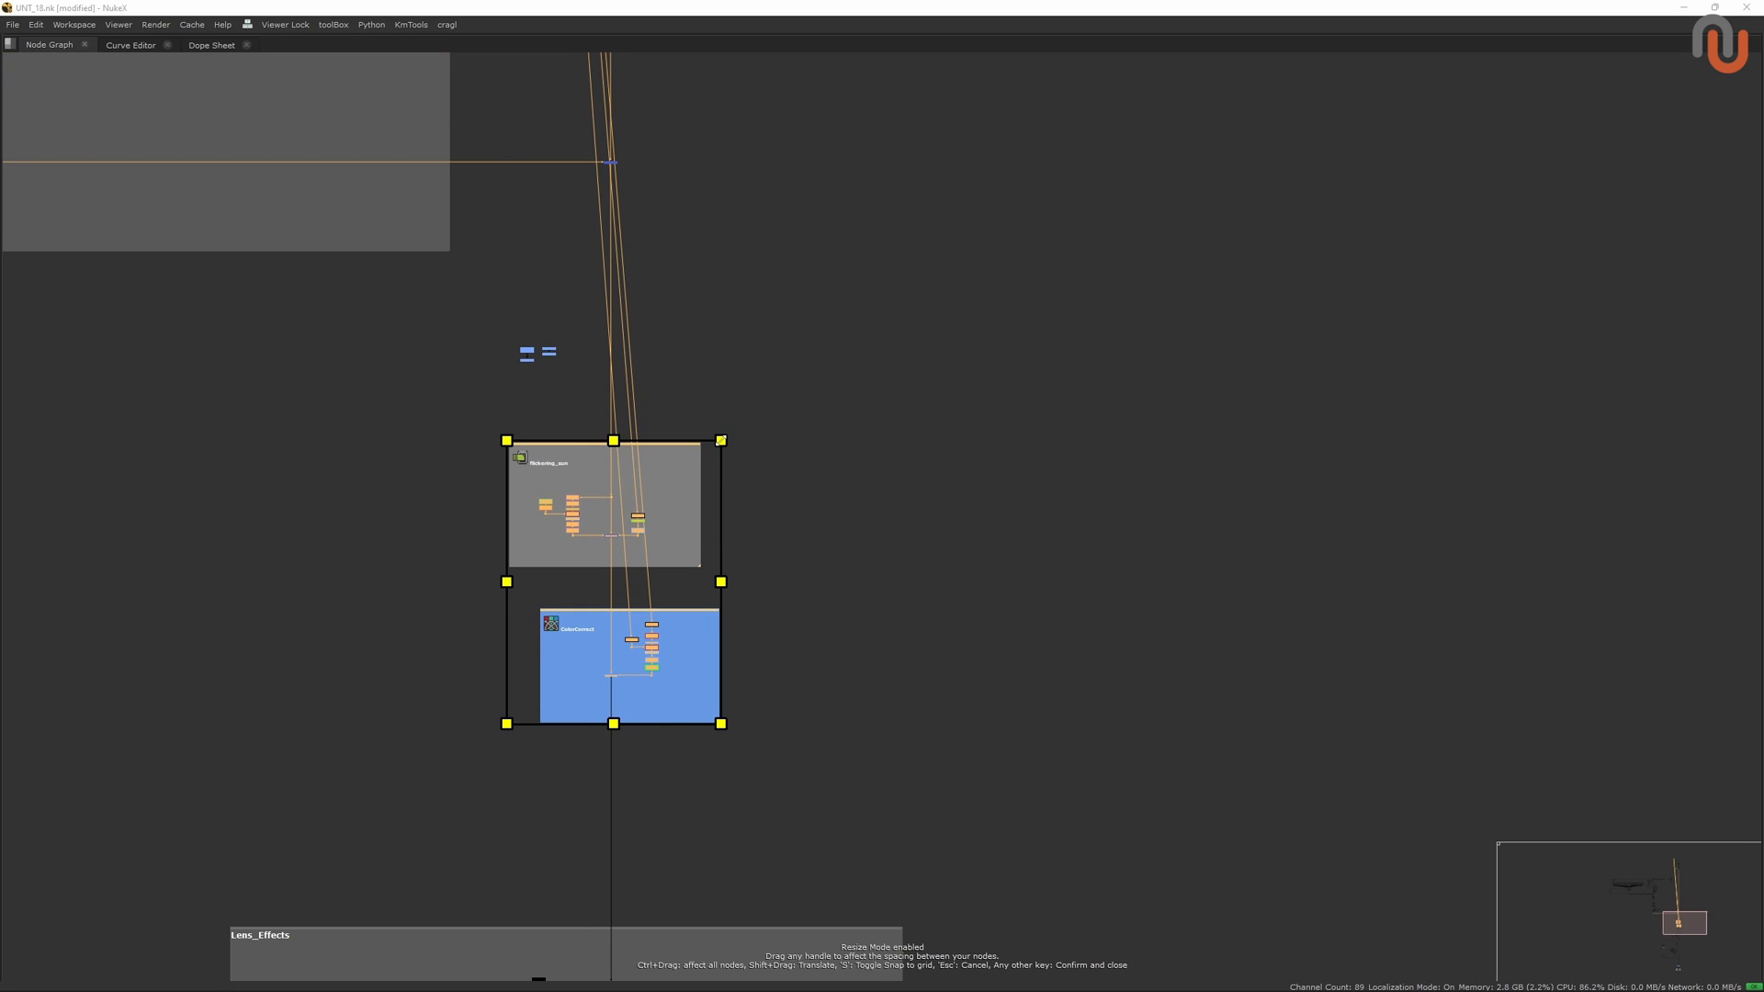
{"action": "key", "text": "return"}
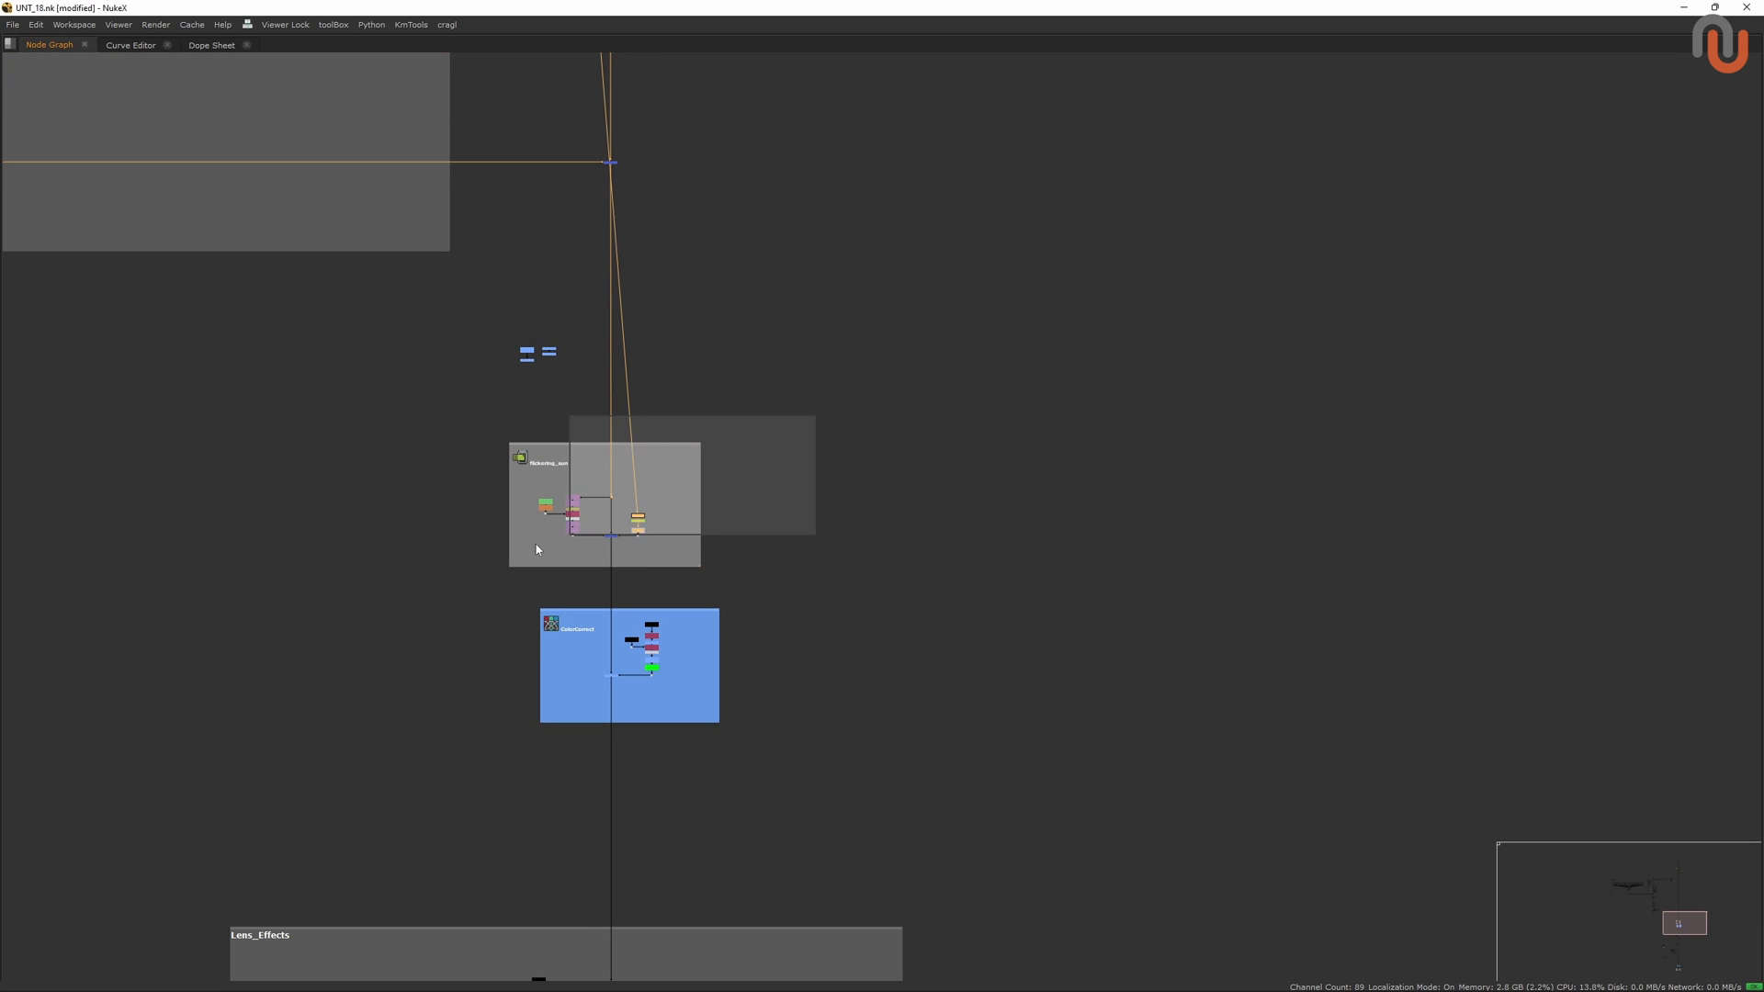
{"action": "left_click", "coordinate": [603, 504]}
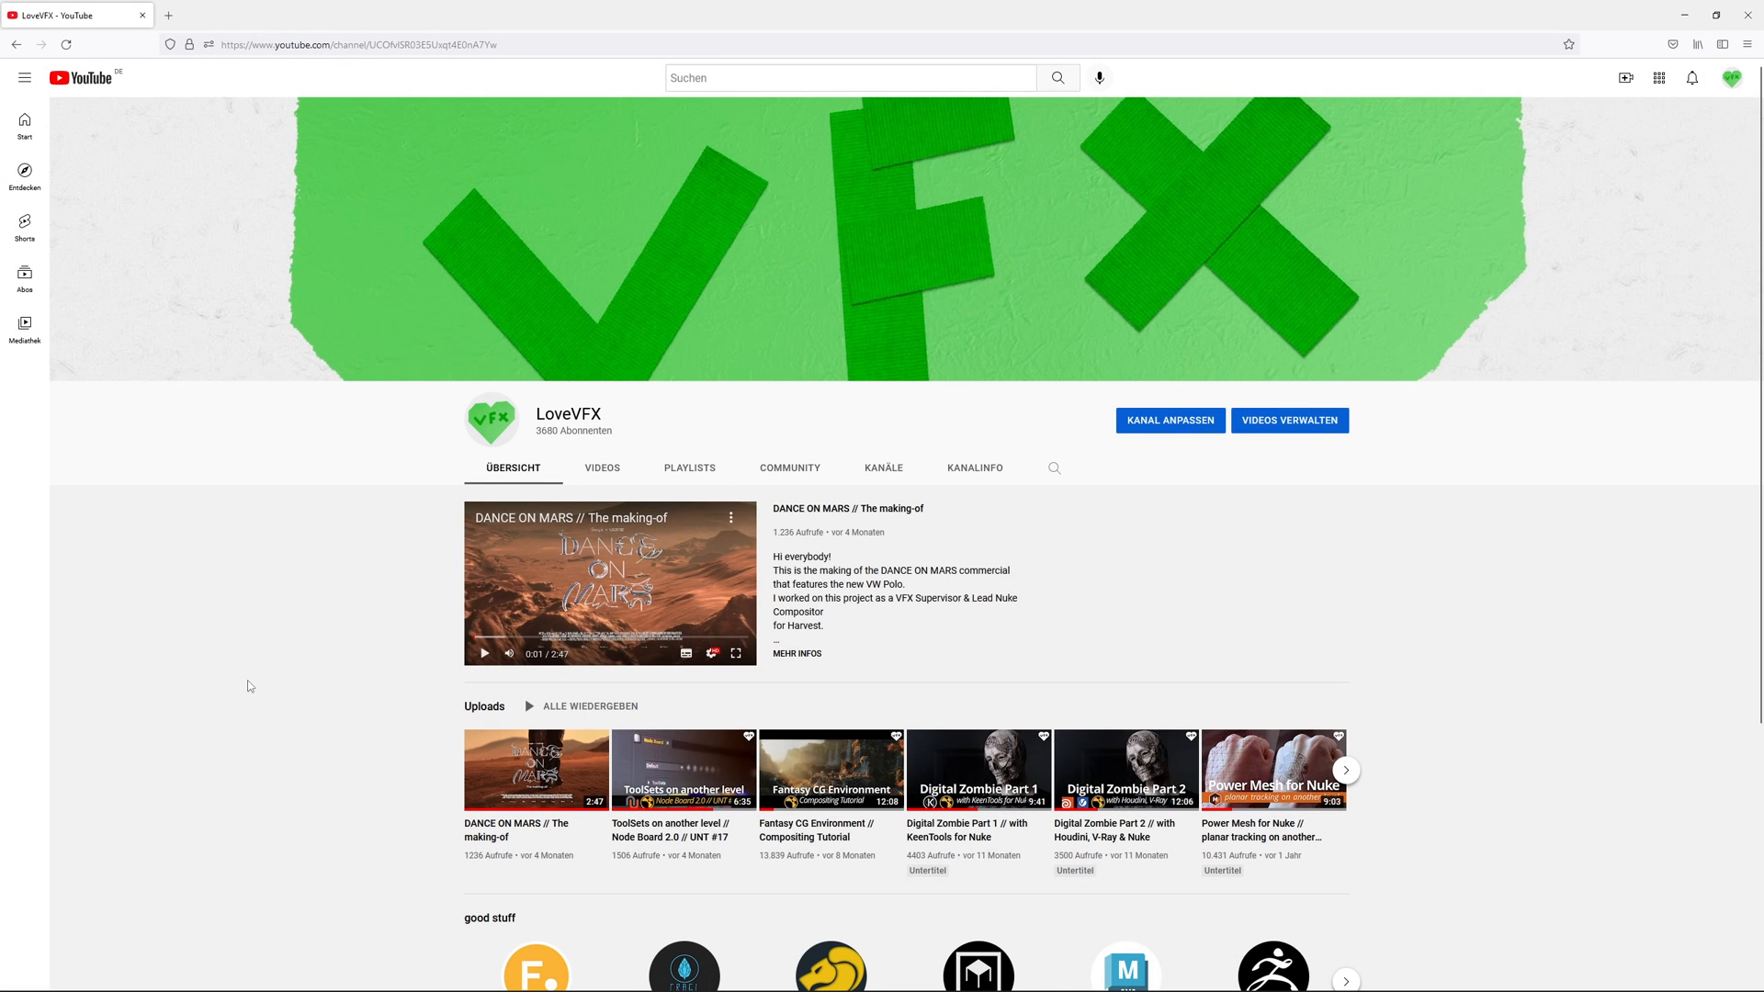
{"action": "mouse_move", "coordinate": [477, 382]}
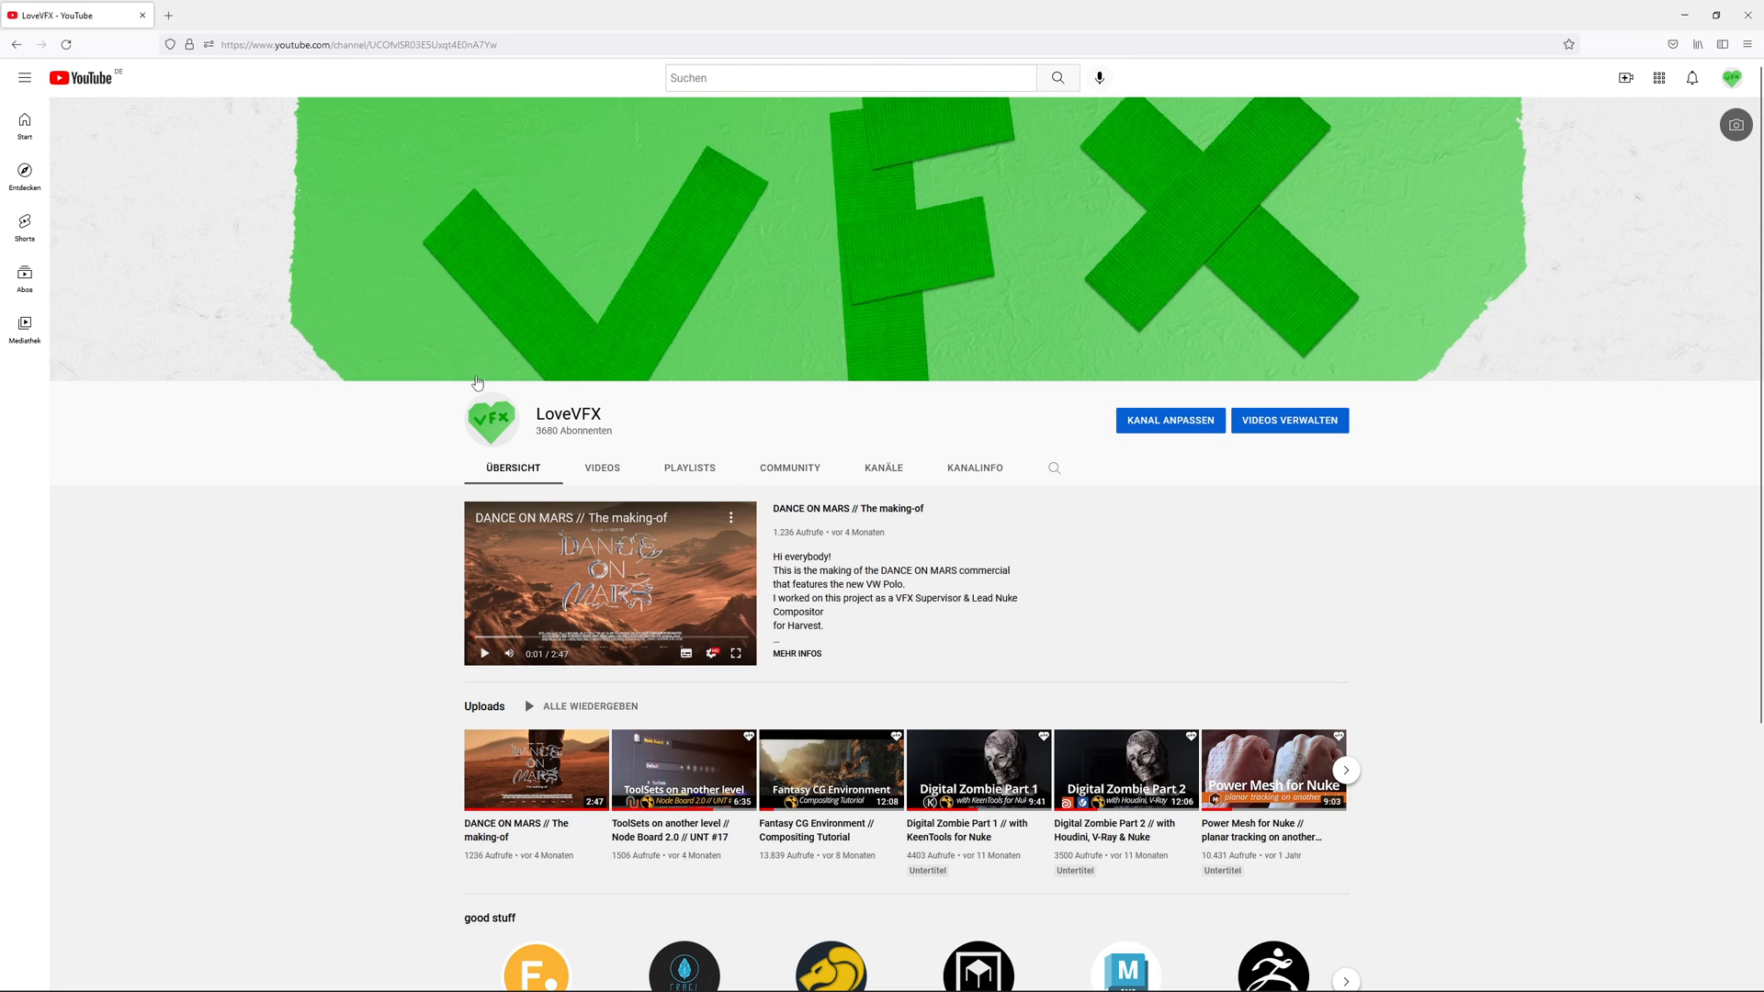
{"action": "mouse_move", "coordinate": [686, 415]}
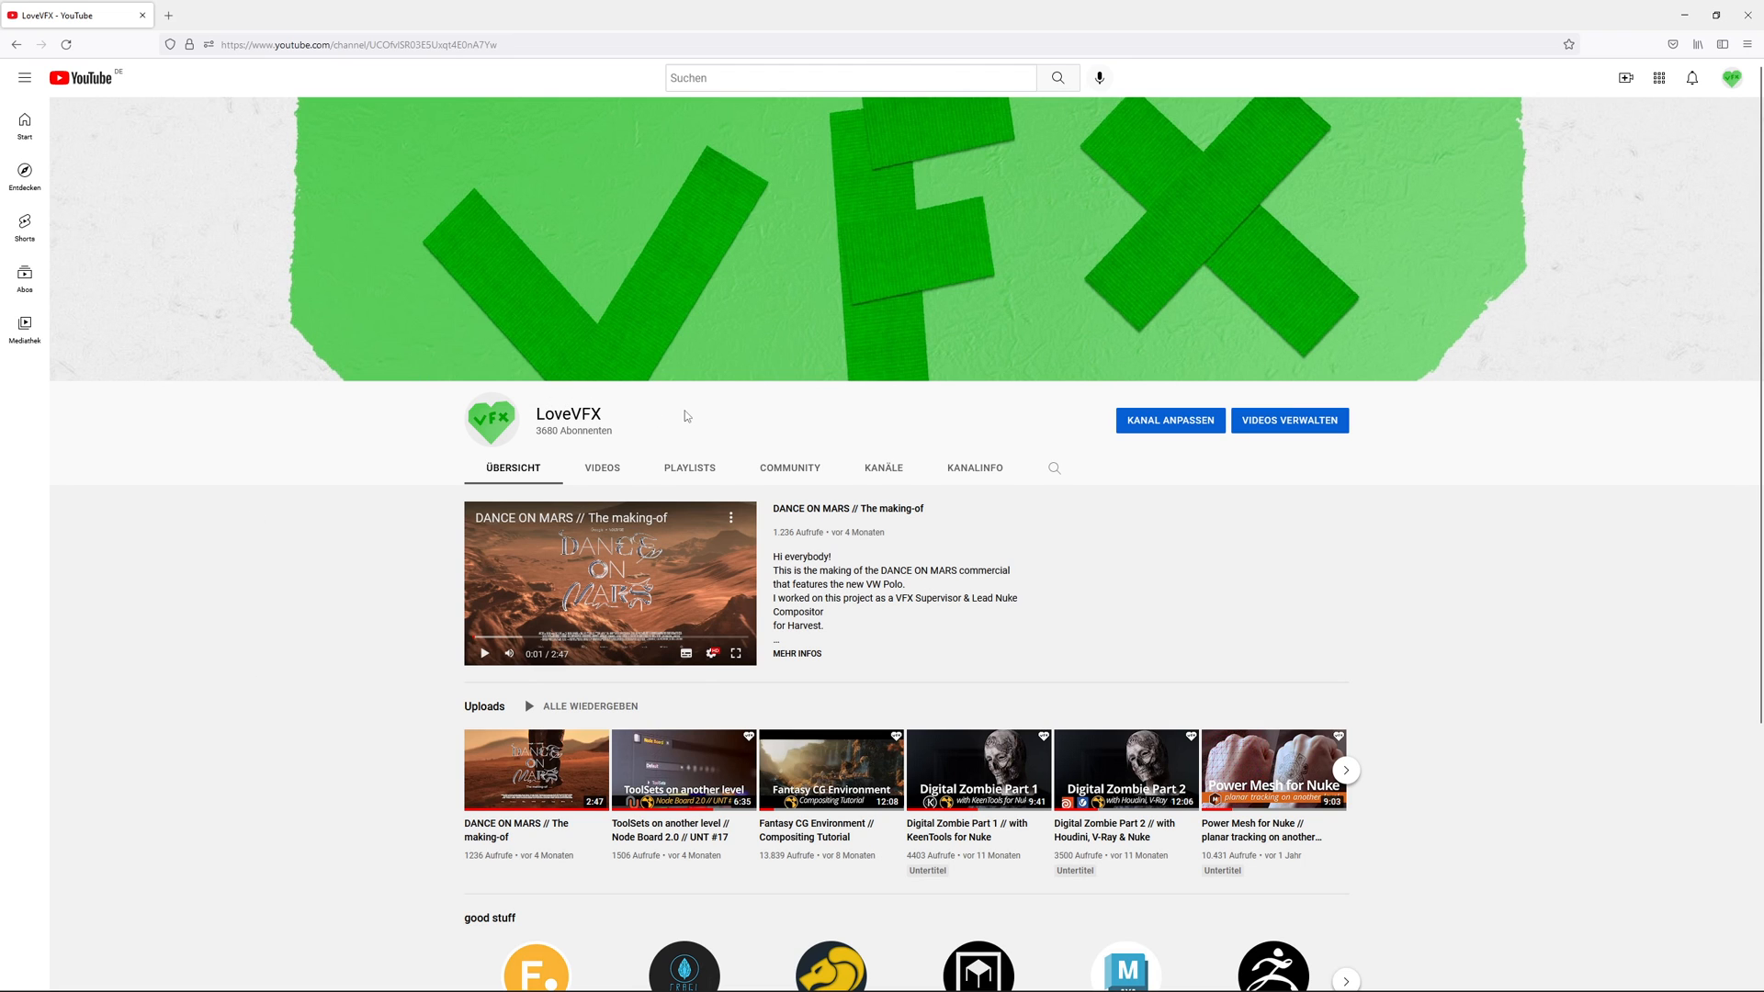